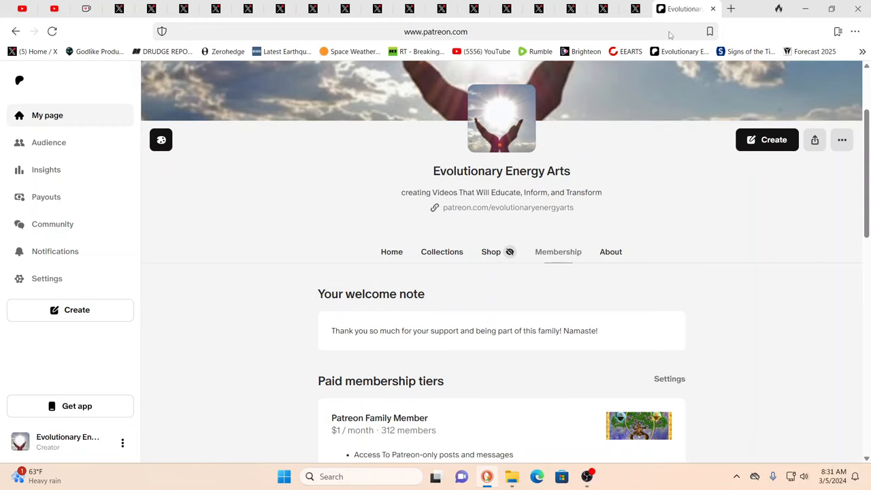
mouse_move(637, 9)
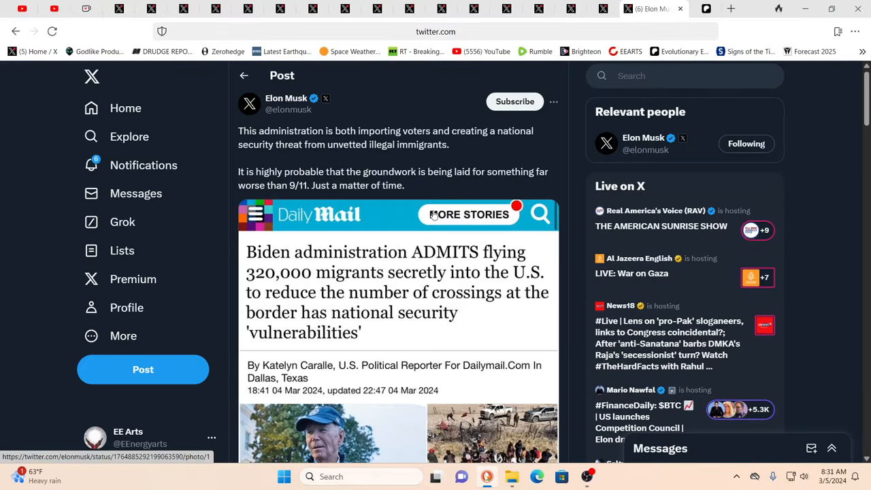
mouse_move(447, 267)
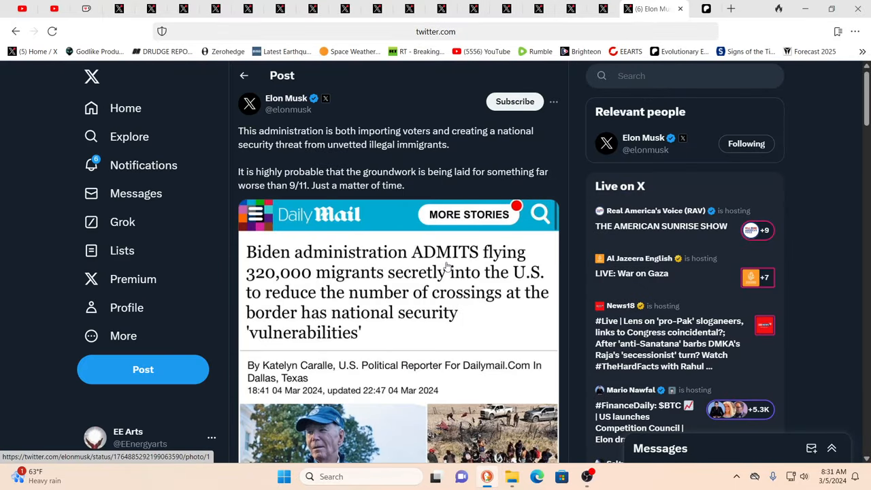
mouse_move(370, 288)
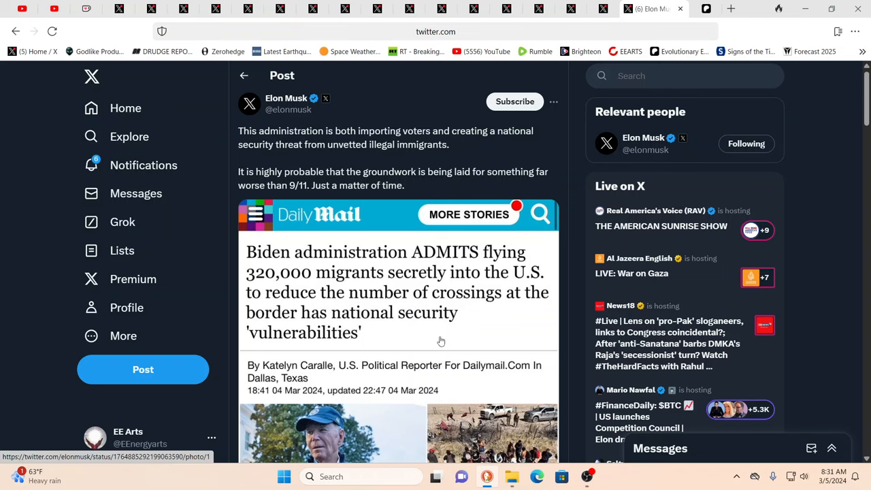
scroll(down, 3)
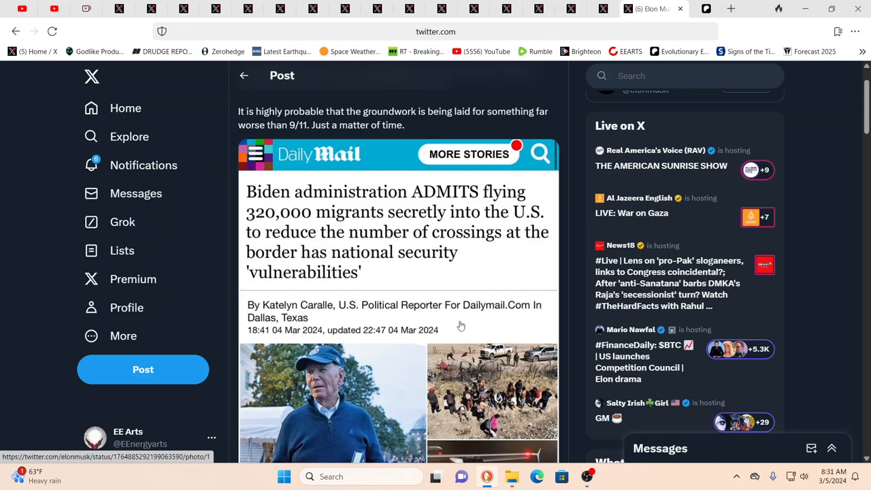
scroll(up, 3)
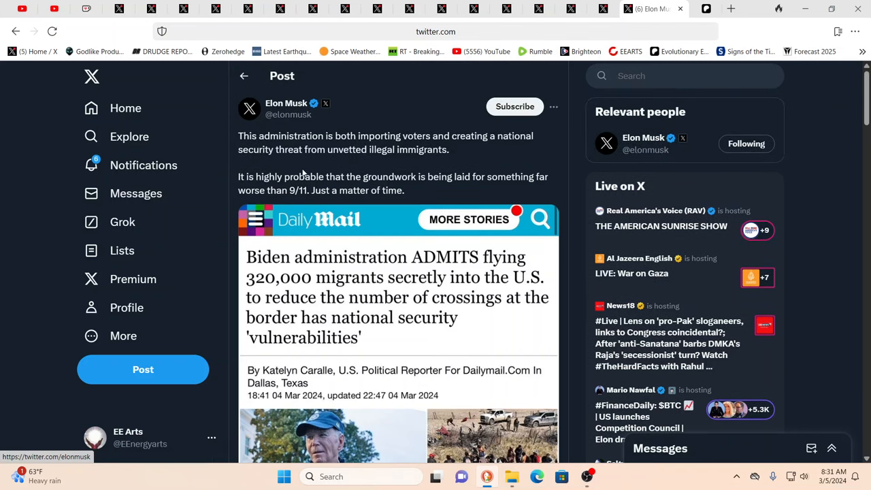
mouse_move(272, 114)
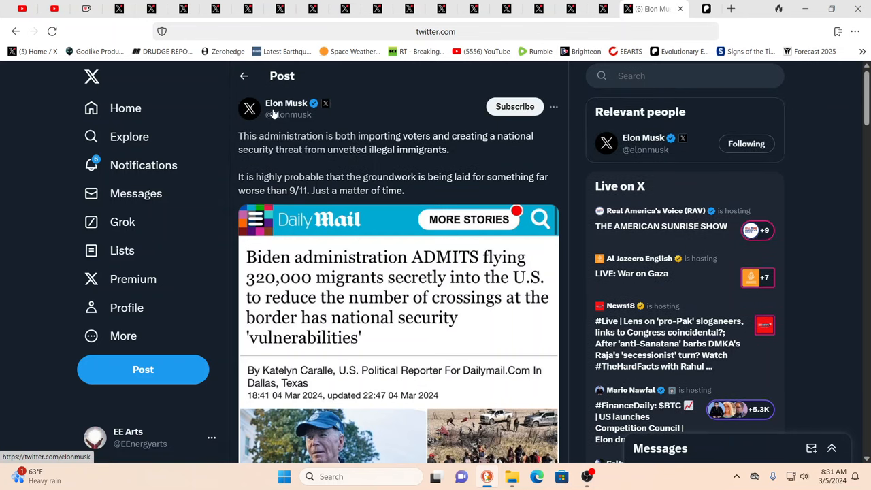
mouse_move(505, 225)
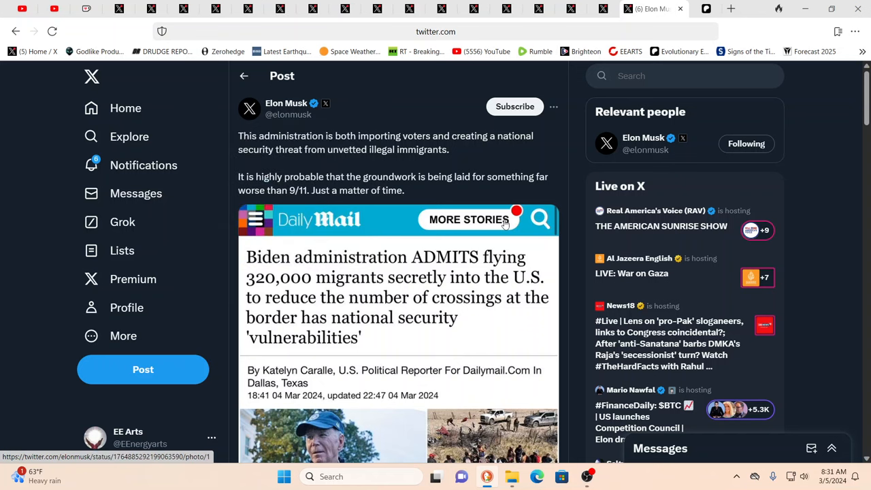
mouse_move(386, 142)
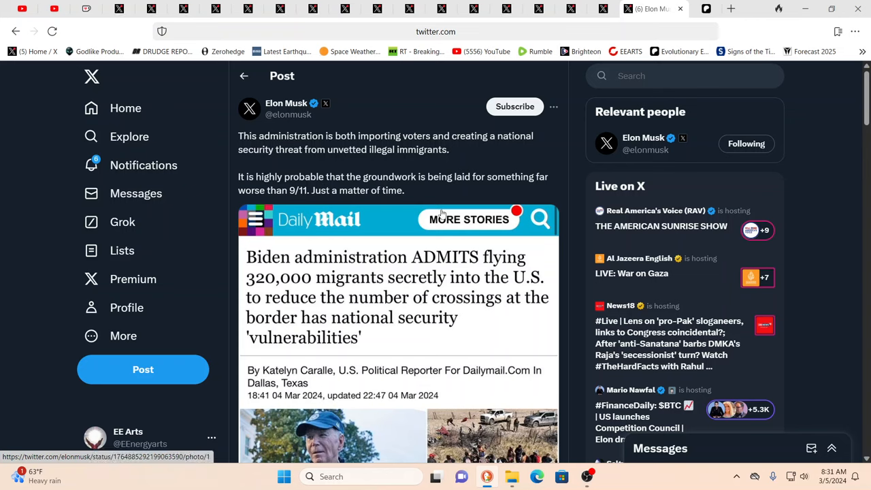
mouse_move(622, 165)
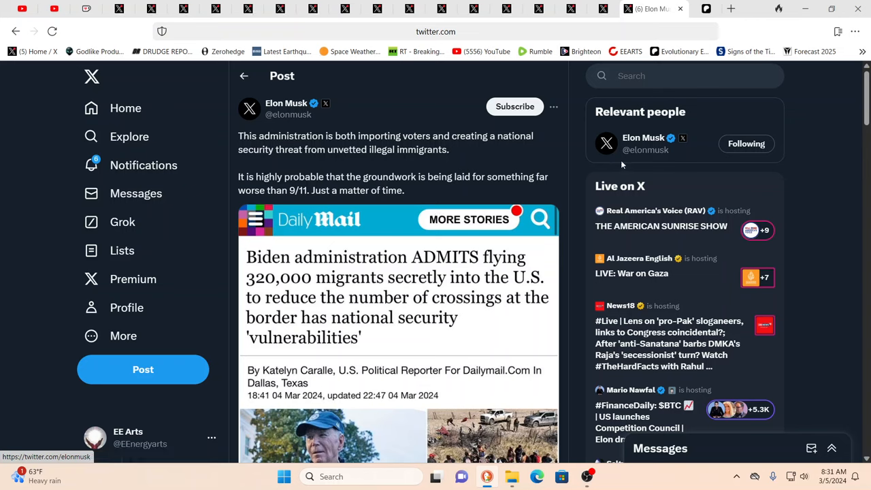
mouse_move(410, 191)
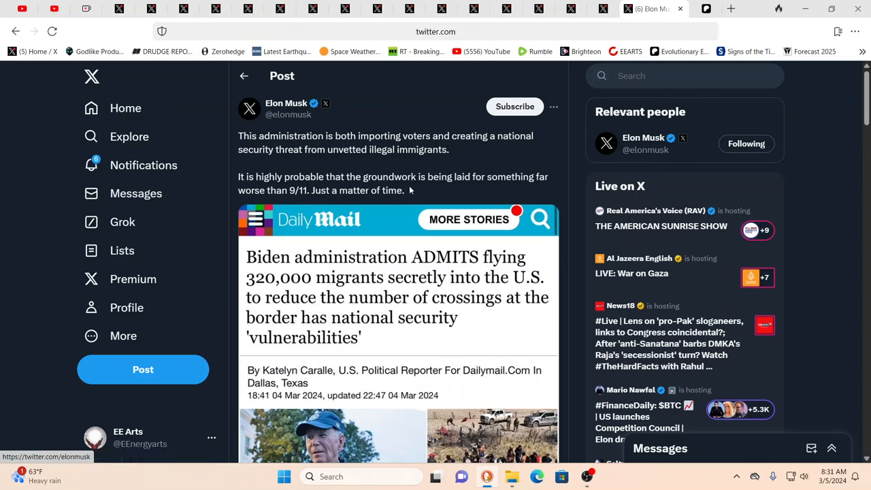
mouse_move(380, 162)
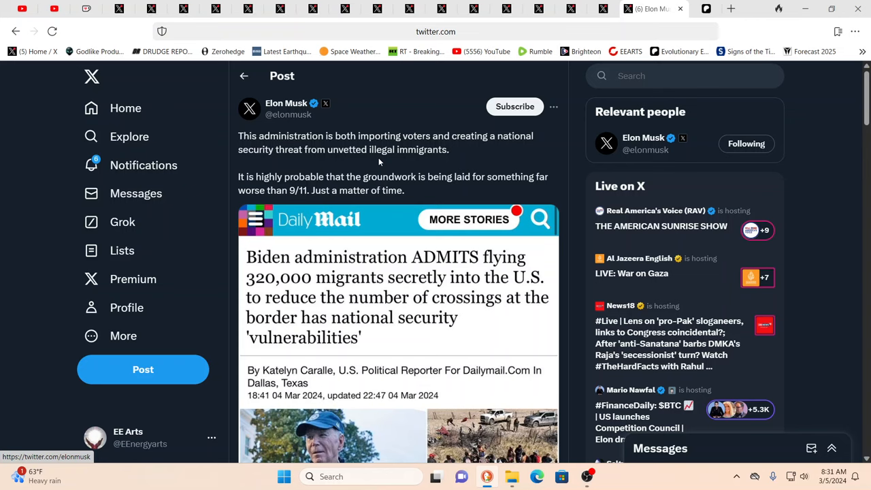
mouse_move(792, 161)
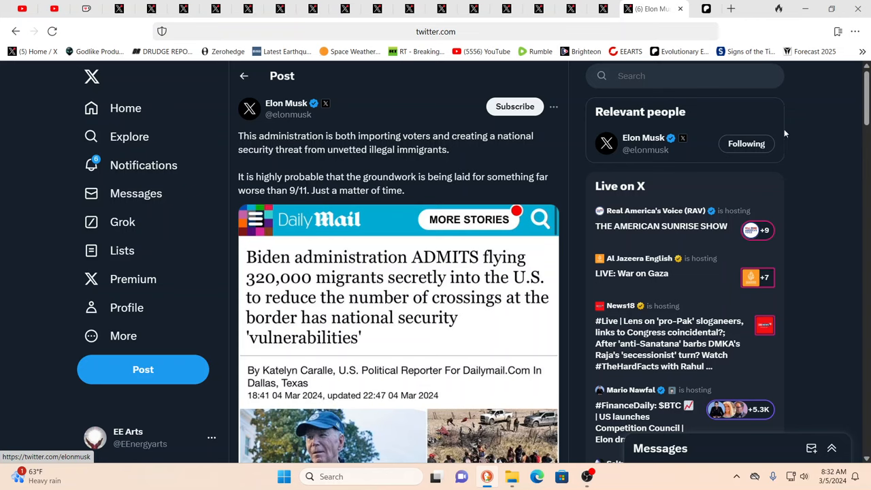
mouse_move(831, 97)
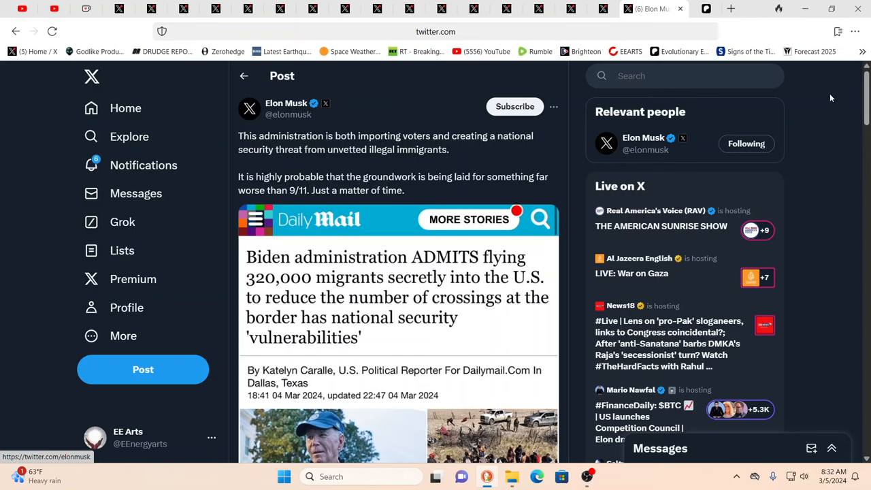
mouse_move(816, 93)
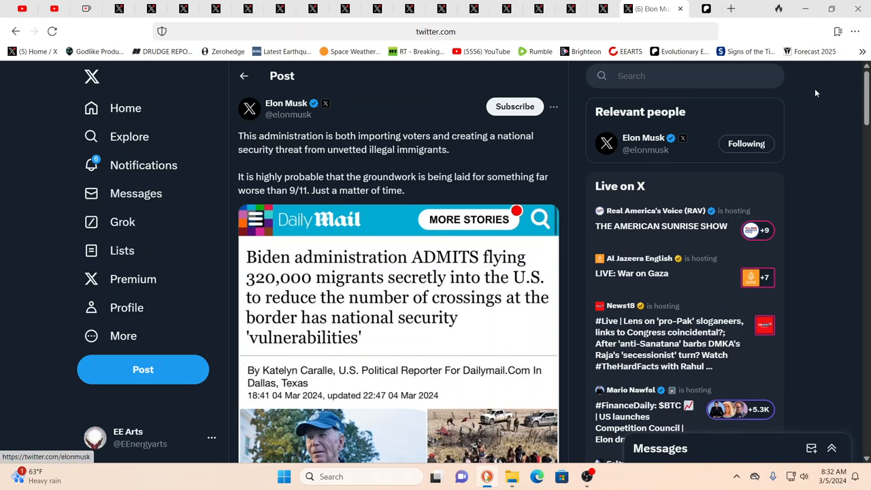
mouse_move(782, 72)
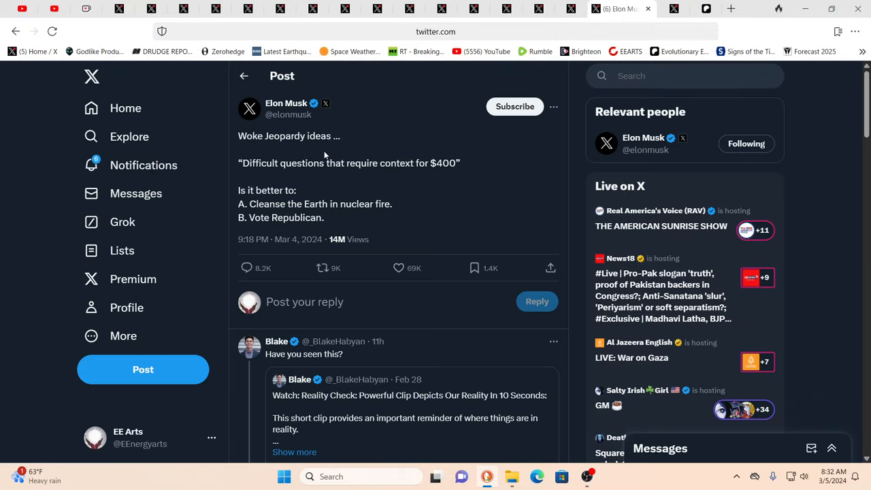
mouse_move(286, 179)
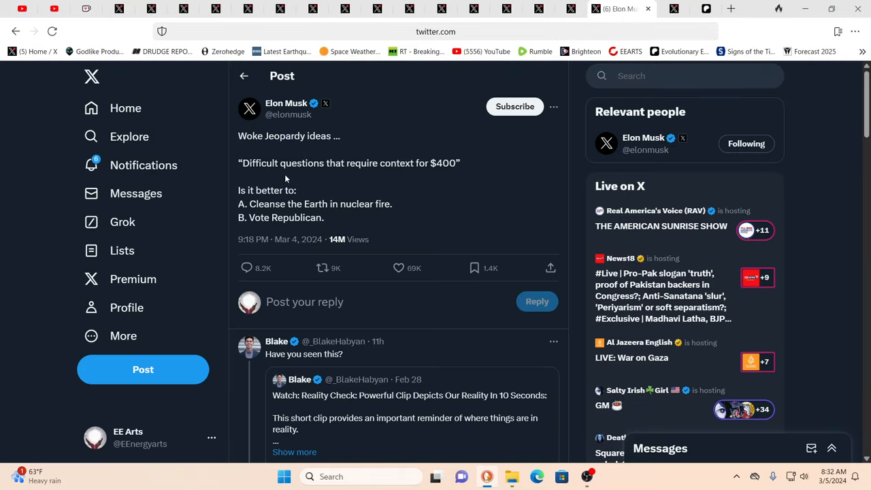
mouse_move(436, 177)
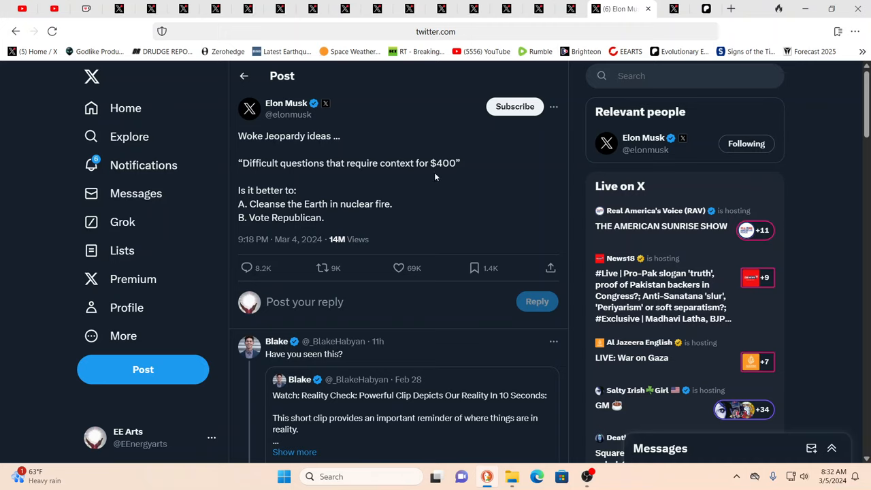
mouse_move(446, 183)
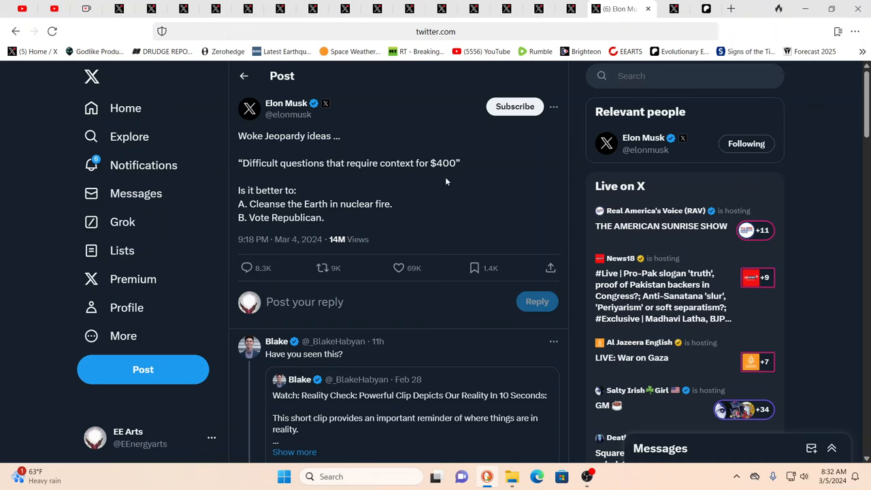
mouse_move(590, 109)
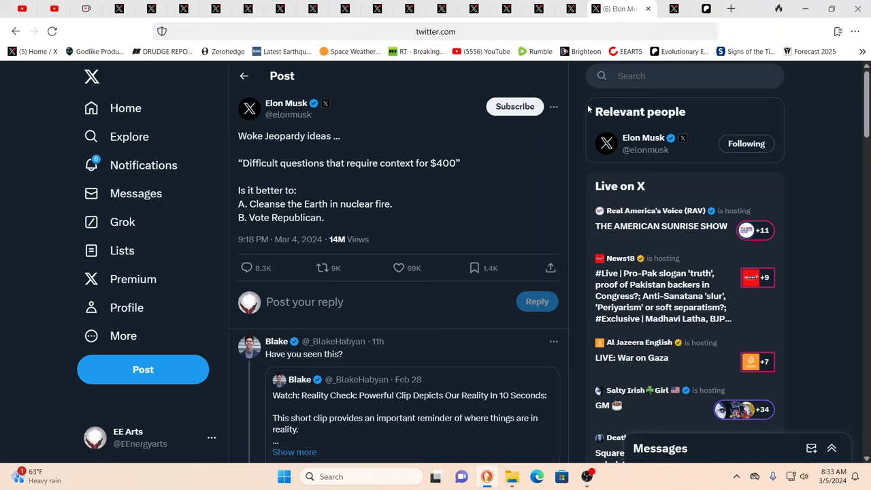
mouse_move(592, 65)
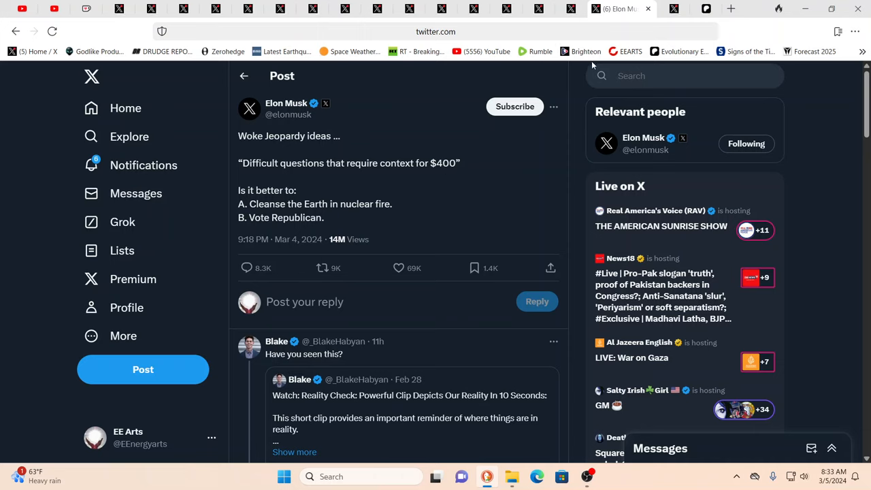
mouse_move(572, 8)
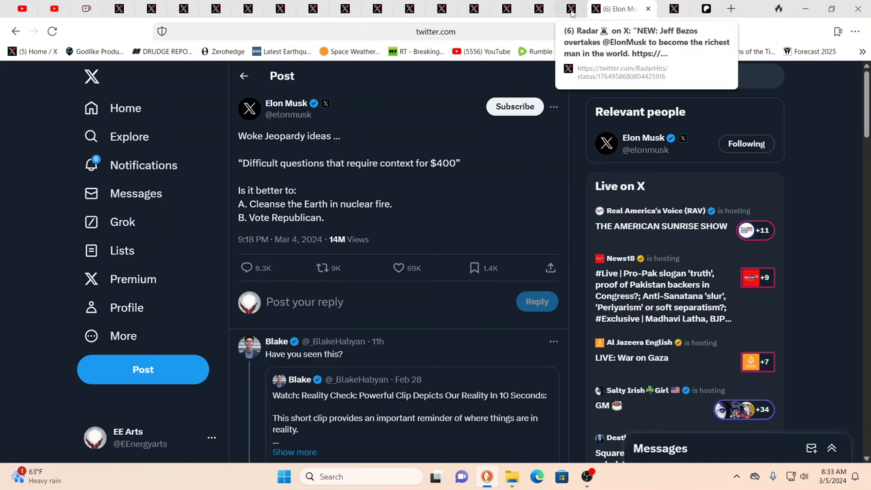
- Switch to the Radar post reporting Jeff Bezos overtaking Elon Musk as world's richest
click(582, 8)
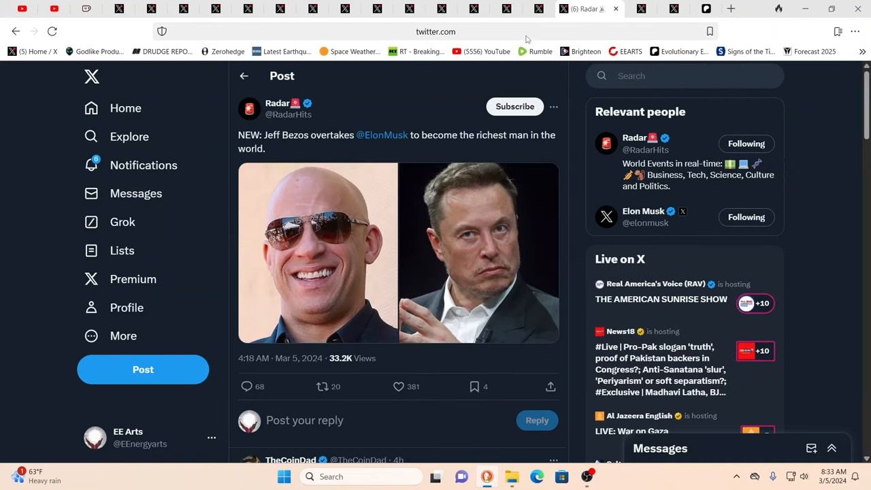
mouse_move(829, 135)
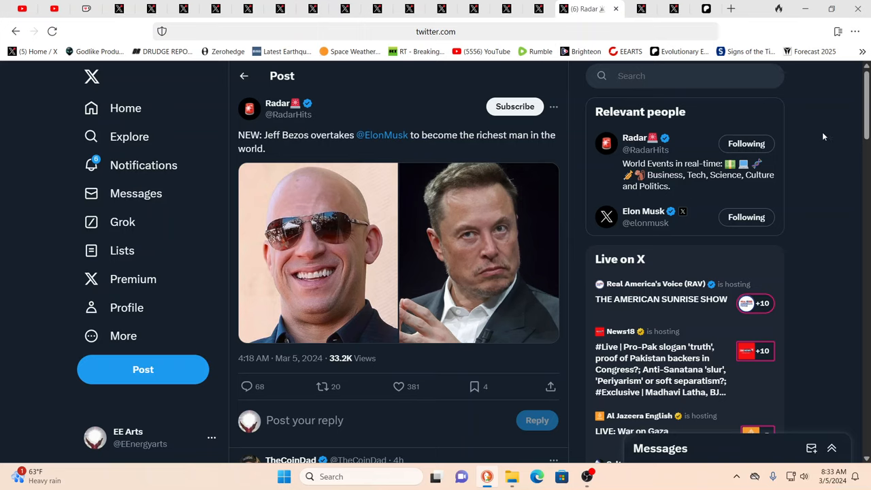
mouse_move(420, 201)
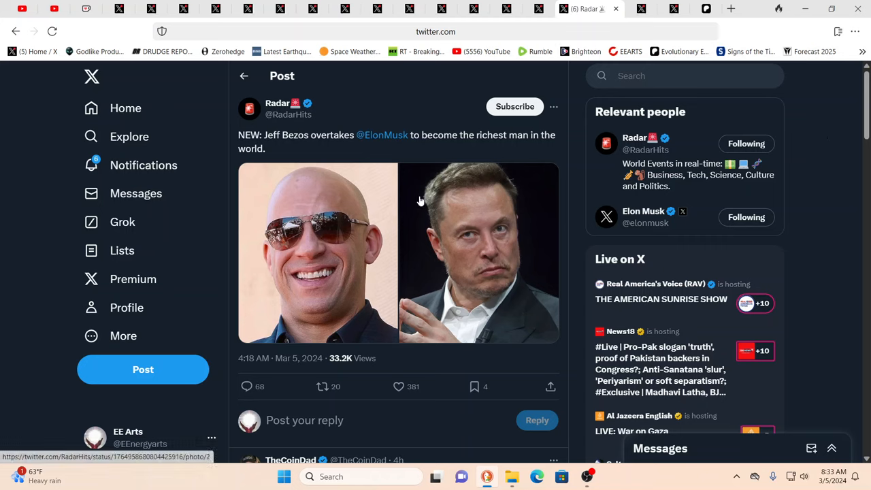
mouse_move(587, 50)
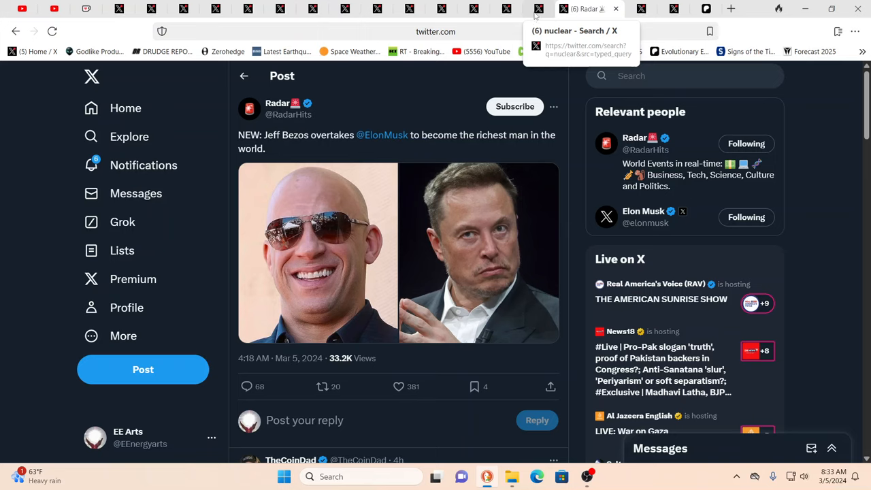
mouse_move(318, 209)
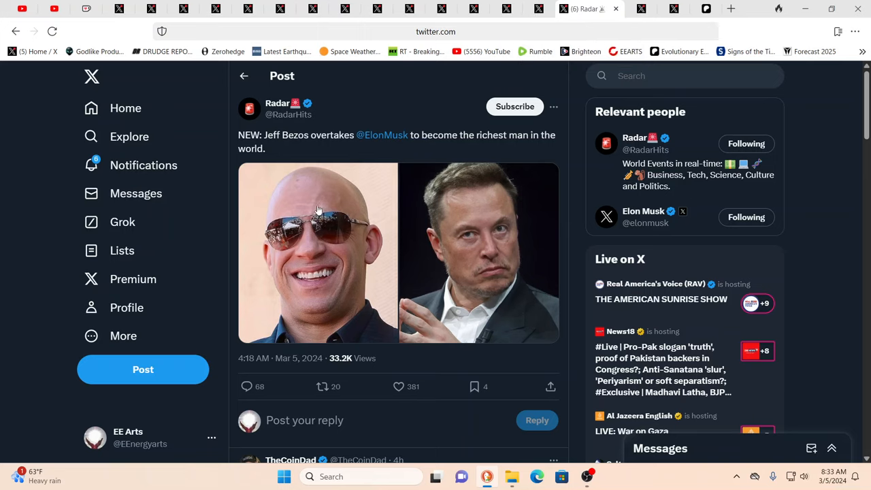
mouse_move(539, 9)
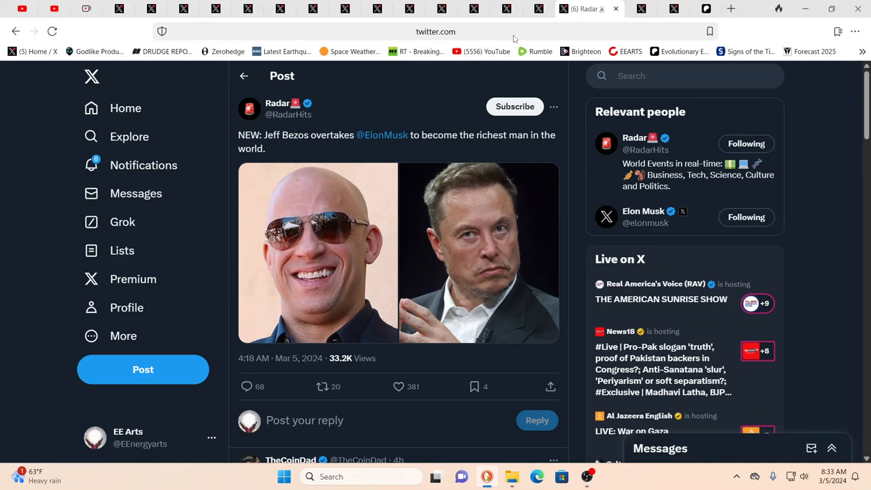
mouse_move(539, 9)
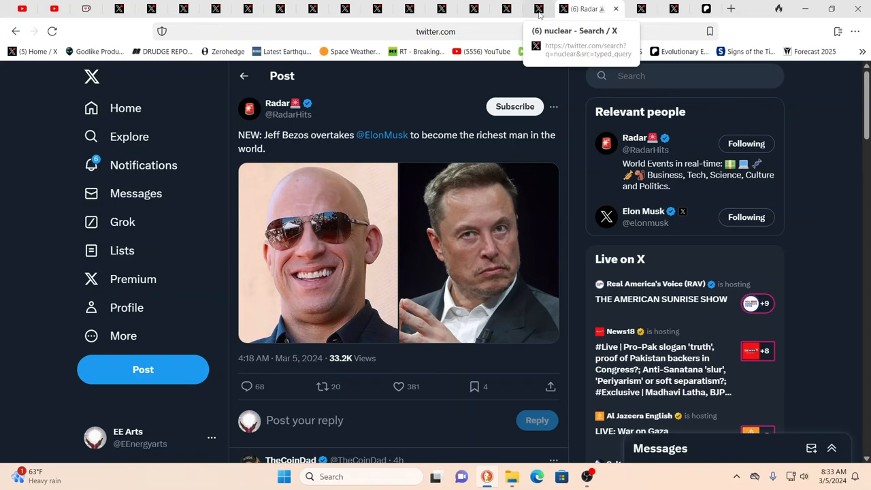
click(555, 8)
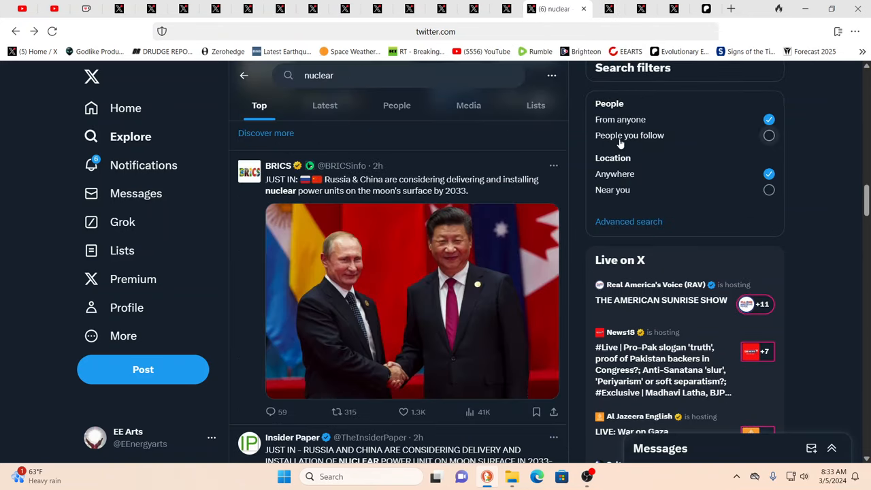
mouse_move(634, 157)
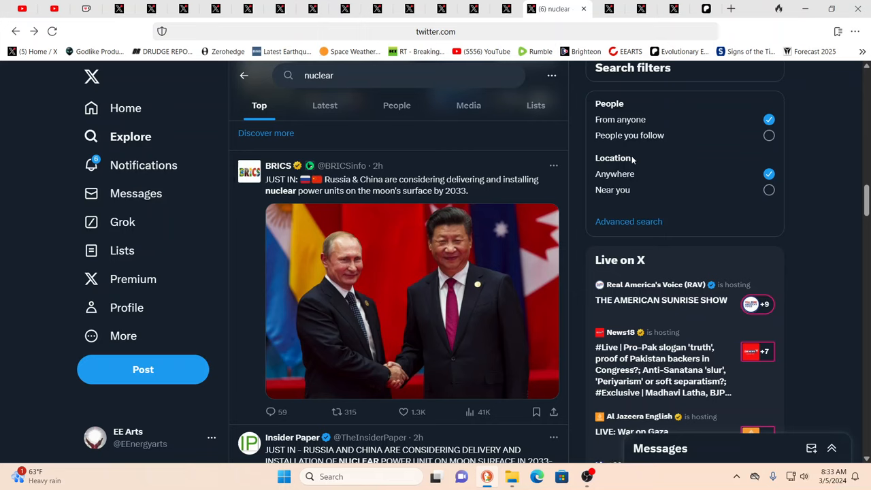
mouse_move(797, 147)
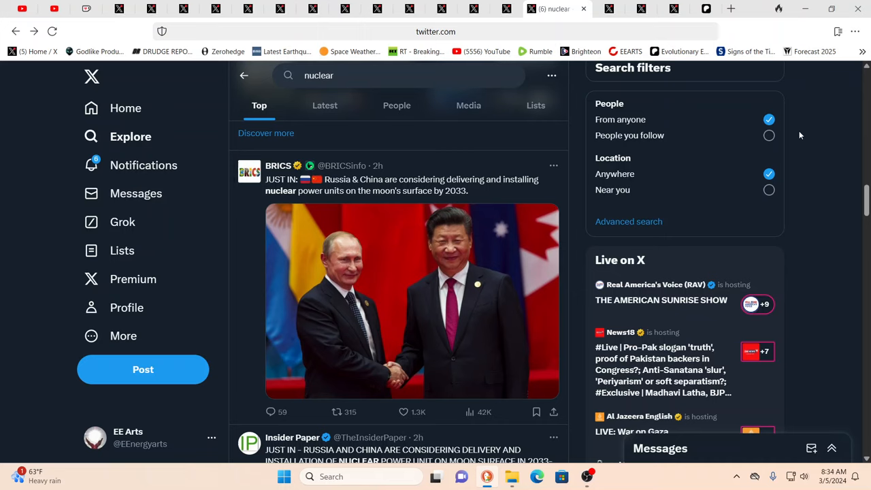
mouse_move(697, 145)
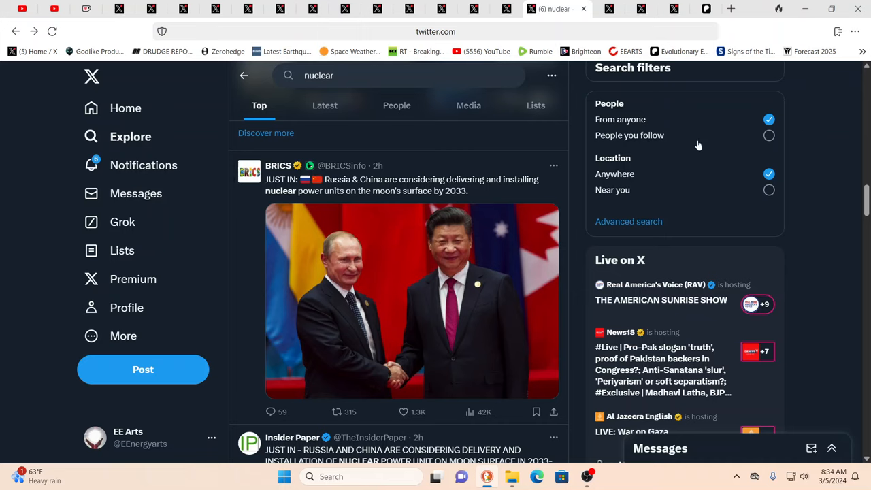
mouse_move(569, 229)
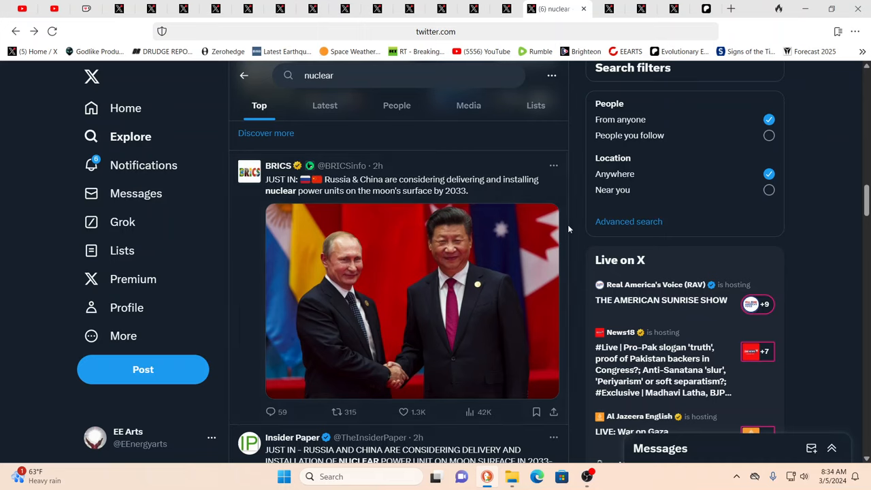
mouse_move(477, 208)
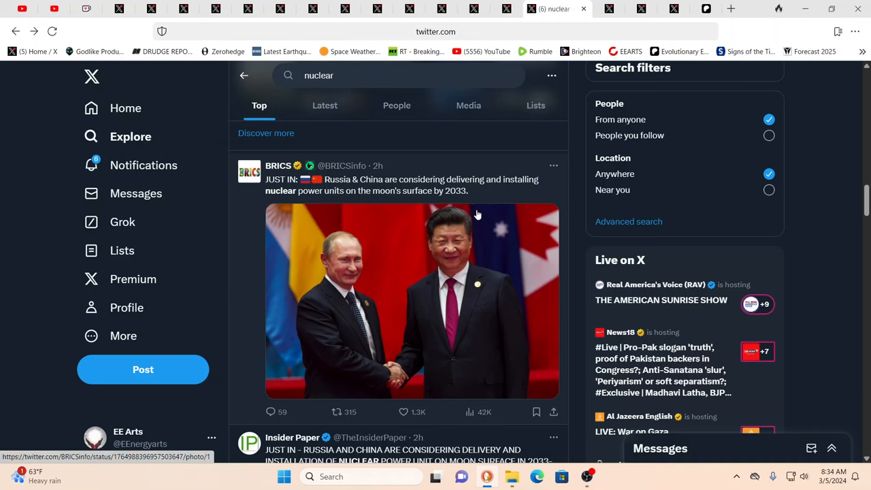
- Scroll the 'nuclear' results to Victor's post quoting Elena Panina on nuclear strikes
scroll(up, 3)
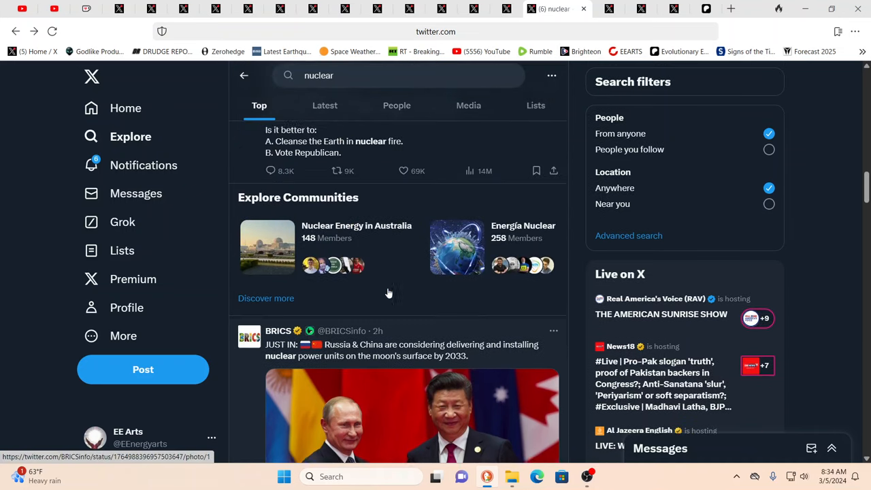
scroll(down, 3)
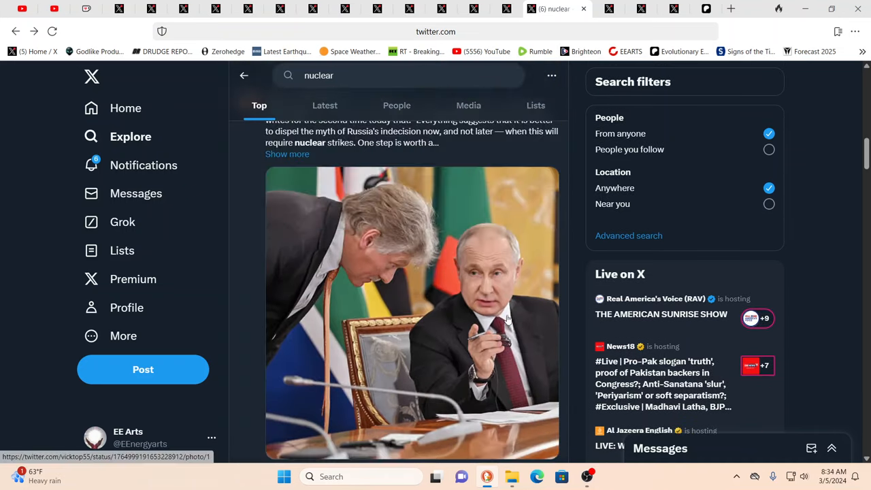
scroll(up, 3)
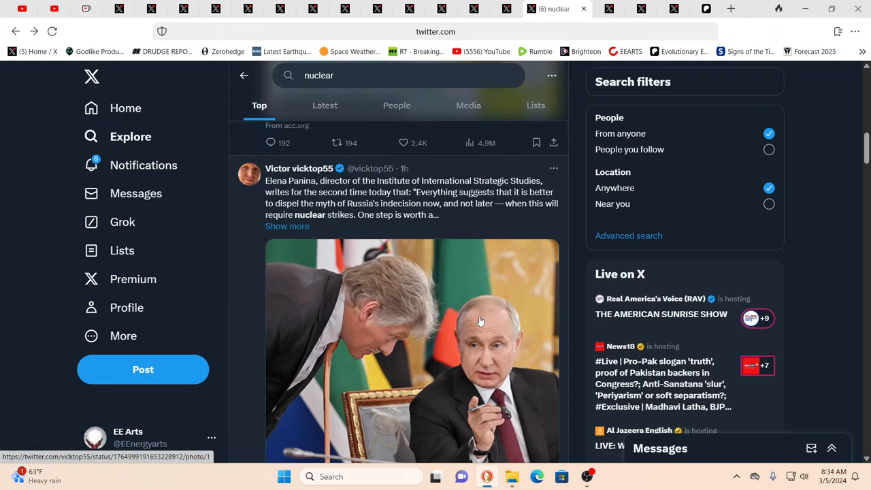
mouse_move(469, 320)
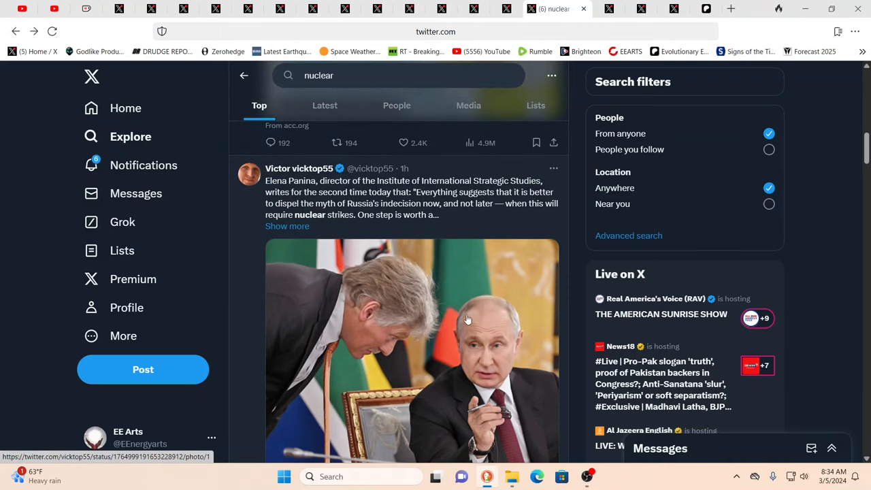
mouse_move(443, 315)
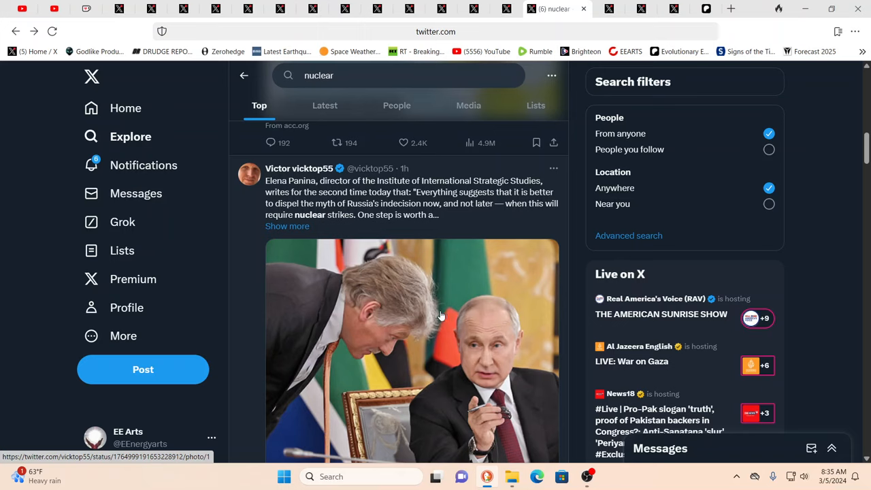
mouse_move(398, 340)
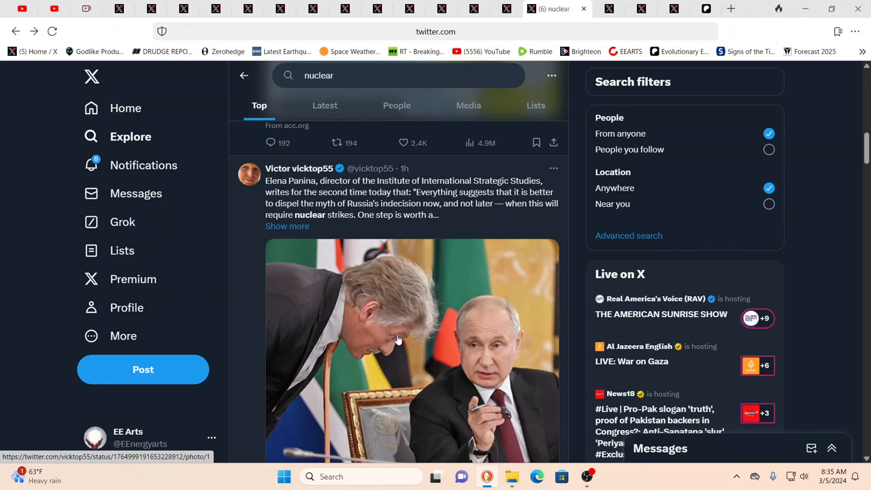
scroll(down, 3)
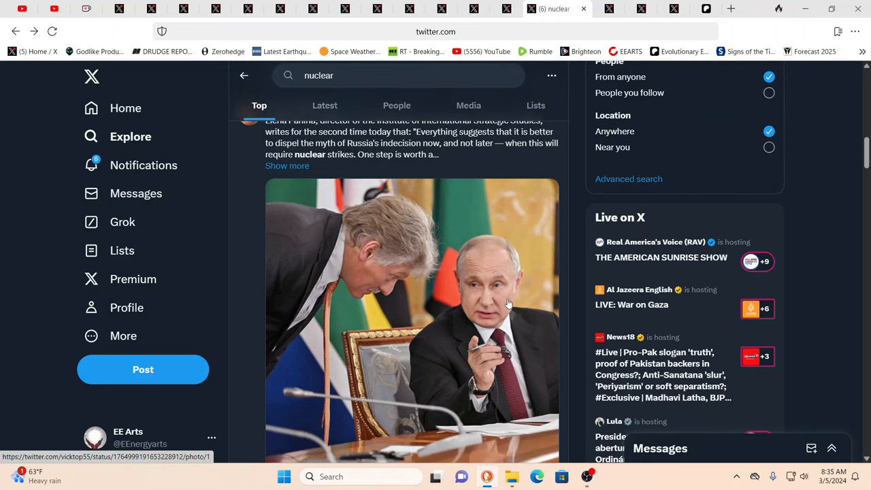
mouse_move(505, 284)
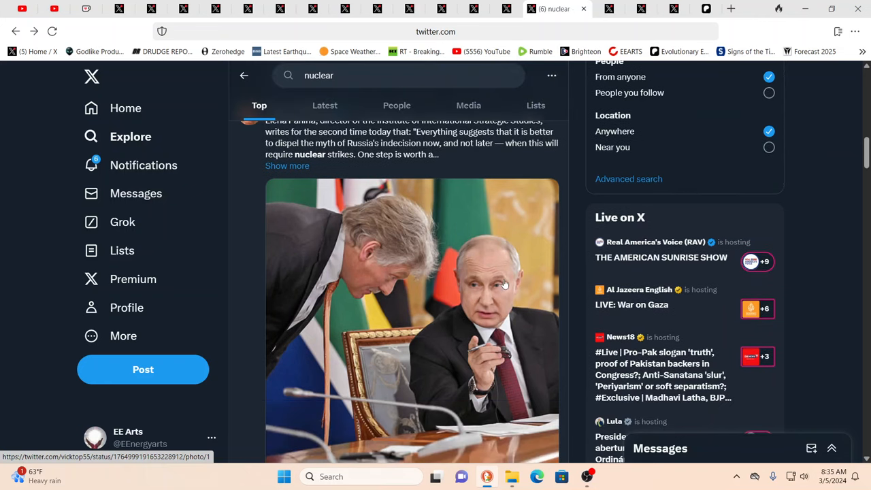
mouse_move(813, 182)
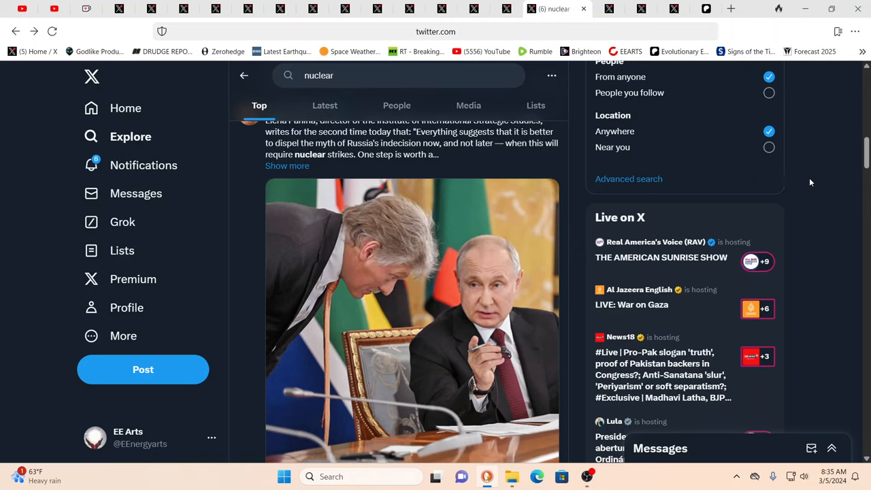
mouse_move(533, 204)
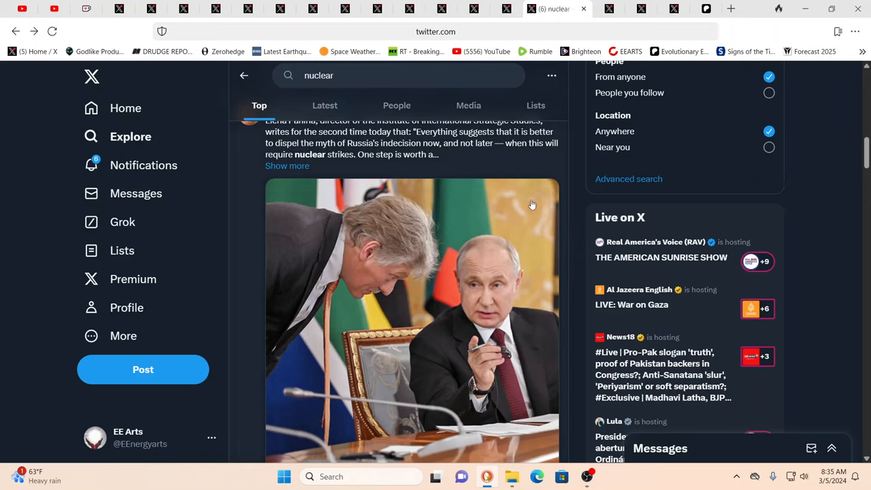
mouse_move(563, 151)
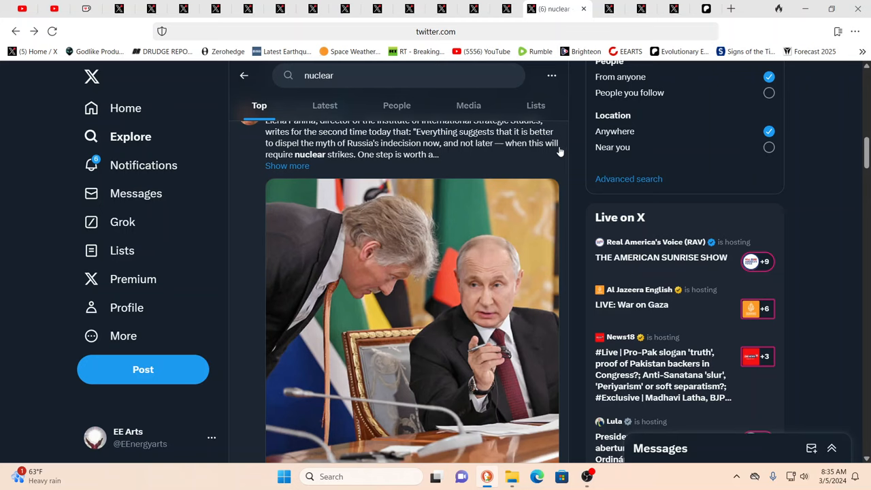
mouse_move(536, 105)
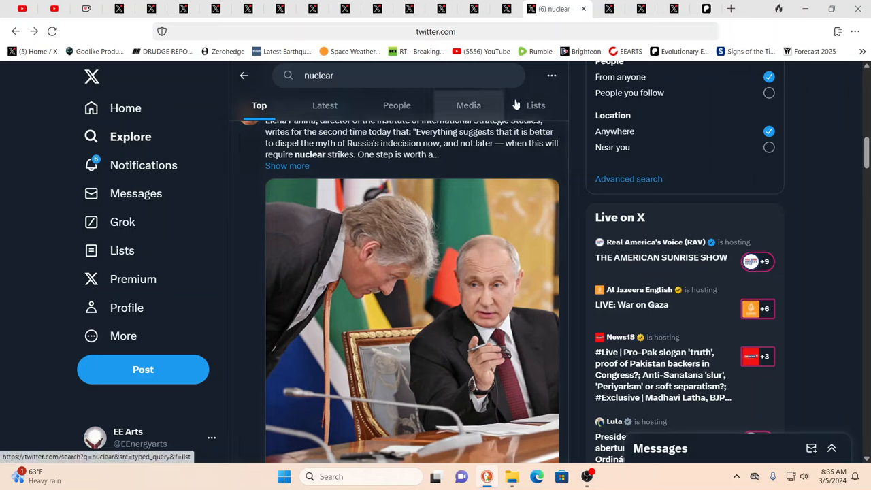
mouse_move(538, 153)
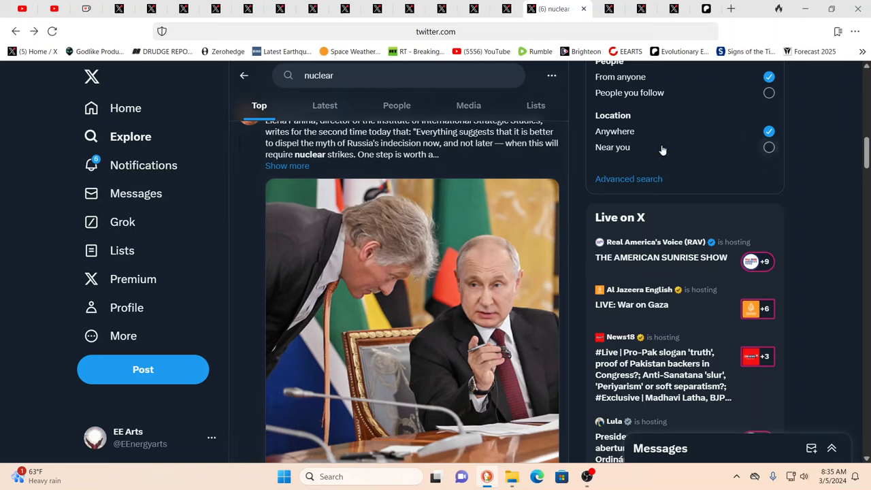
mouse_move(801, 124)
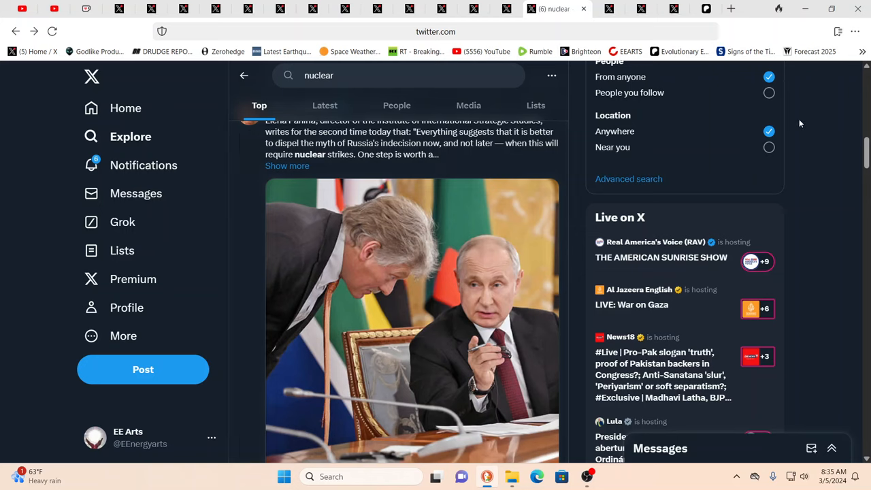
mouse_move(802, 128)
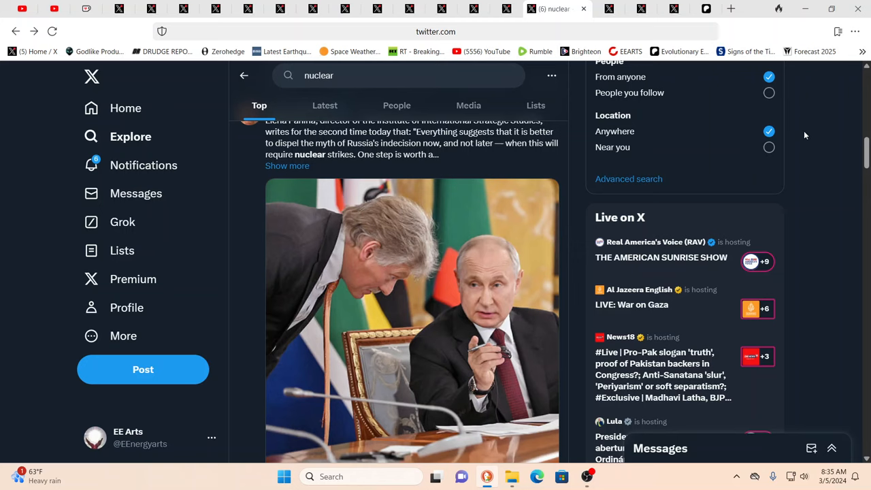
mouse_move(833, 142)
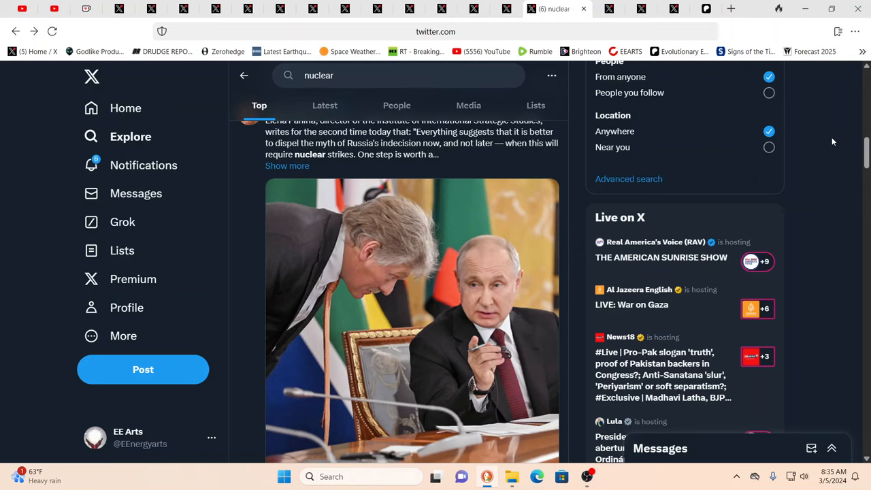
mouse_move(831, 145)
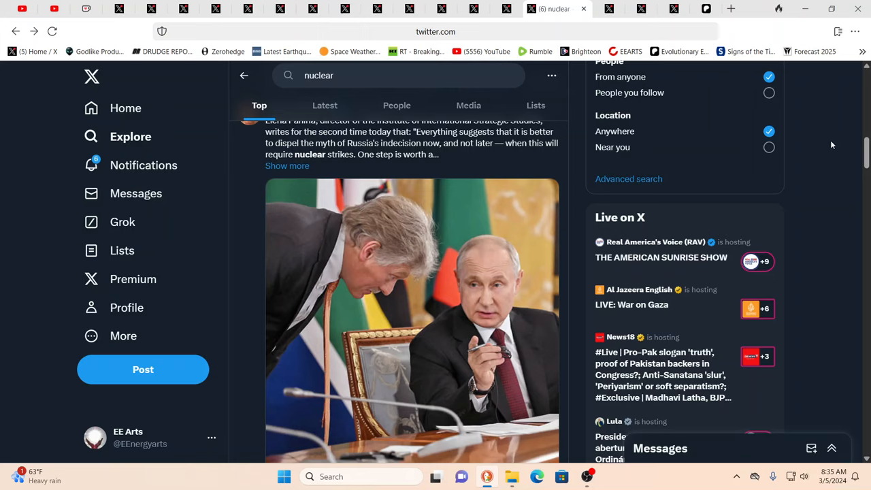
mouse_move(801, 184)
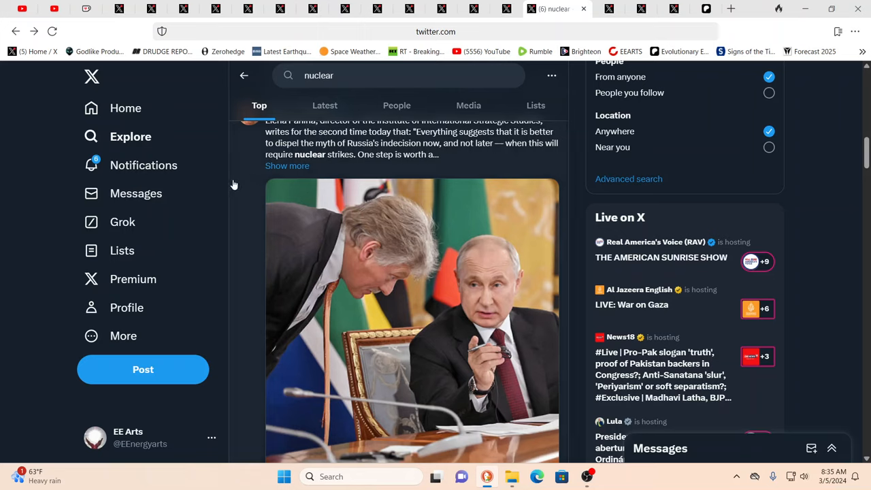
- Scroll past the Kremlin photo post to Musk's Woke Jeopardy post and nuclear energy Communities
scroll(up, 3)
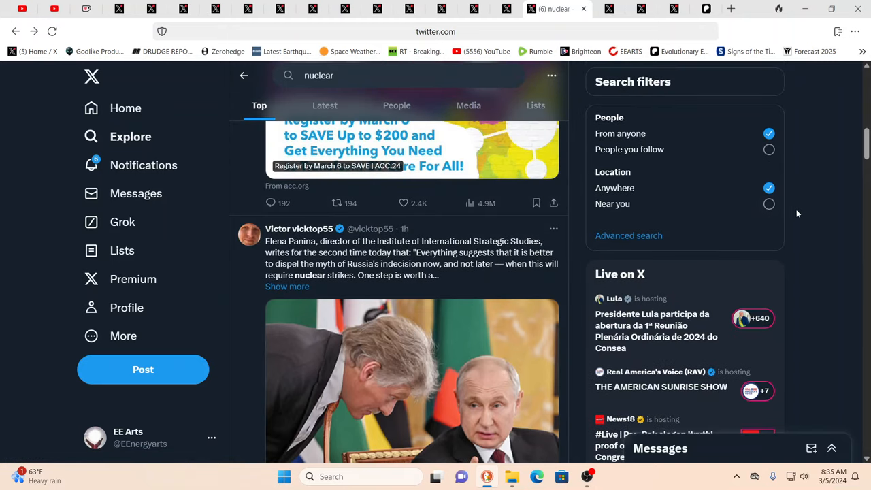
mouse_move(810, 236)
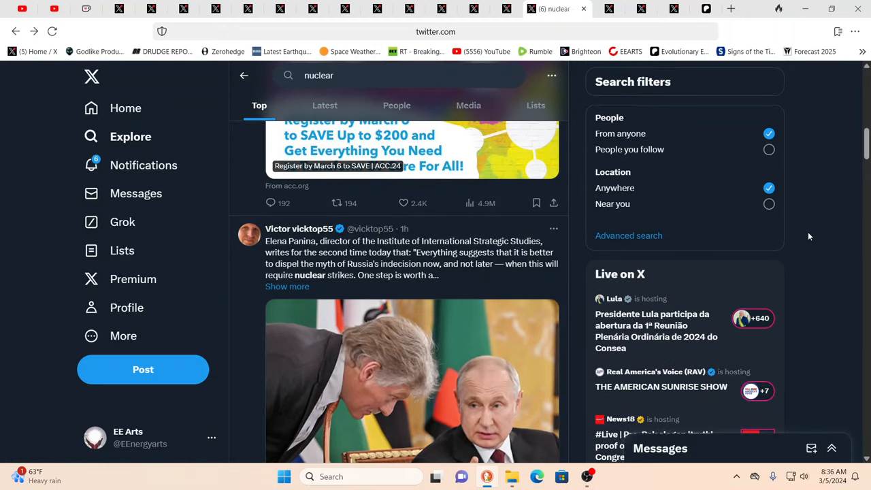
scroll(down, 3)
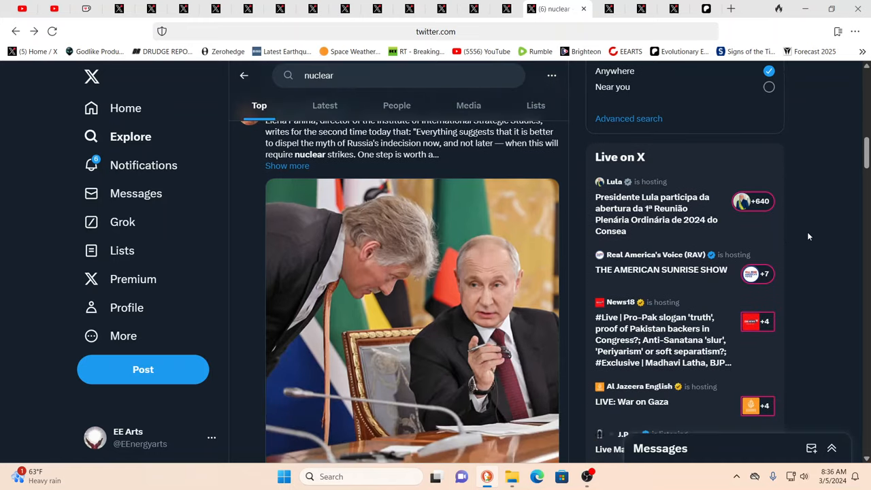
mouse_move(824, 254)
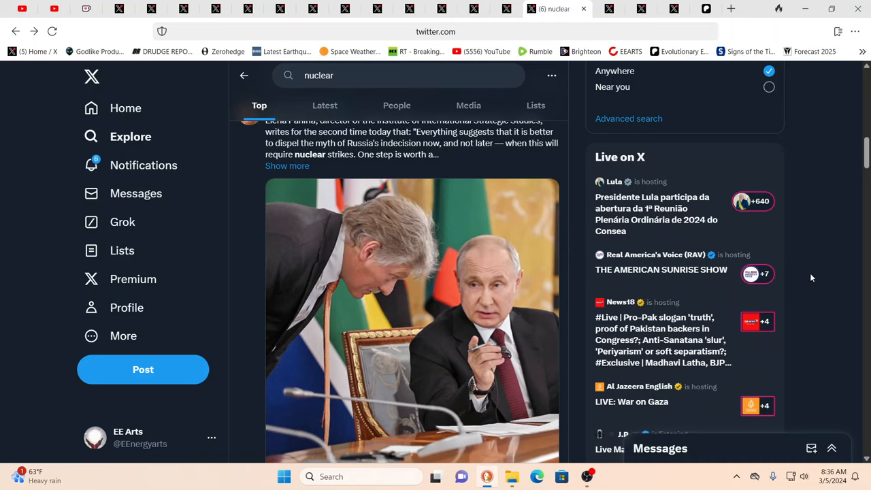
mouse_move(825, 315)
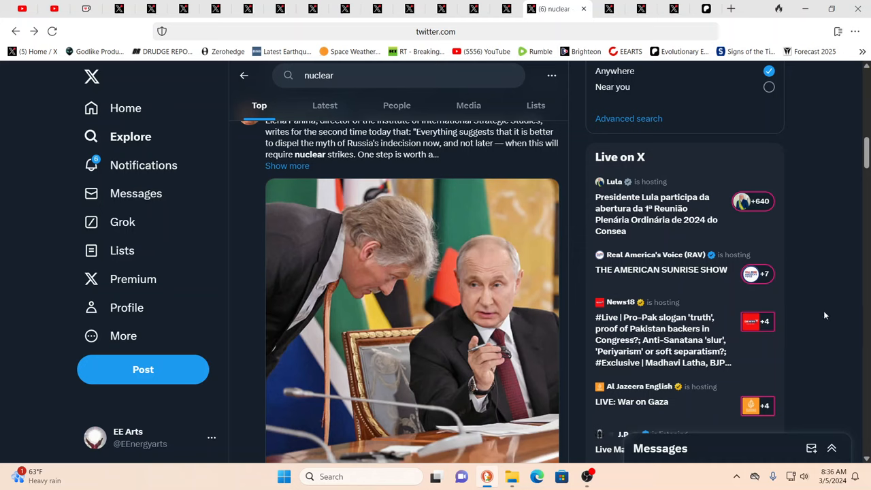
mouse_move(832, 322)
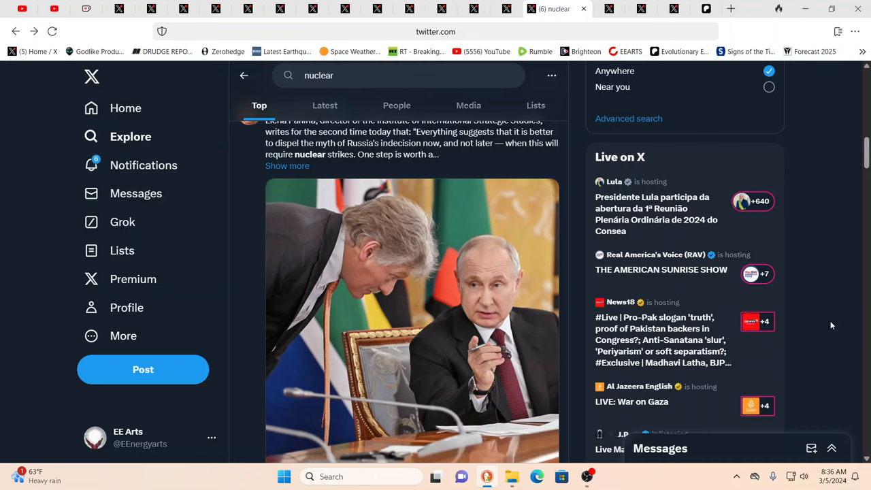
scroll(down, 3)
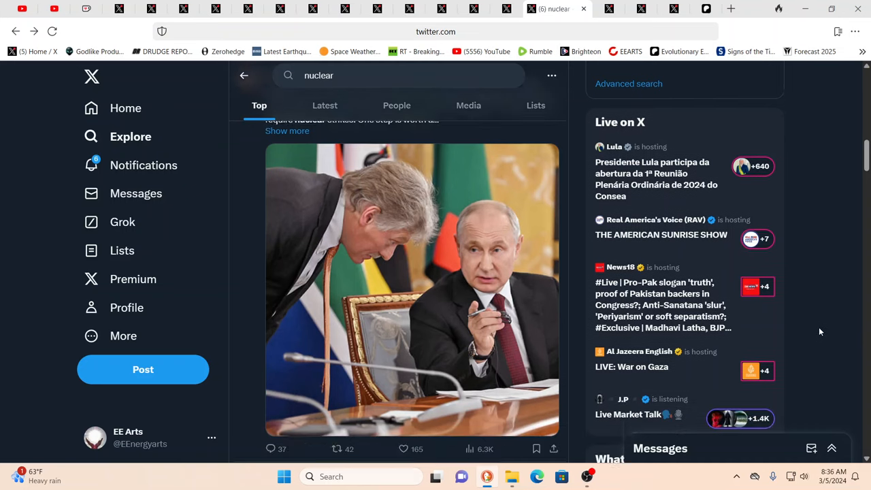
scroll(down, 3)
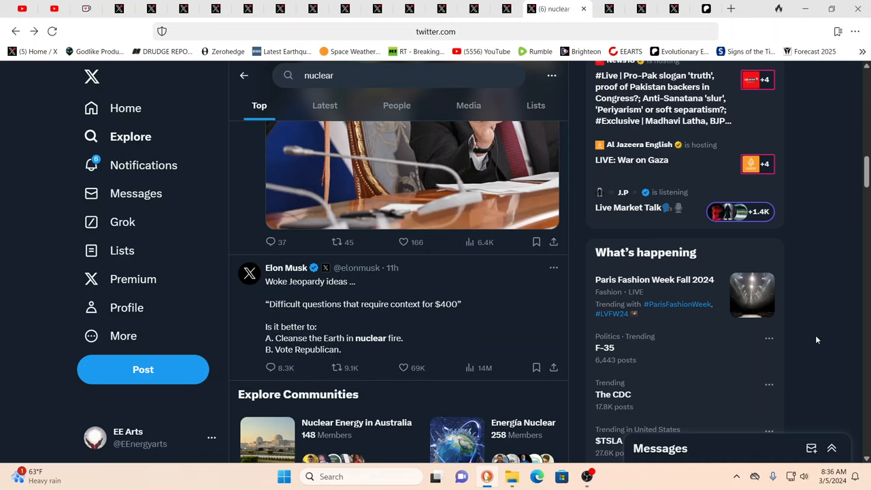
scroll(down, 3)
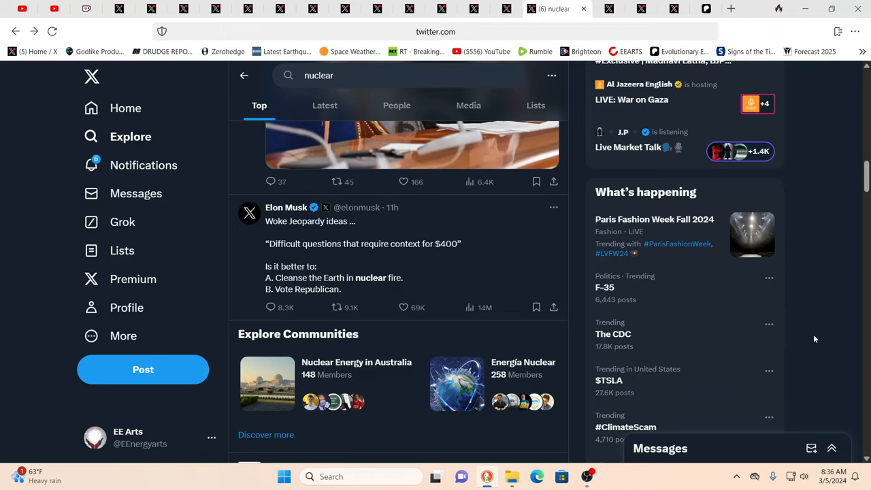
scroll(down, 3)
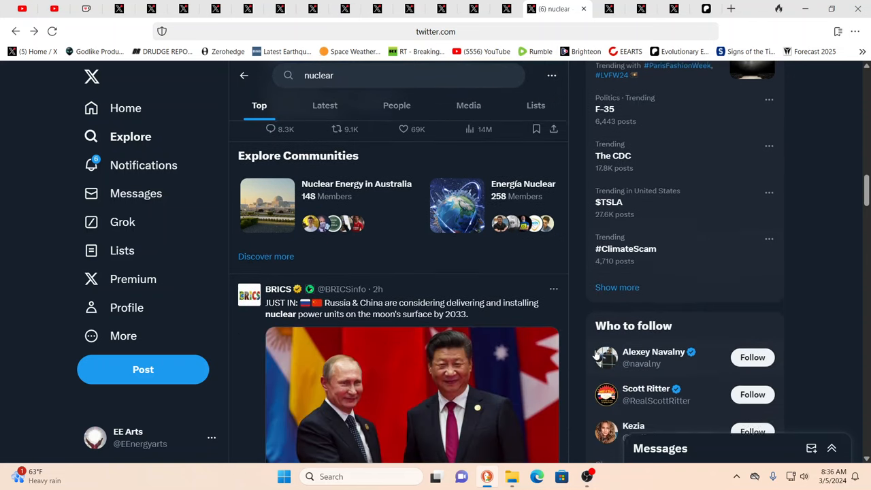
scroll(down, 3)
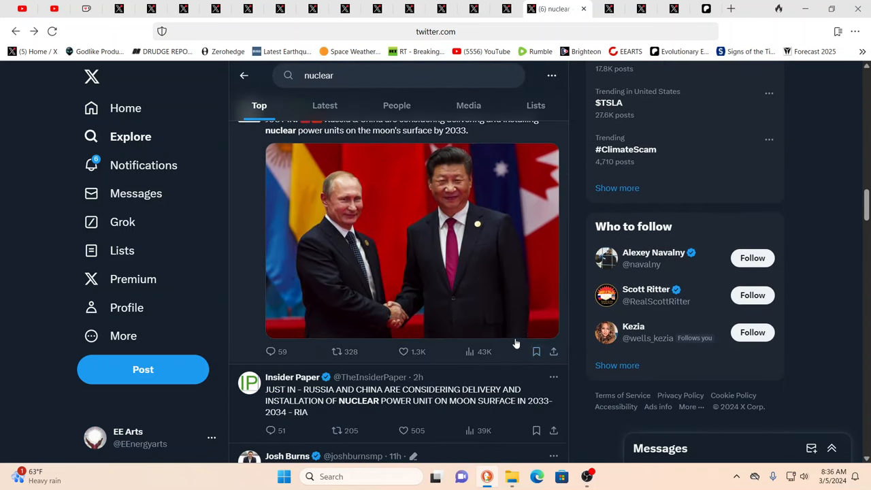
scroll(down, 3)
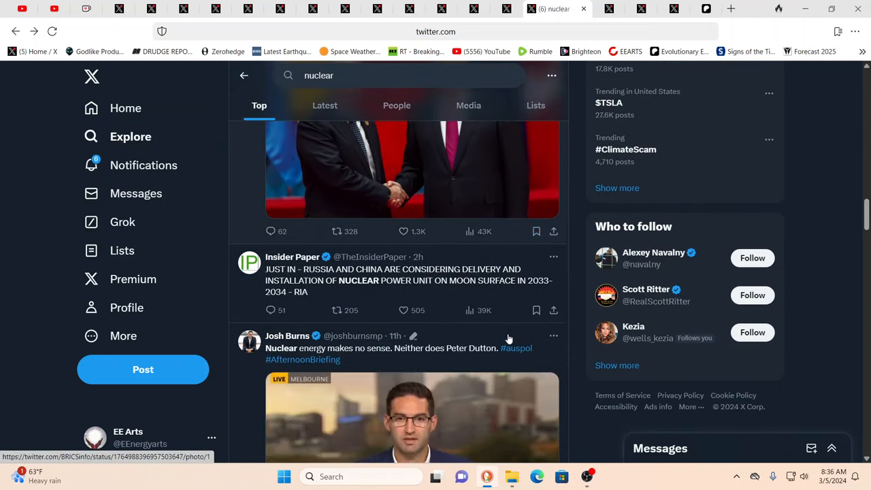
scroll(down, 3)
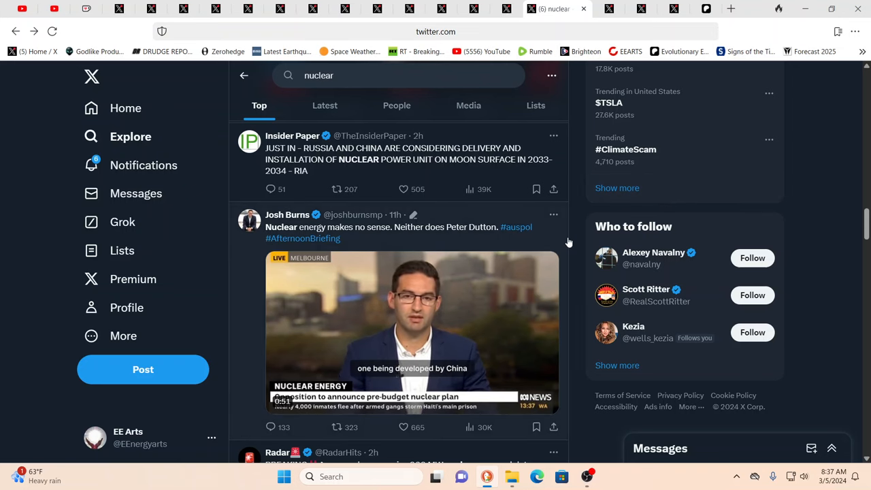
scroll(down, 3)
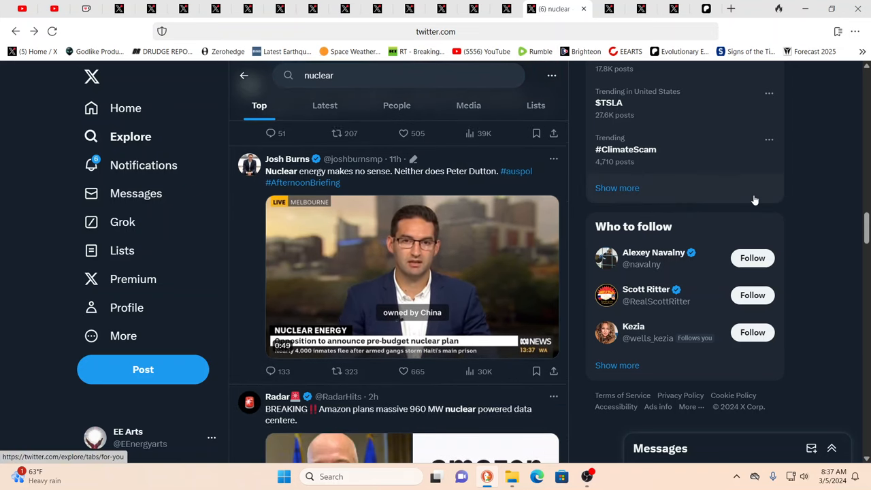
scroll(down, 3)
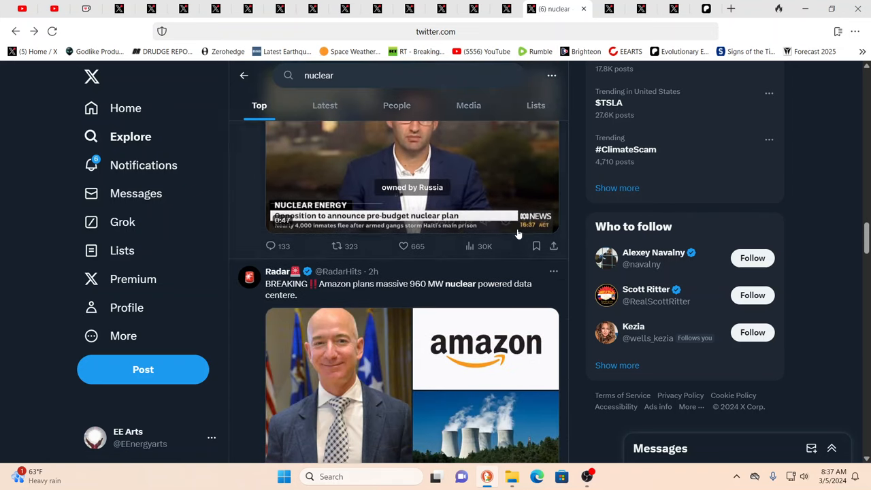
scroll(down, 3)
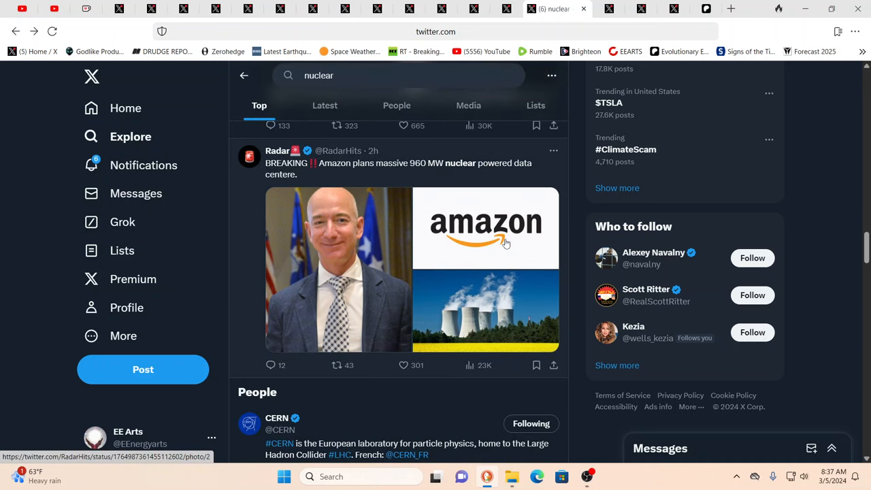
mouse_move(429, 277)
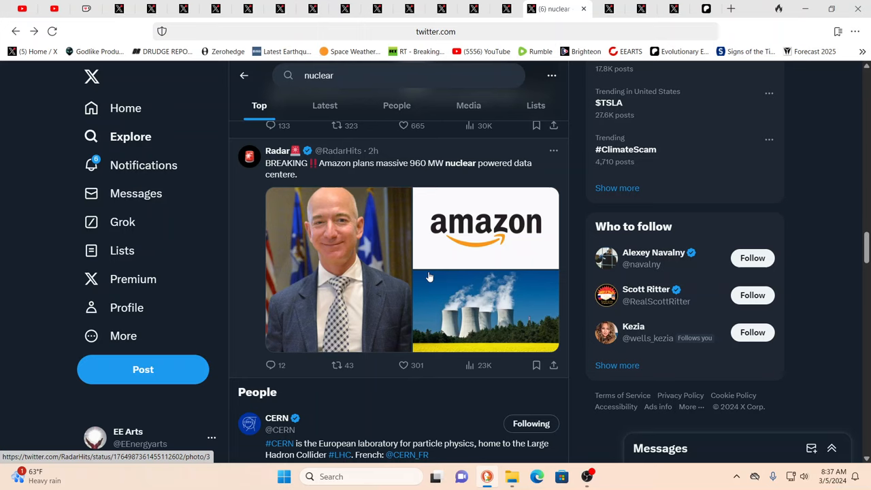
mouse_move(413, 275)
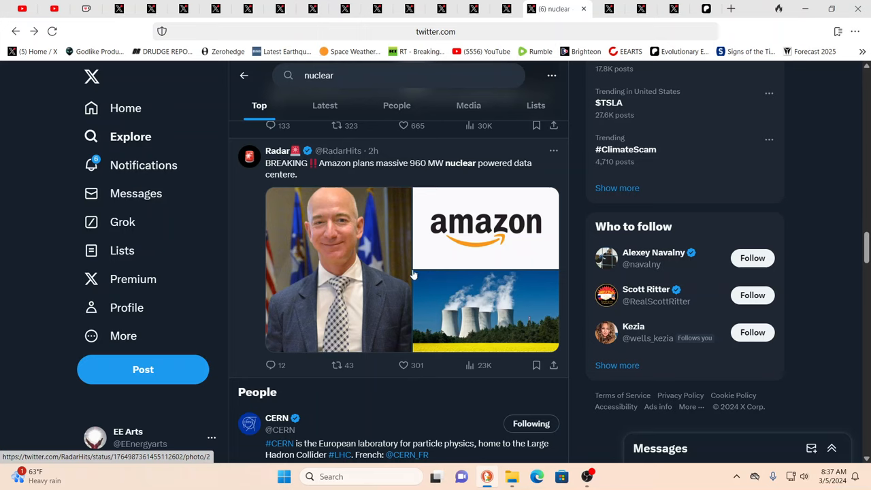
mouse_move(359, 184)
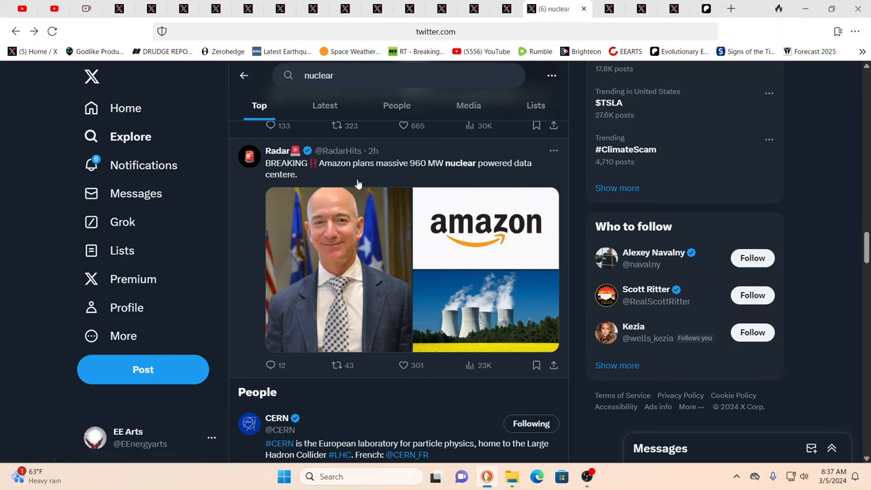
mouse_move(406, 181)
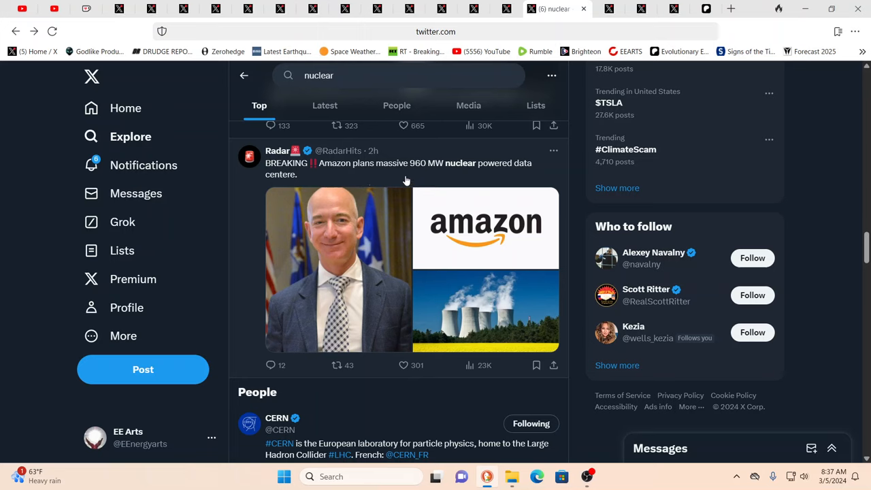
mouse_move(431, 177)
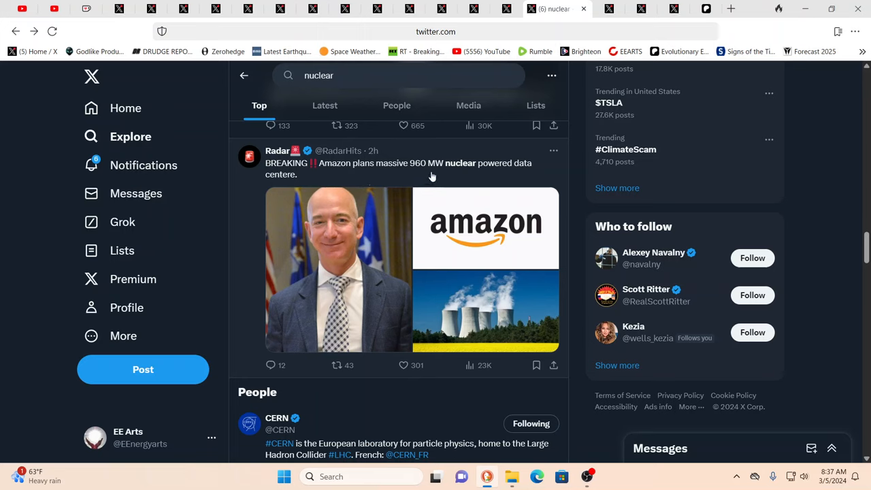
mouse_move(448, 173)
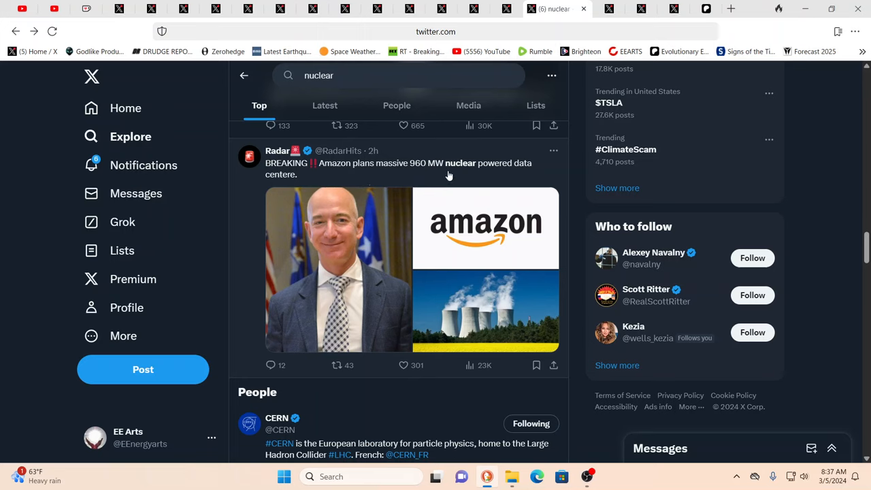
mouse_move(387, 198)
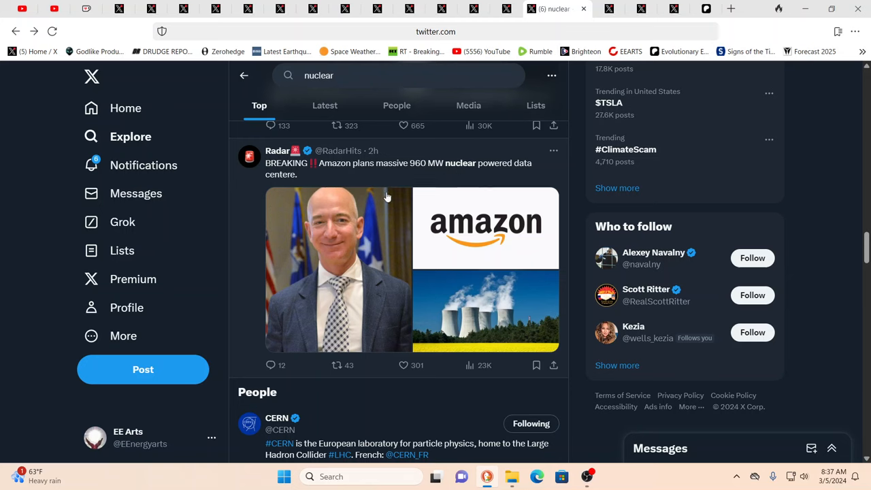
mouse_move(516, 211)
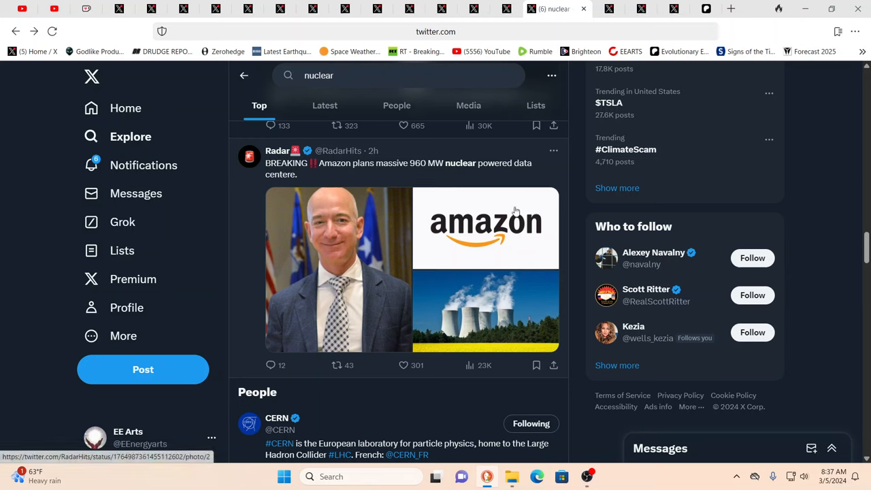
mouse_move(555, 192)
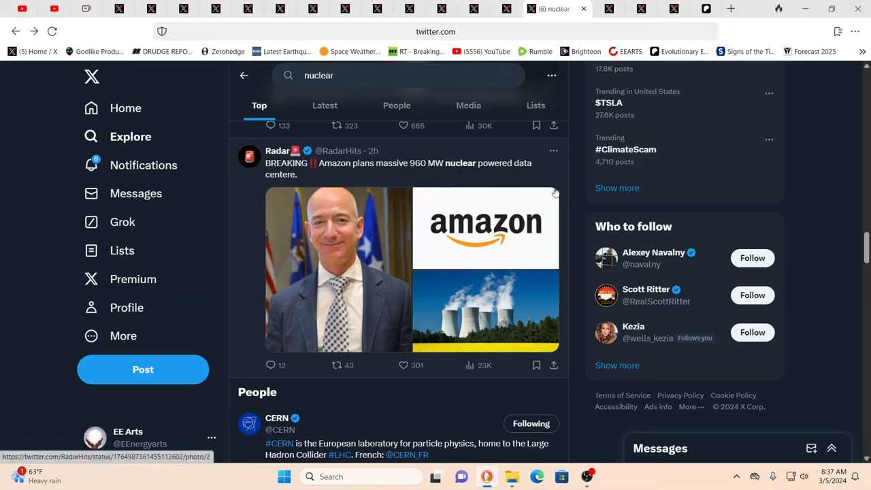
mouse_move(507, 17)
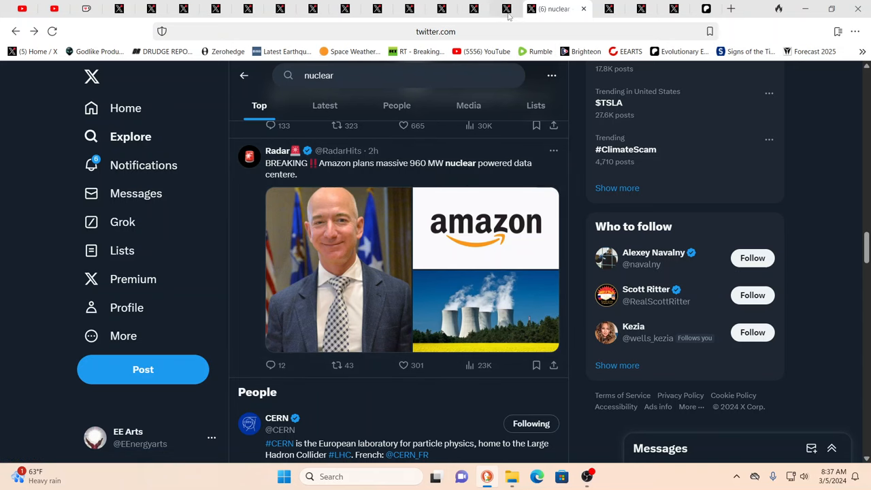
mouse_move(507, 12)
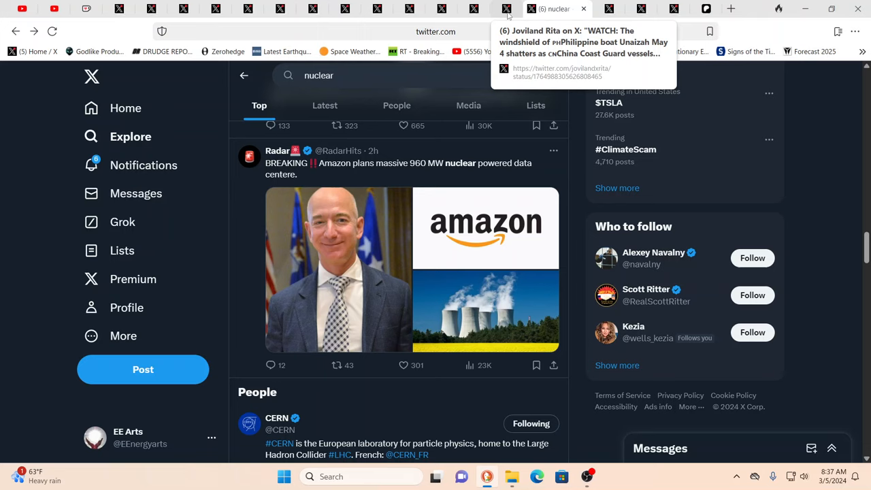
mouse_move(729, 8)
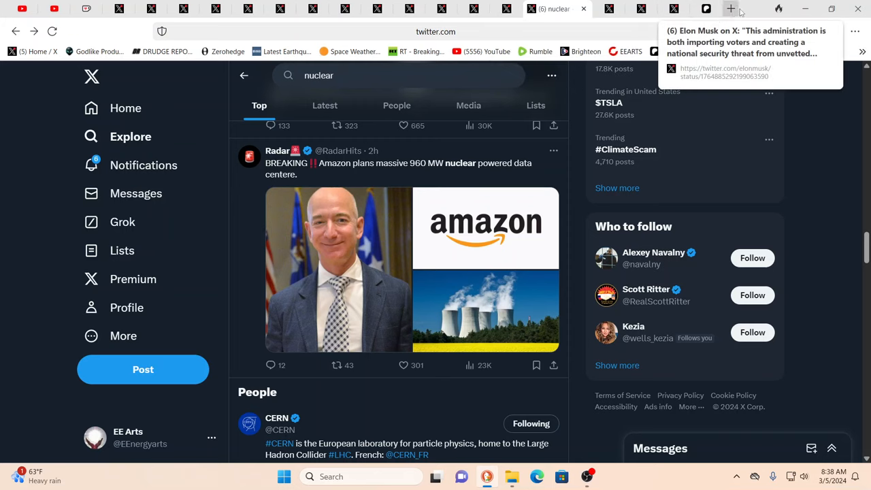
- Search 'mohenjo daro nuclear explosion' in a new tab and open the Ancient Origins result
click(731, 8)
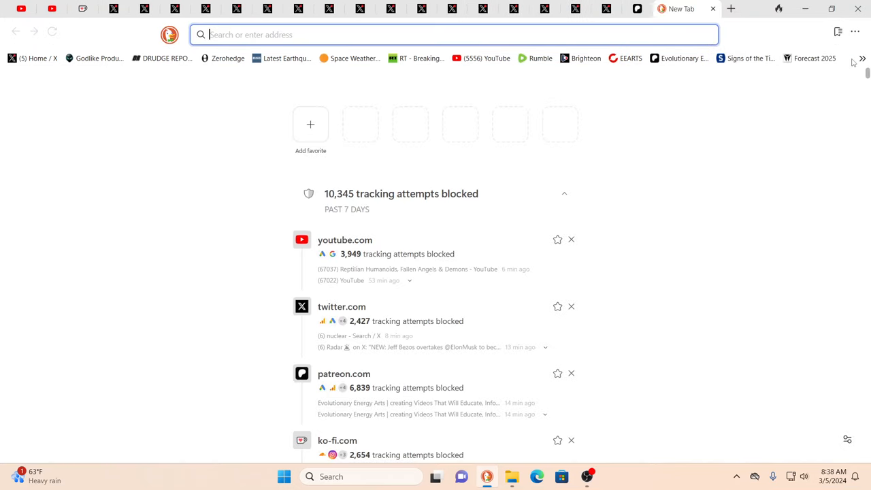
text(mohenjo da)
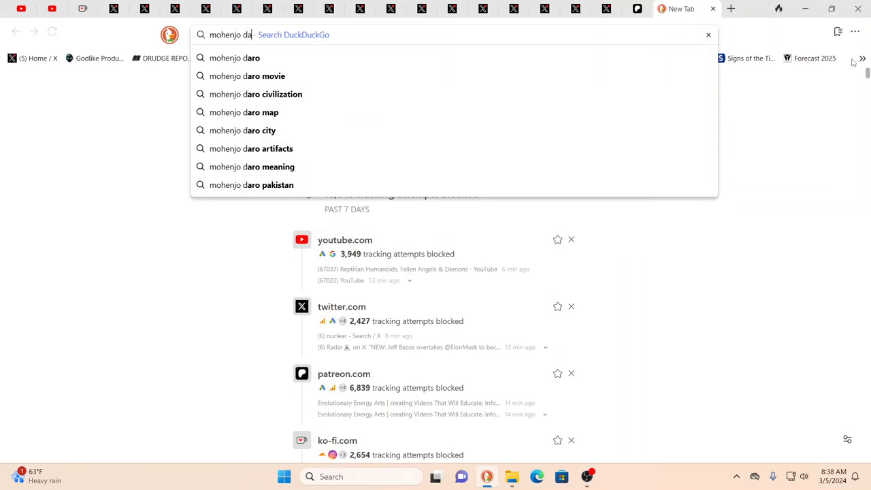
text(ro)
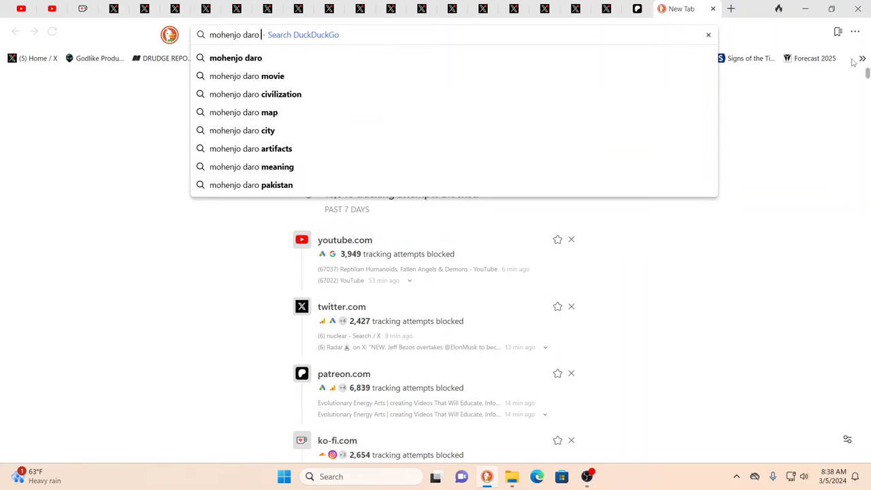
text(nuclear)
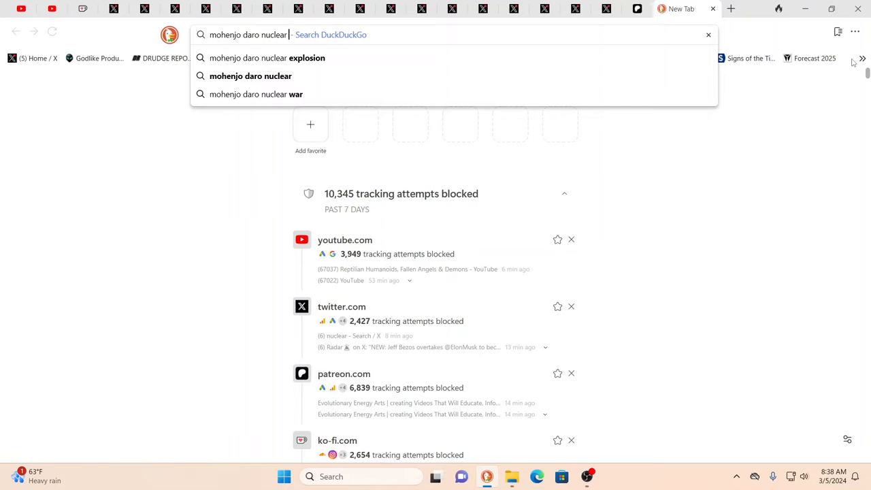
click(267, 58)
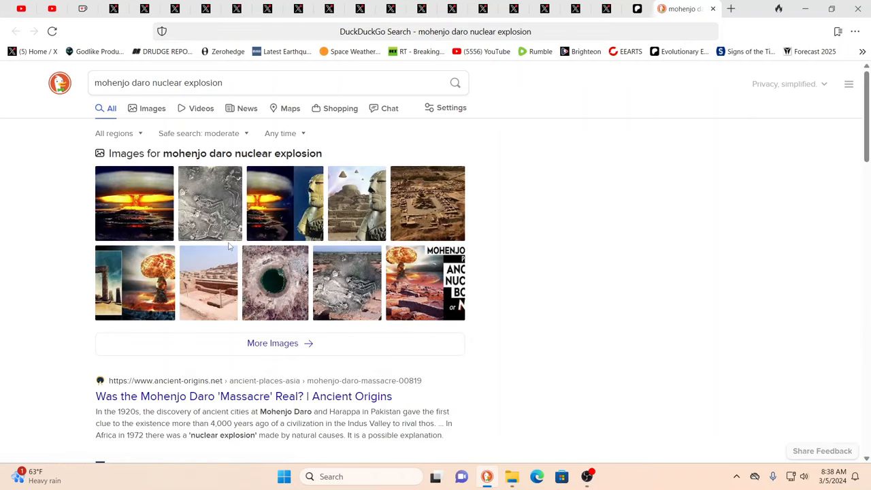
mouse_move(191, 396)
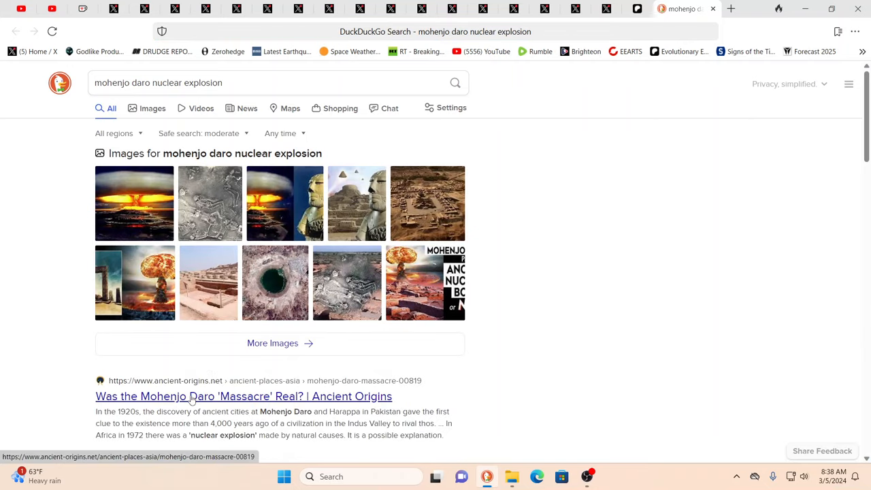
click(243, 396)
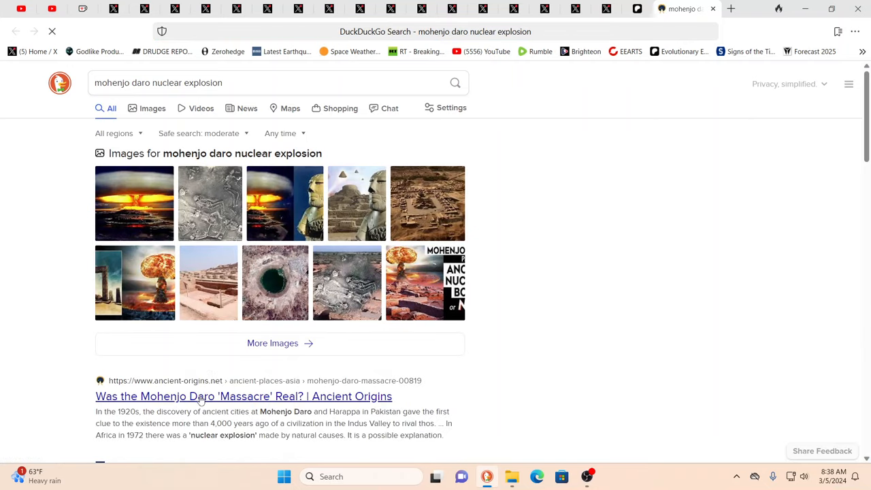
- Read the Mohenjo Daro 'Massacre' article down to the Great Bath and pause the video
click(243, 396)
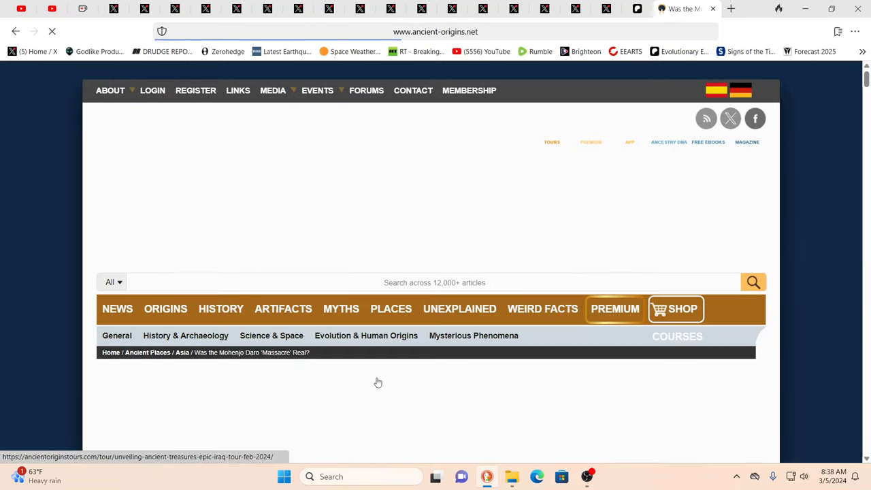
scroll(down, 3)
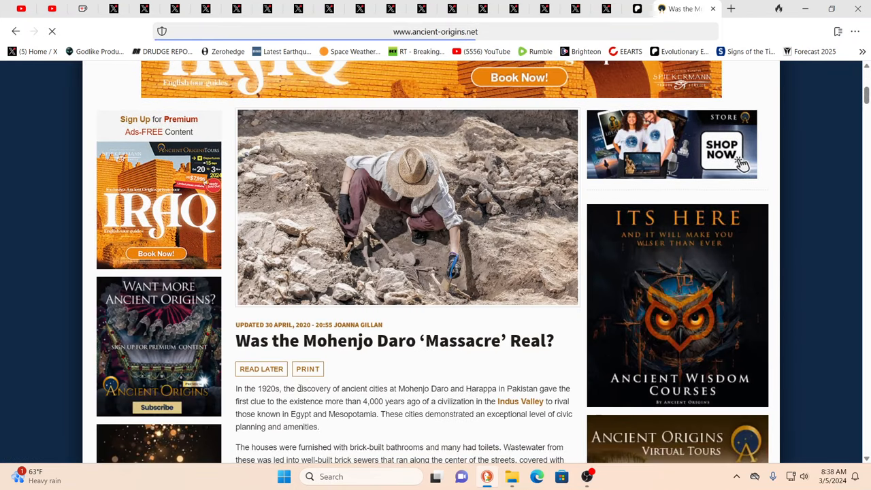
scroll(down, 3)
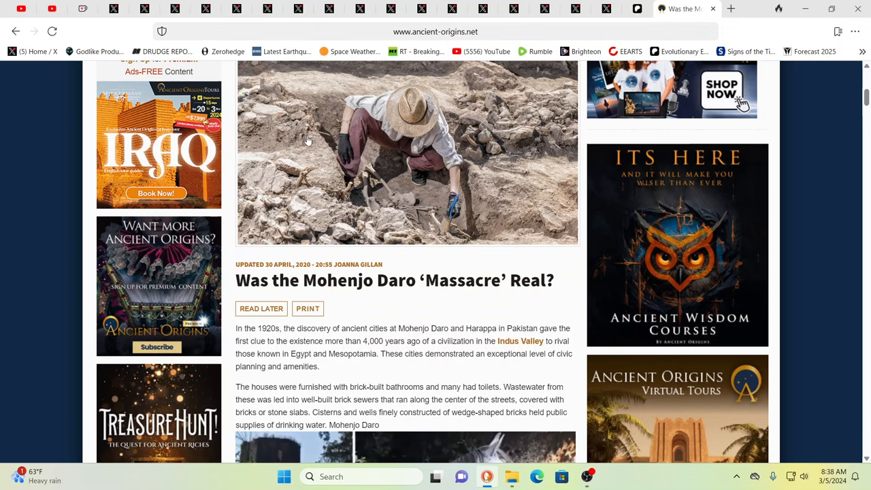
scroll(down, 3)
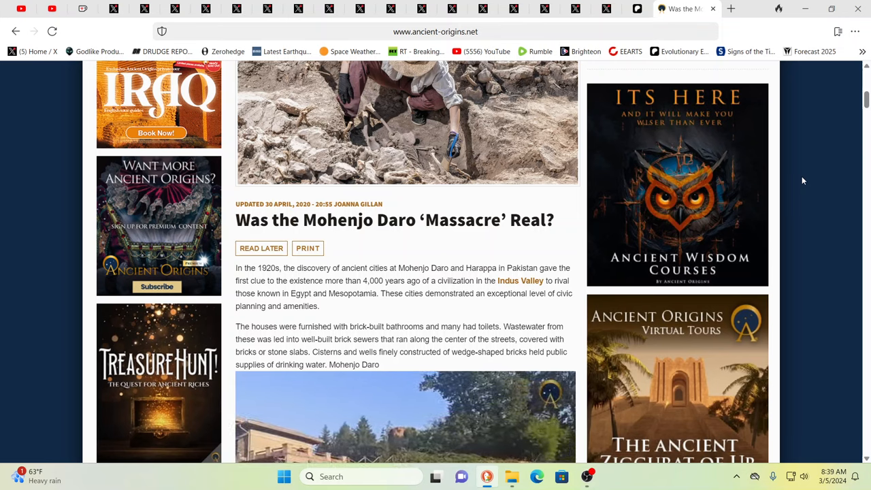
scroll(down, 3)
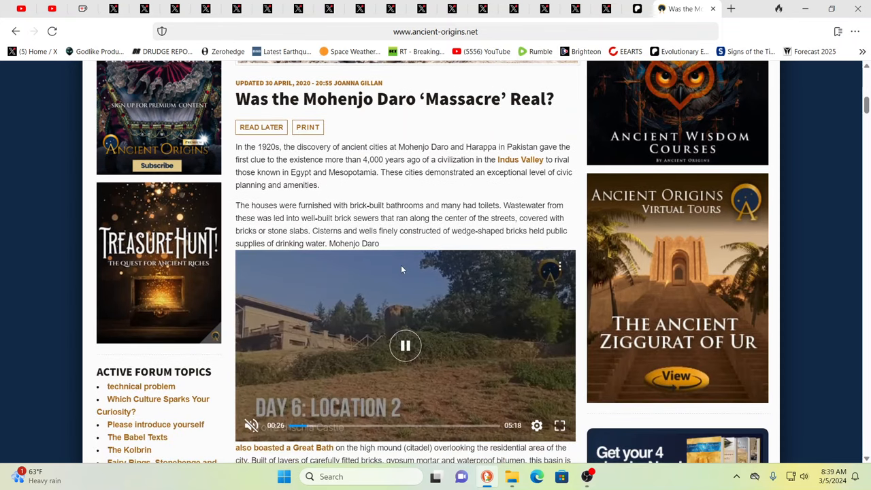
scroll(down, 3)
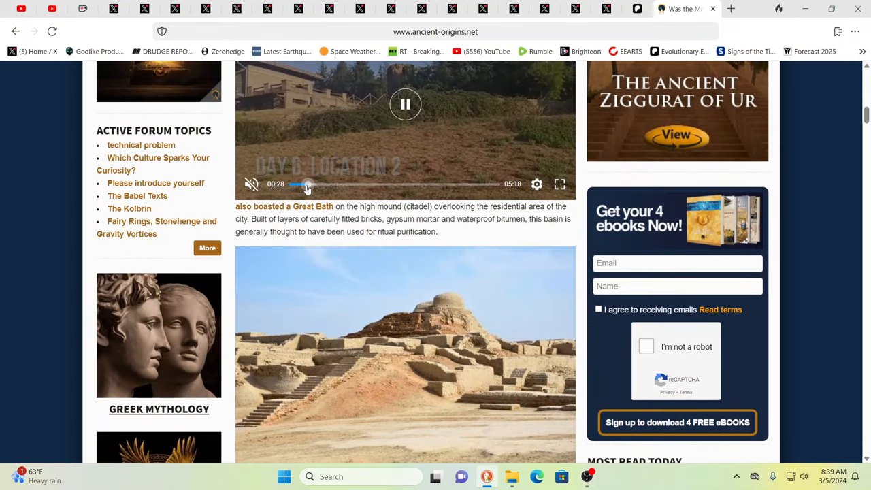
click(405, 104)
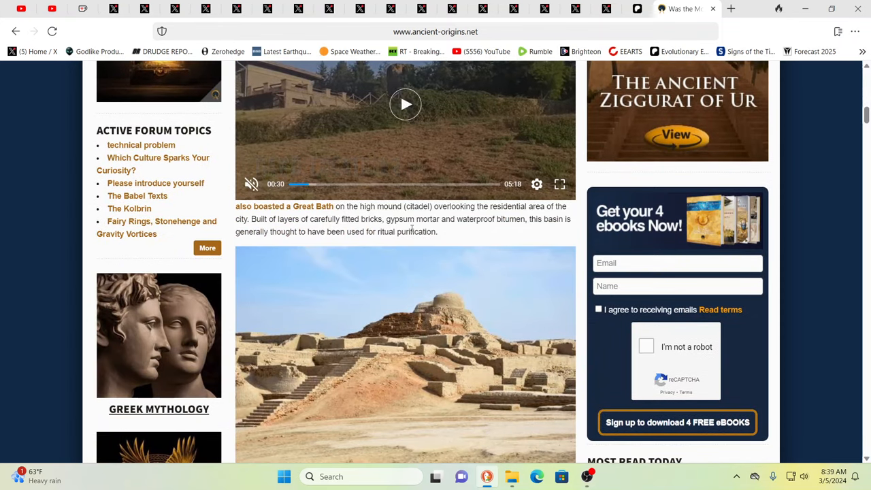
- Read 'A Violent Massacre' to the flood-and-disease theory, then go back to the results
scroll(down, 3)
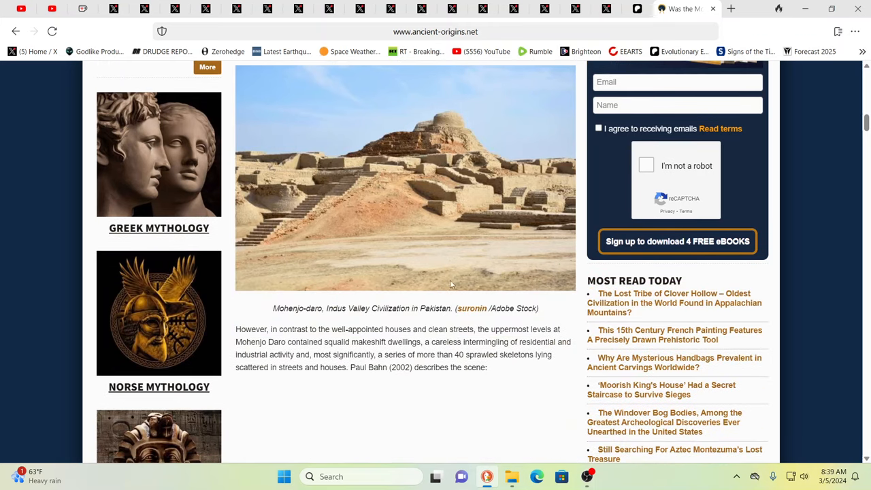
mouse_move(422, 325)
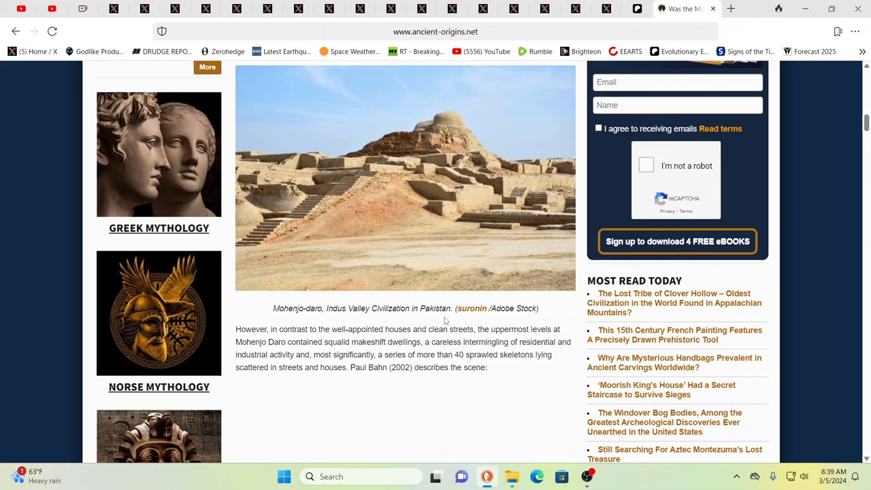
mouse_move(456, 329)
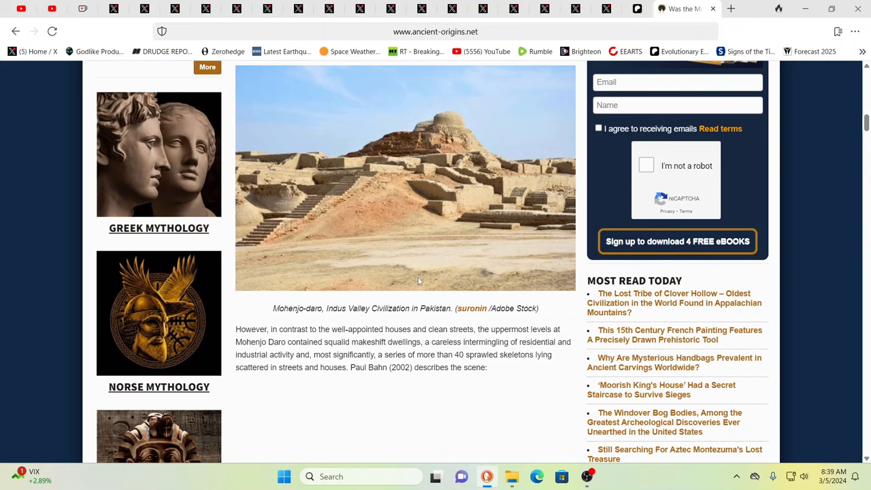
mouse_move(519, 295)
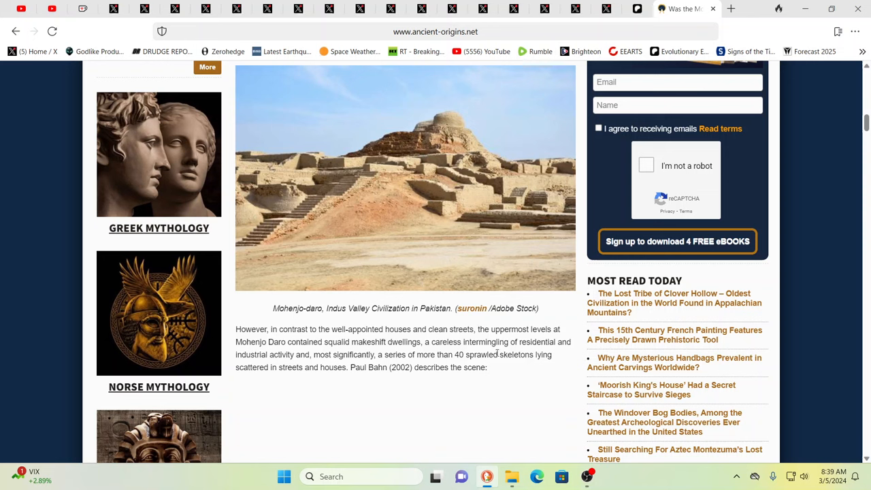
scroll(down, 3)
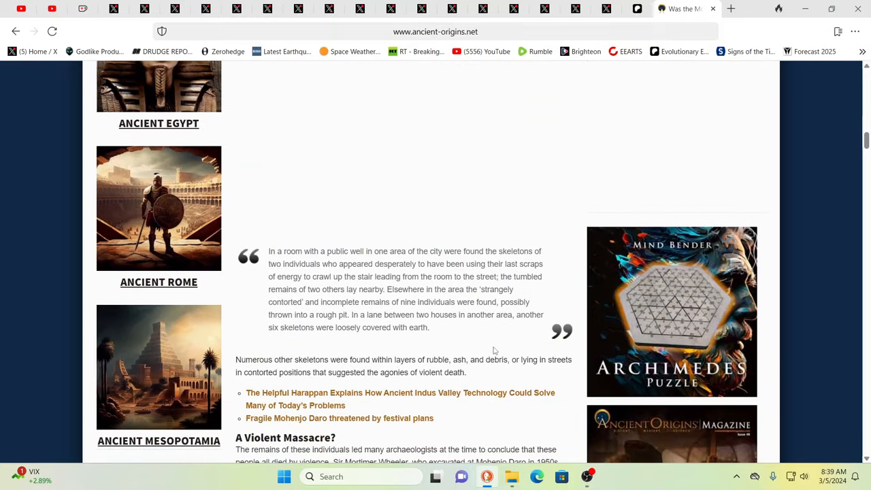
scroll(down, 3)
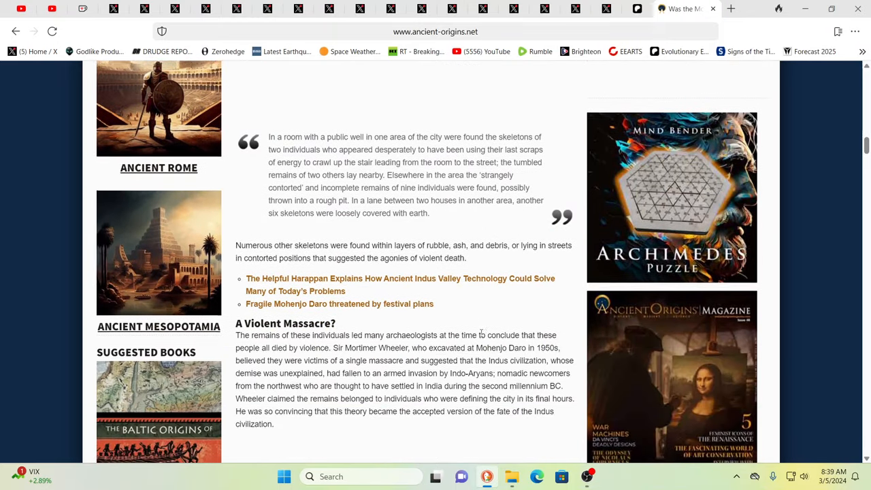
scroll(down, 3)
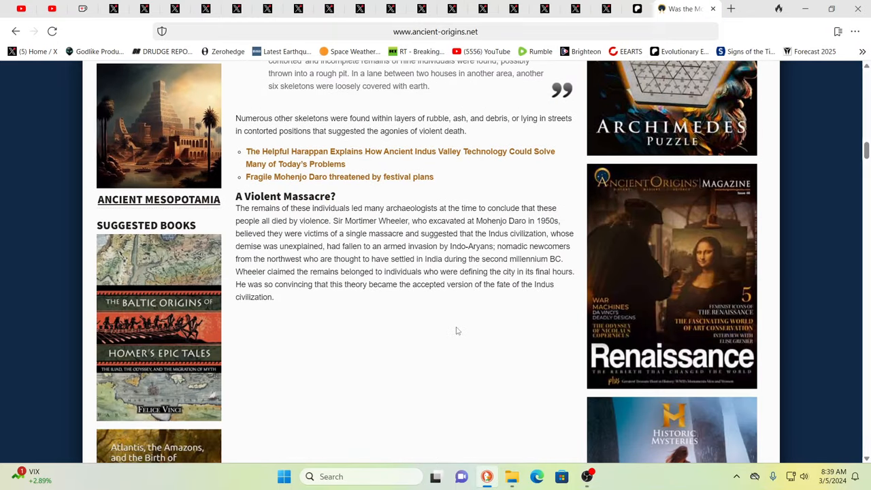
scroll(down, 3)
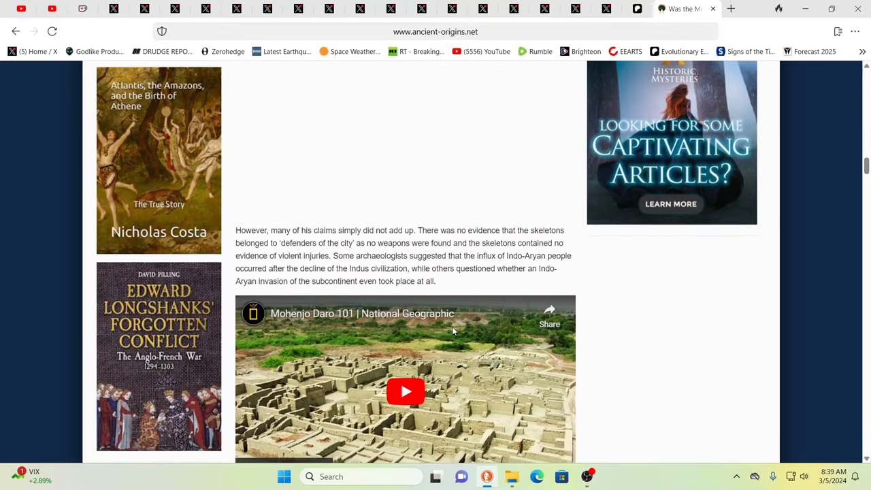
scroll(down, 3)
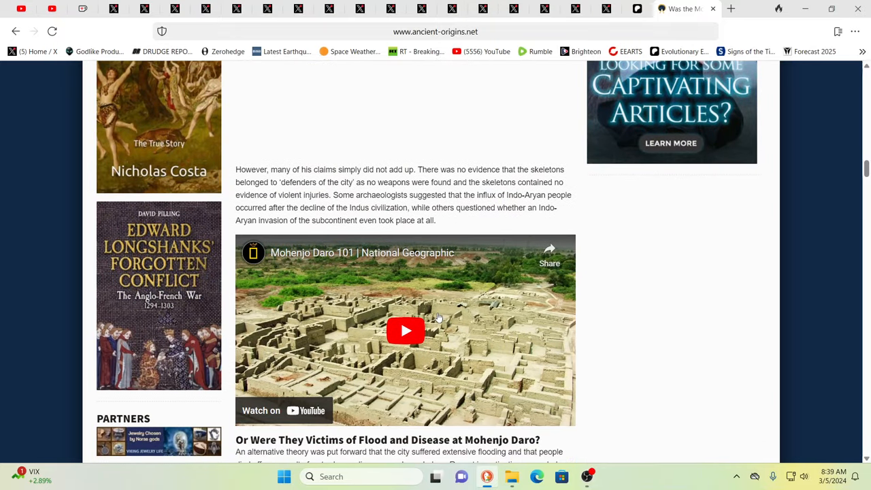
scroll(down, 3)
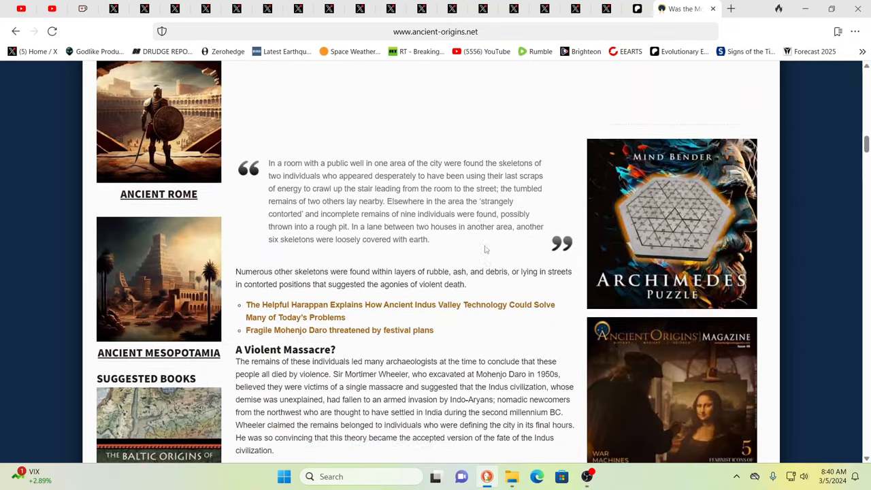
scroll(up, 3)
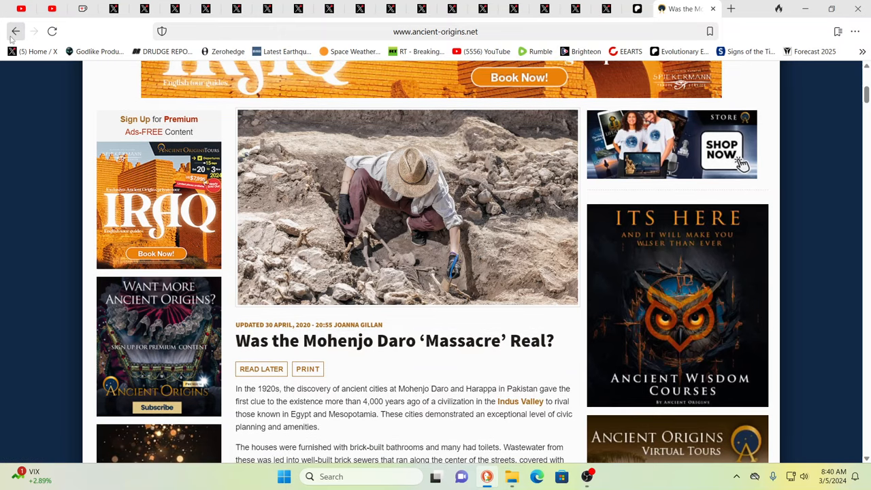
mouse_move(16, 31)
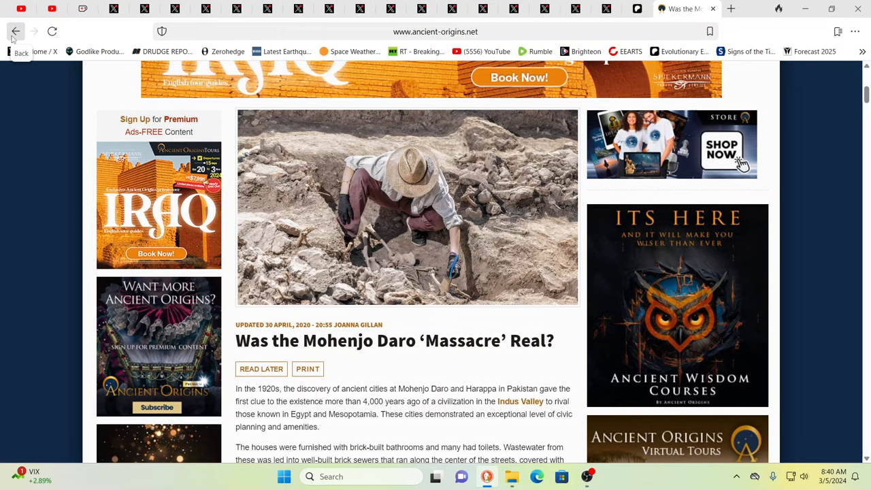
click(15, 31)
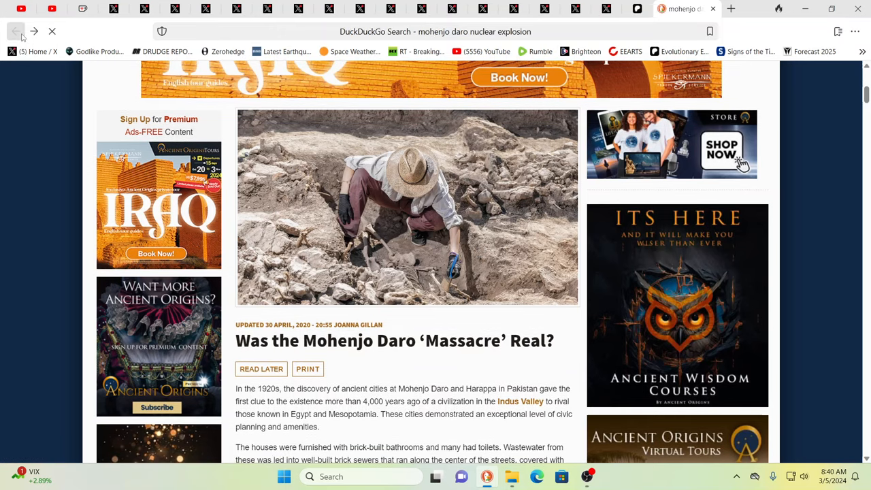
click(16, 31)
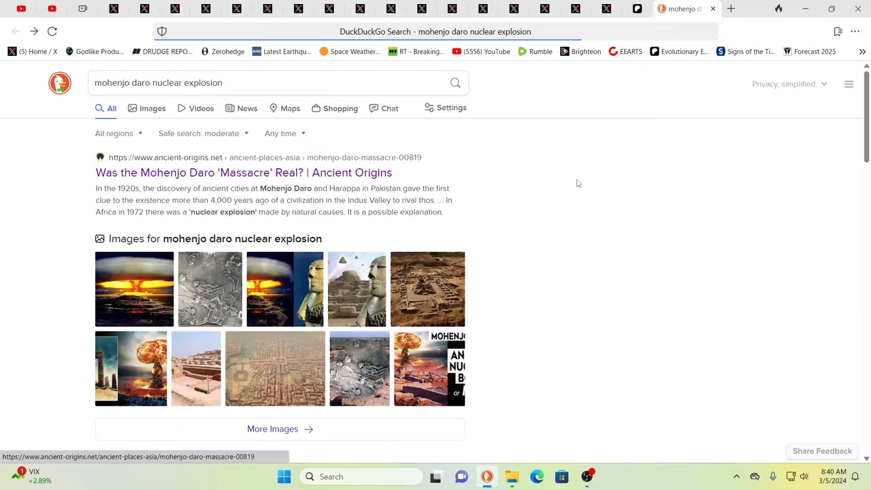
scroll(down, 3)
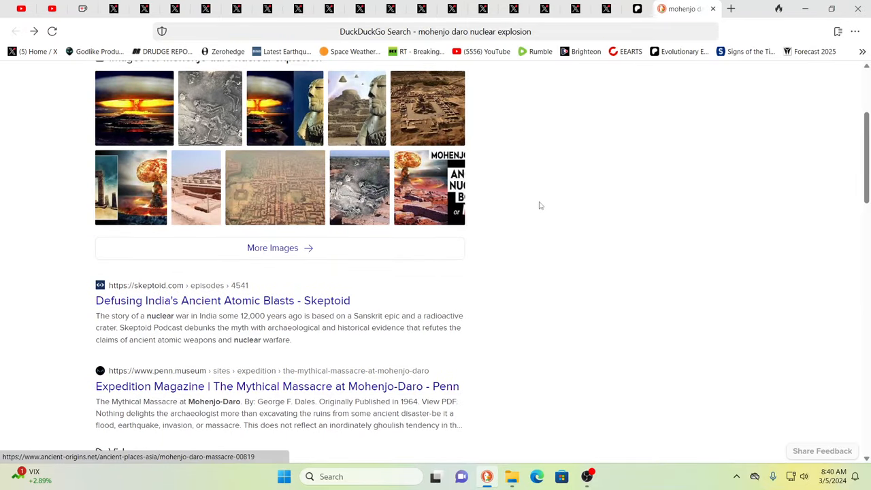
scroll(down, 3)
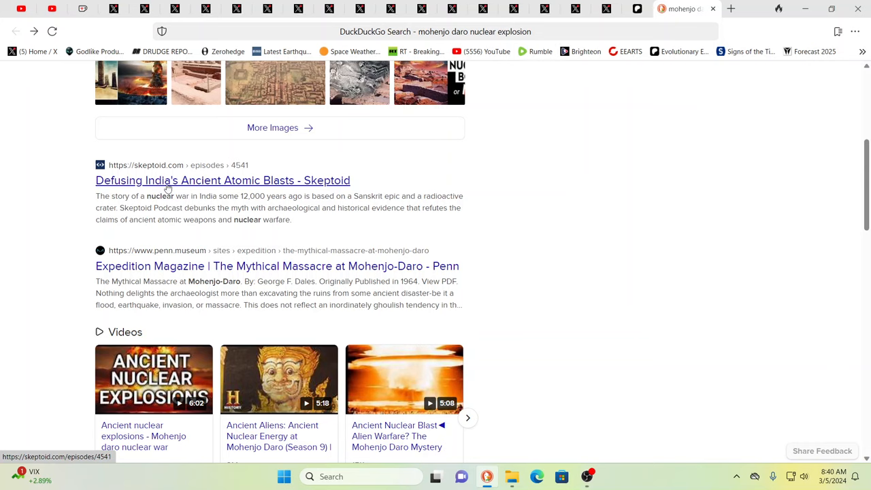
mouse_move(183, 190)
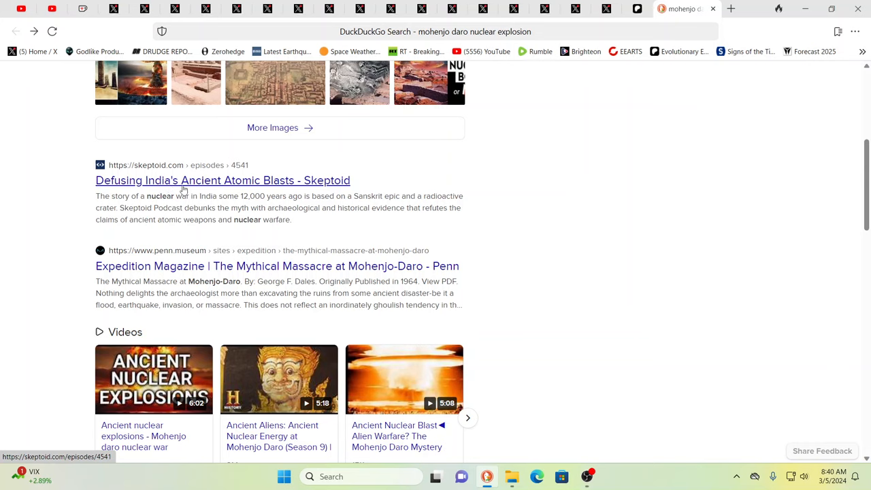
mouse_move(210, 187)
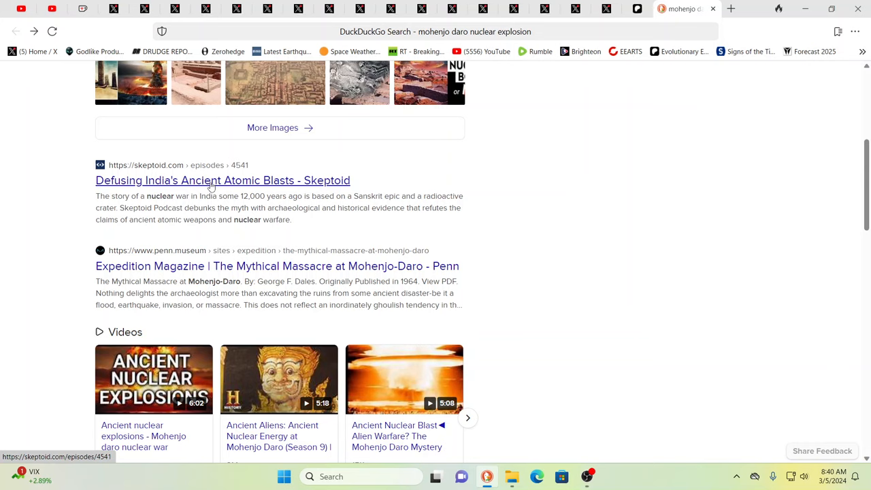
mouse_move(156, 208)
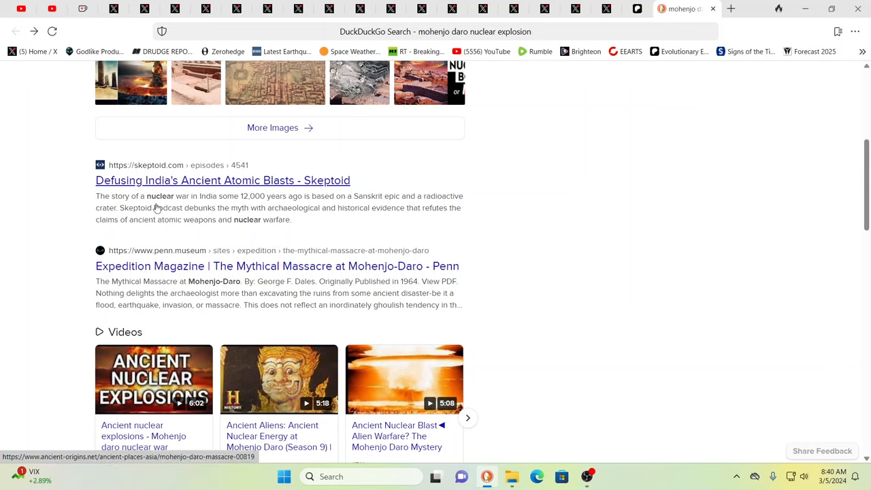
mouse_move(488, 212)
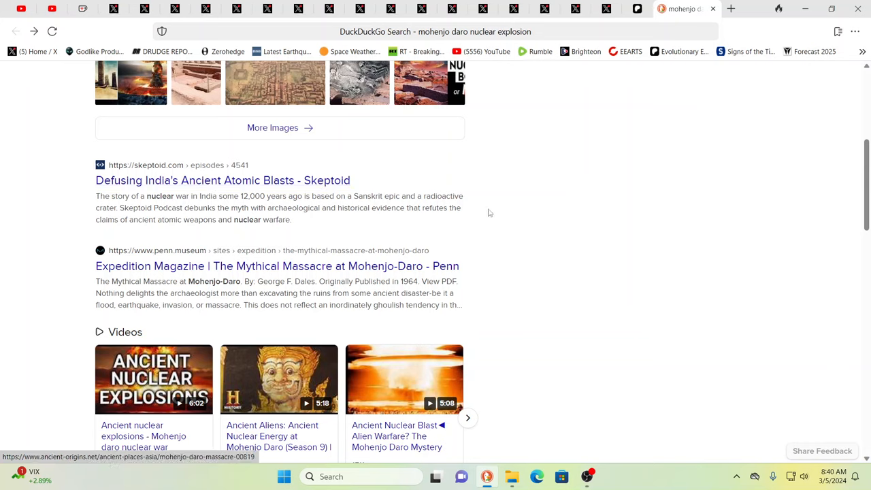
mouse_move(582, 171)
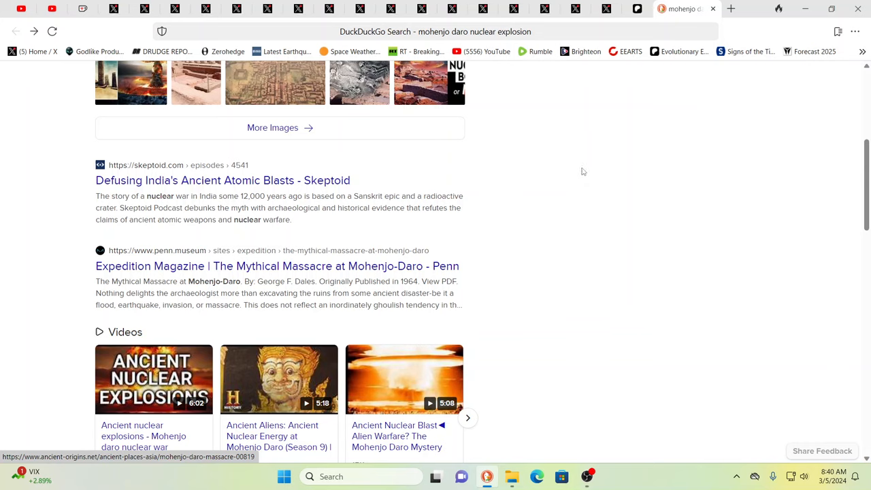
mouse_move(594, 168)
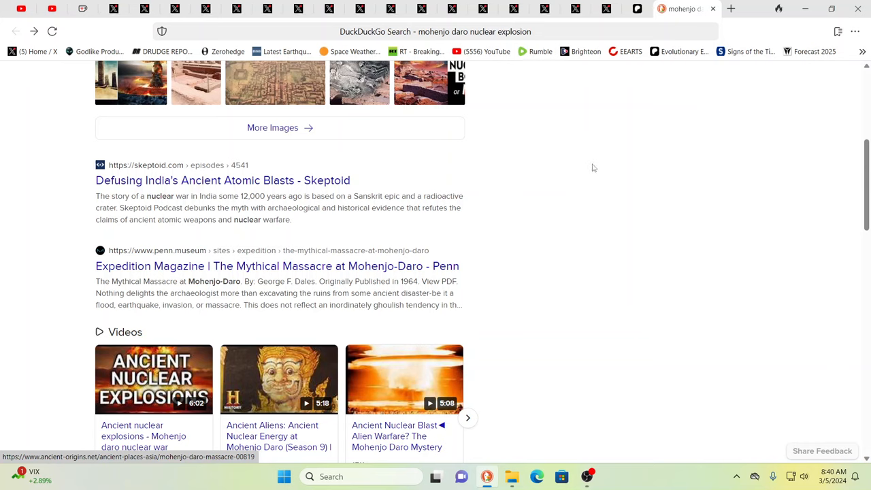
mouse_move(614, 160)
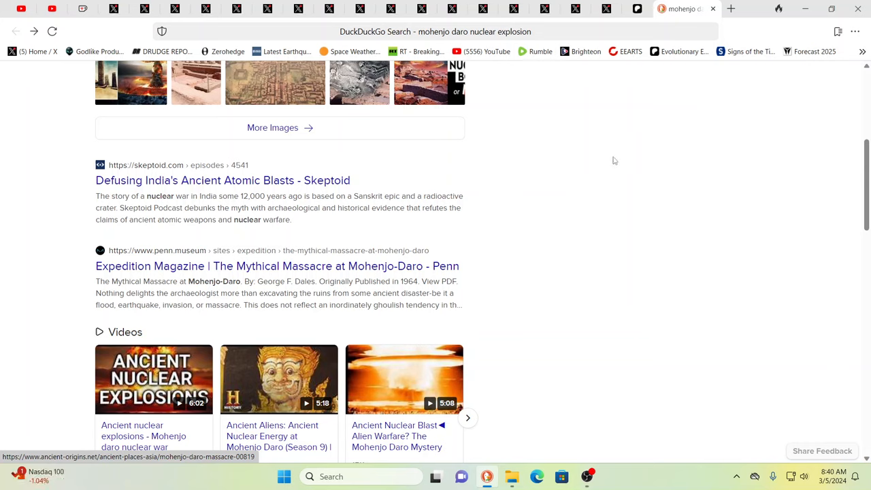
mouse_move(593, 156)
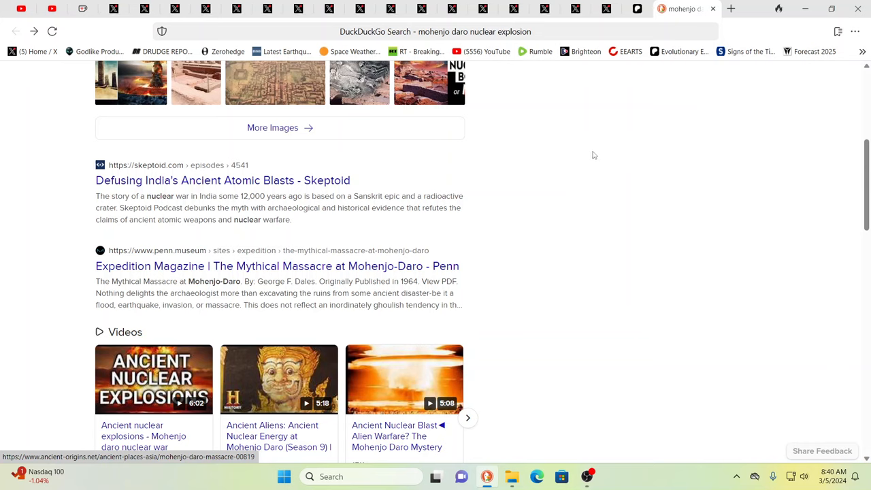
mouse_move(620, 169)
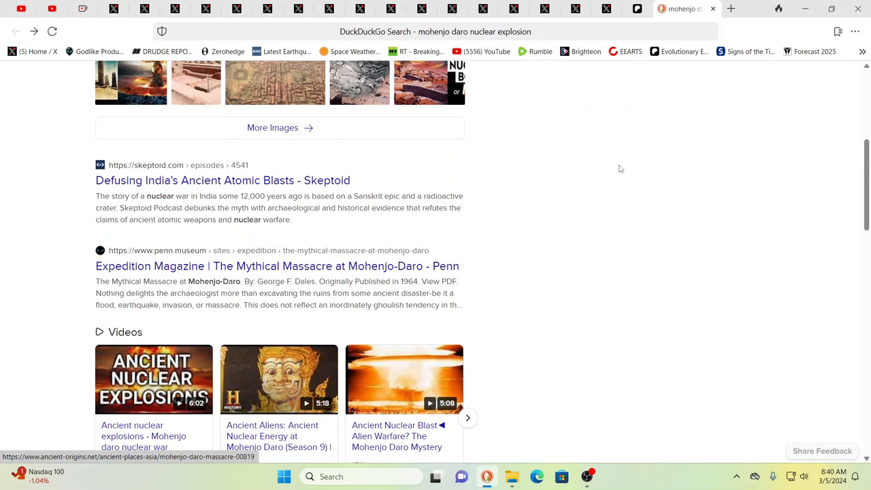
mouse_move(624, 166)
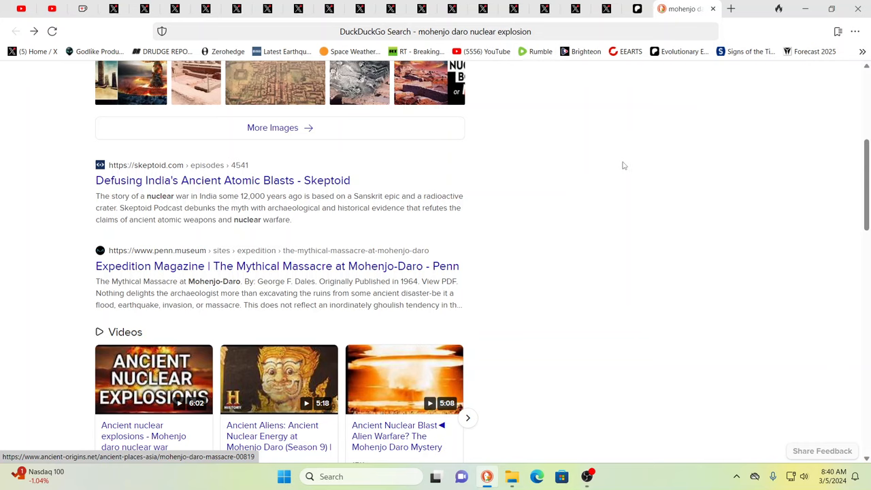
mouse_move(585, 175)
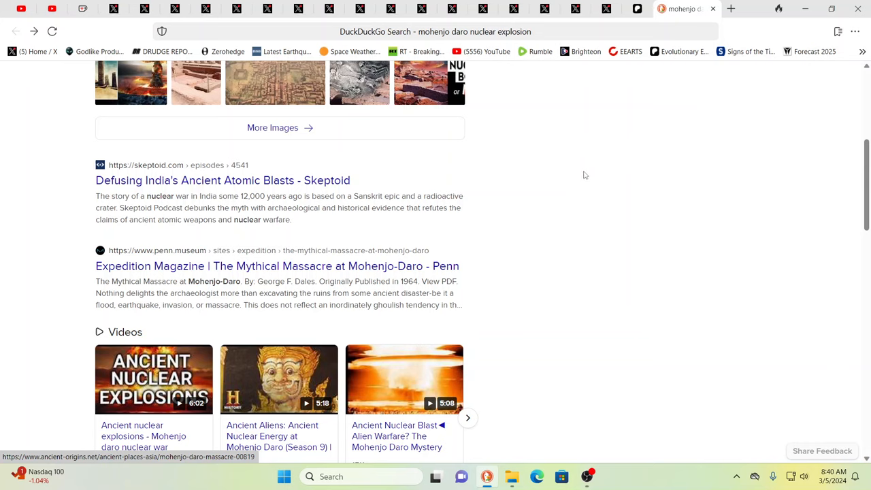
mouse_move(539, 194)
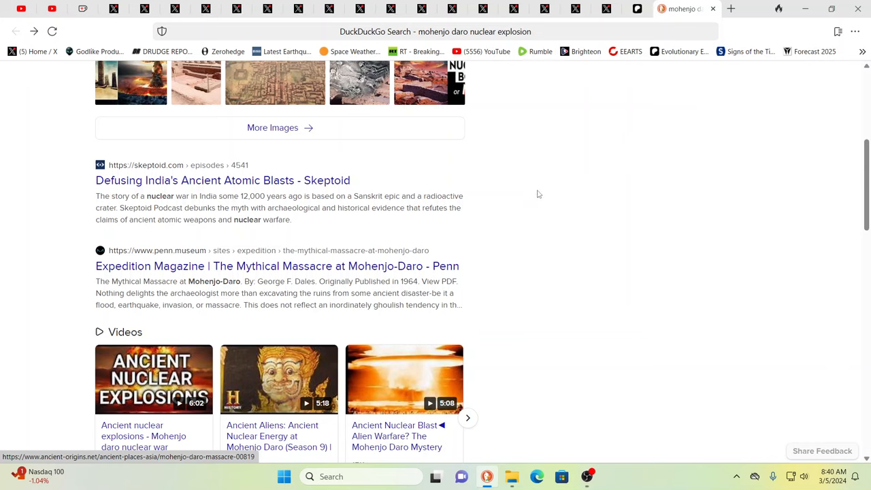
mouse_move(258, 217)
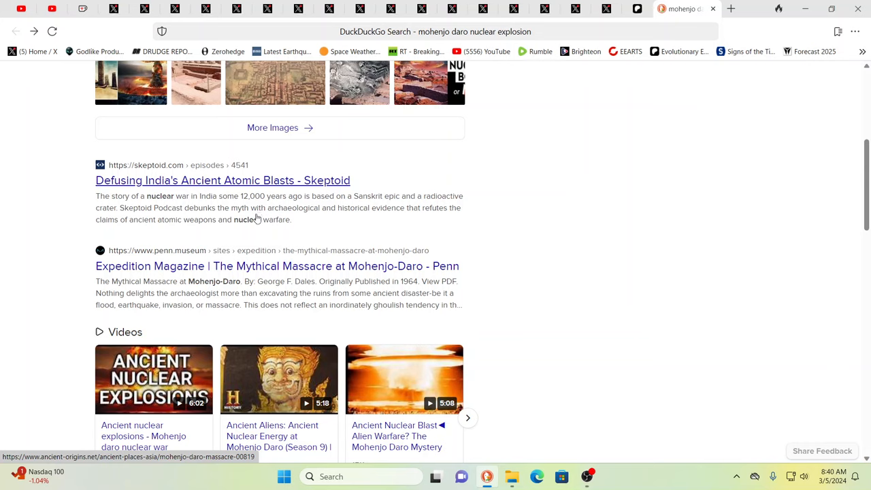
mouse_move(482, 217)
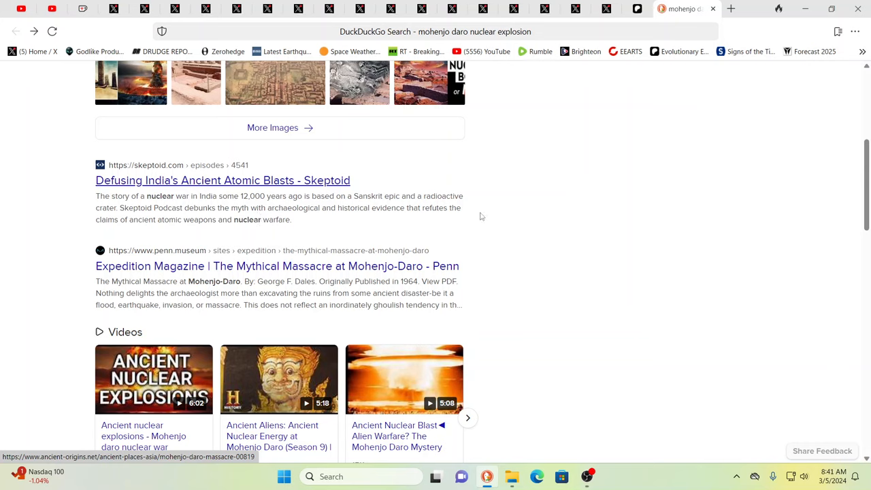
mouse_move(538, 199)
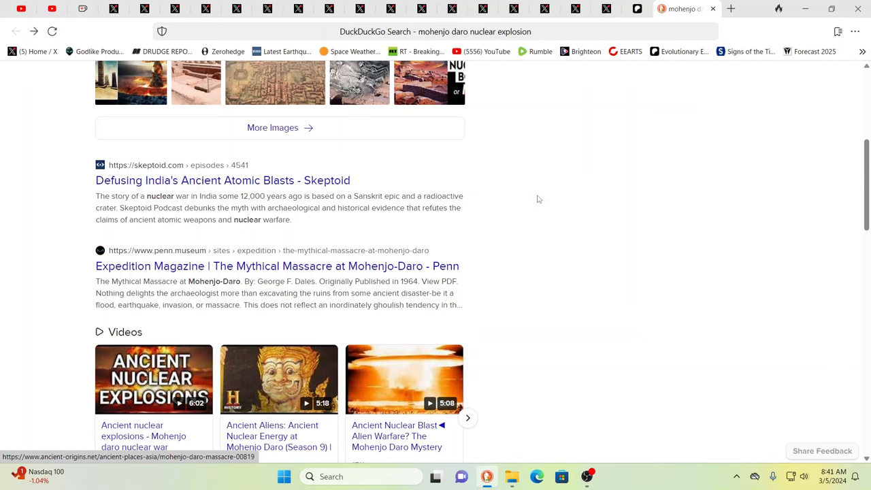
mouse_move(493, 196)
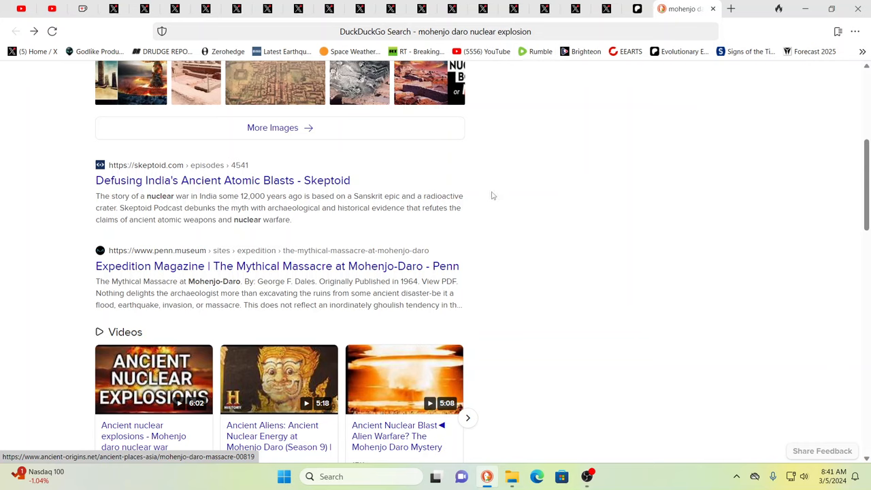
mouse_move(392, 202)
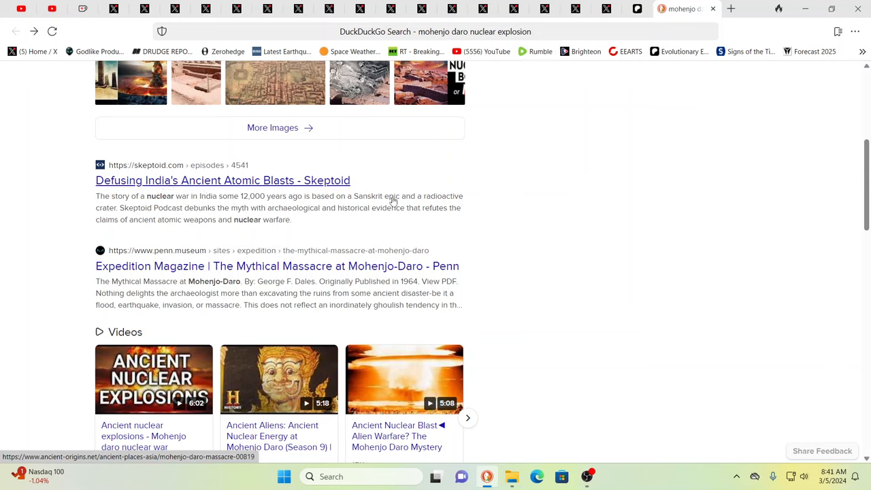
- Scroll the Mohenjo-daro results back up to More Images above Skeptoid and Penn Museum
scroll(down, 3)
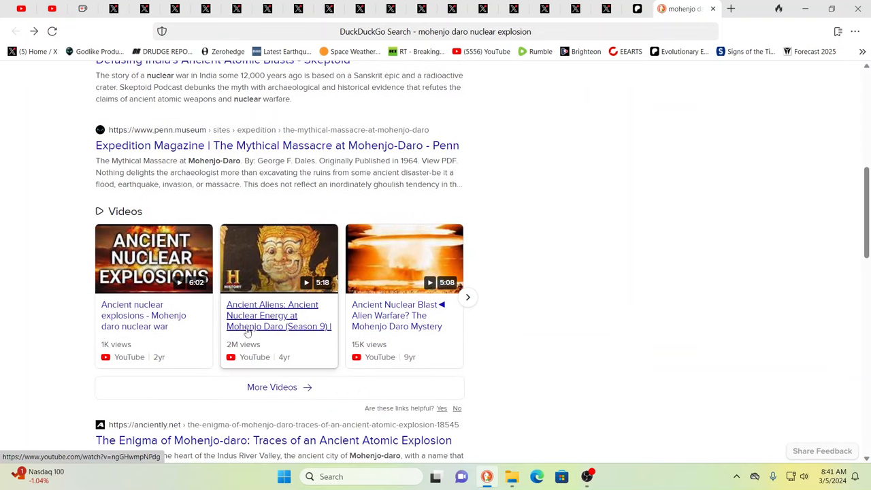
mouse_move(580, 212)
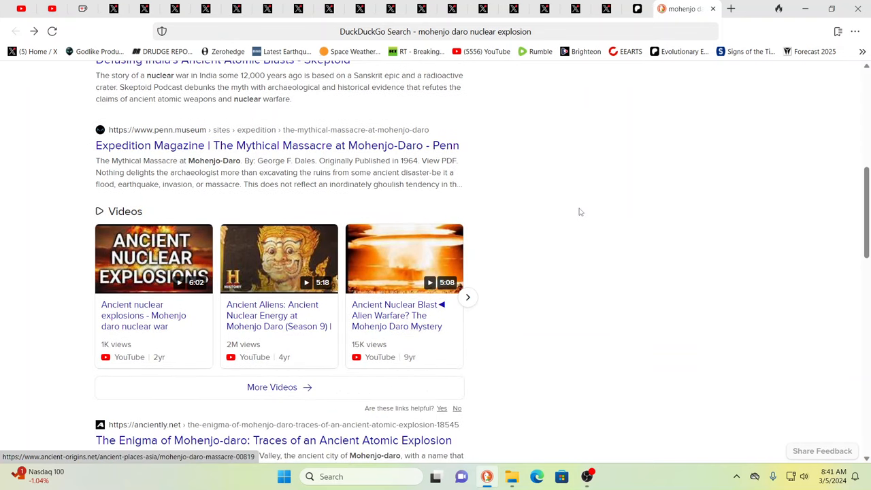
scroll(up, 3)
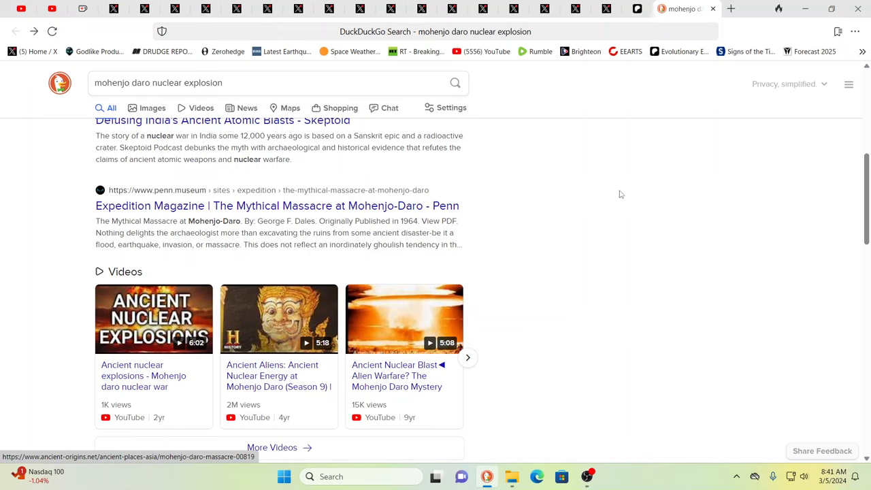
mouse_move(665, 205)
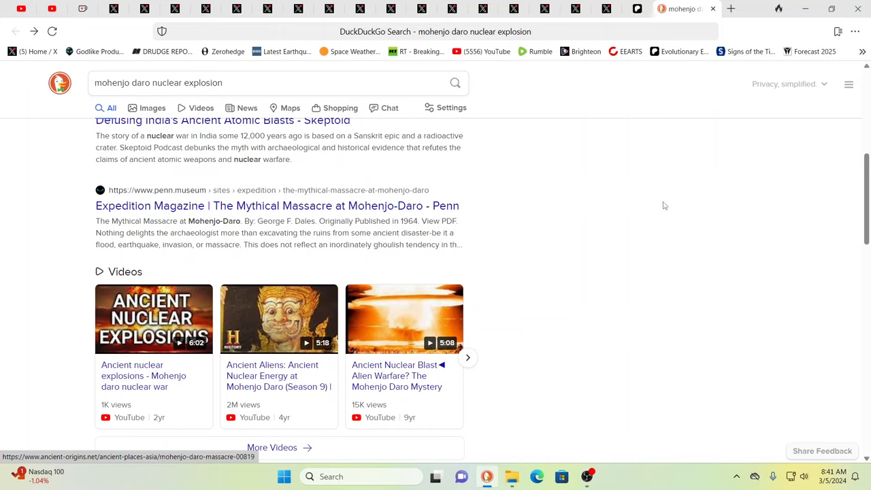
mouse_move(673, 197)
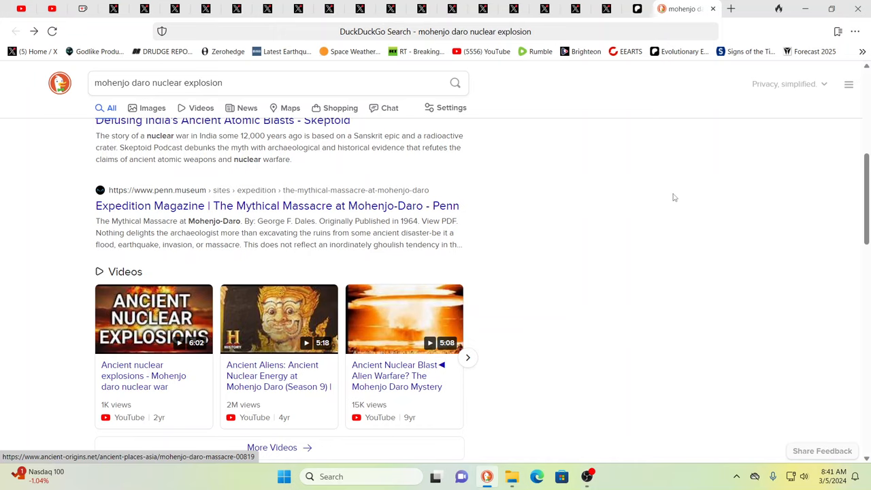
mouse_move(702, 208)
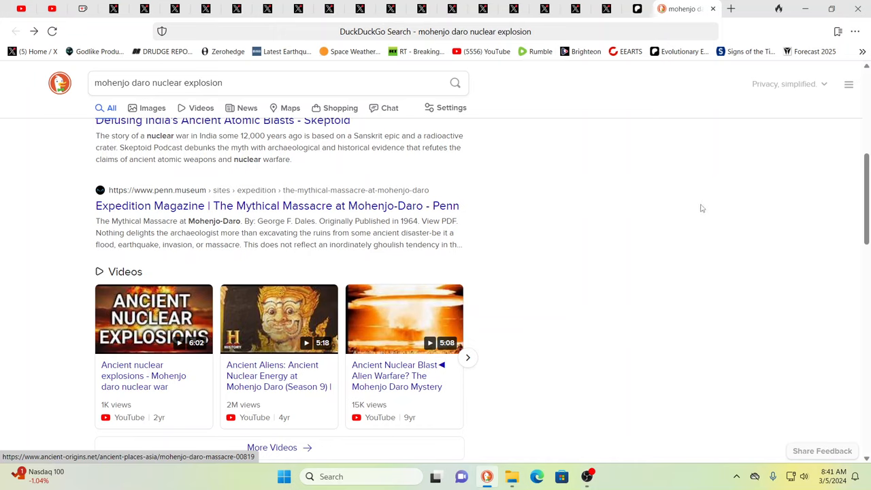
mouse_move(574, 217)
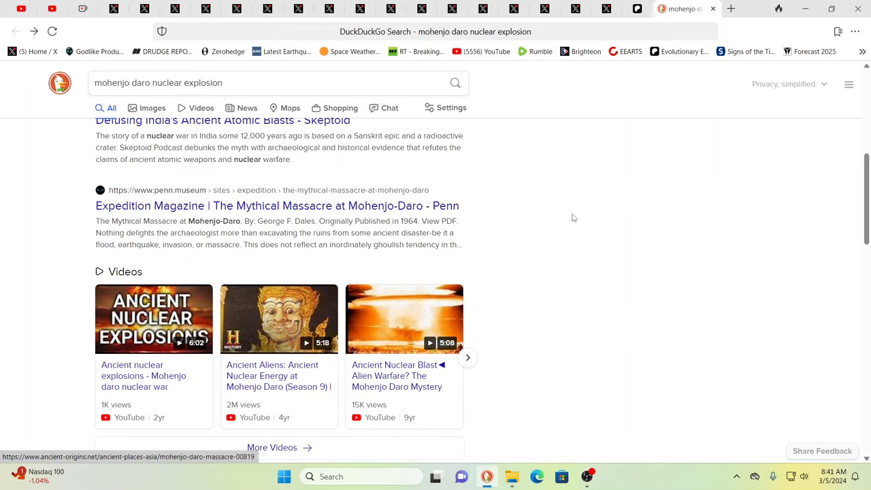
mouse_move(583, 222)
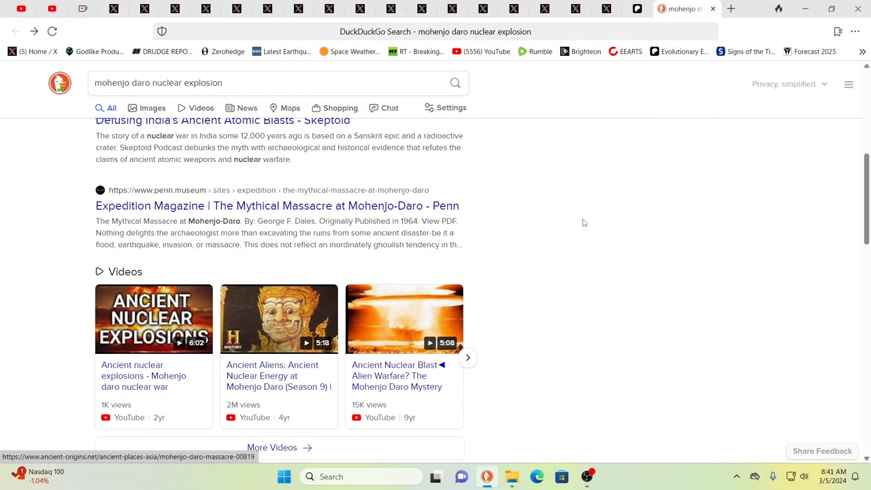
scroll(up, 3)
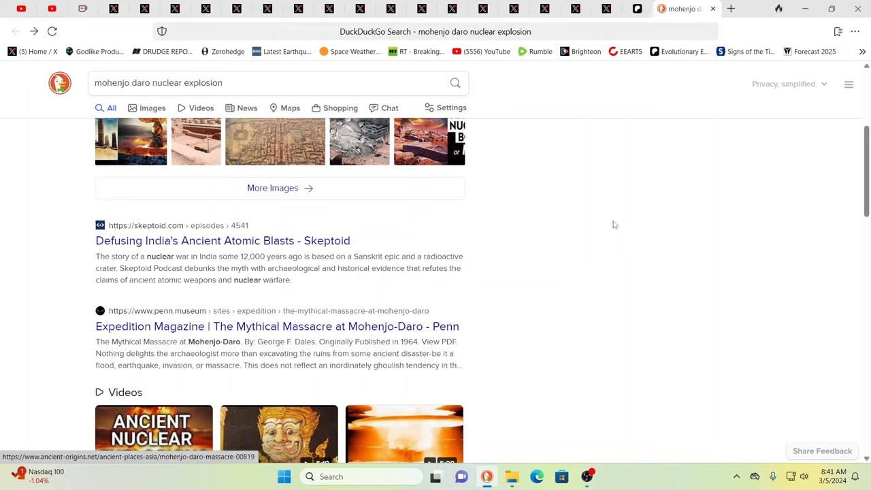
mouse_move(620, 192)
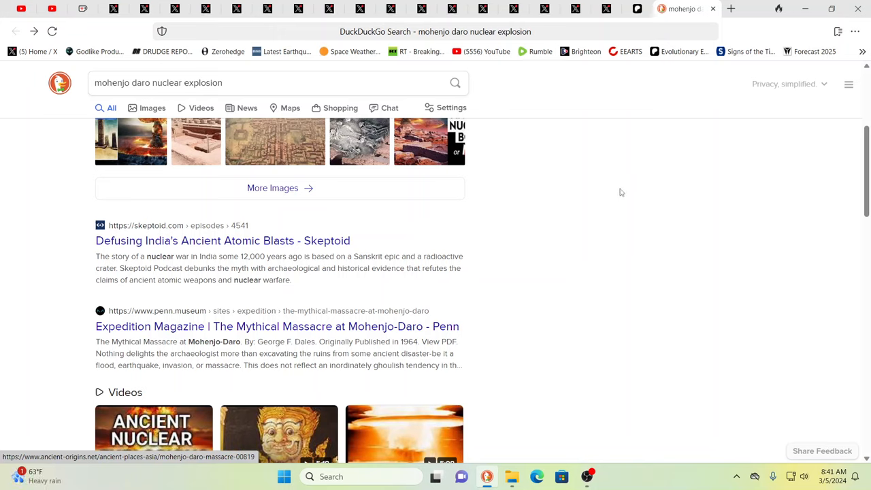
mouse_move(617, 182)
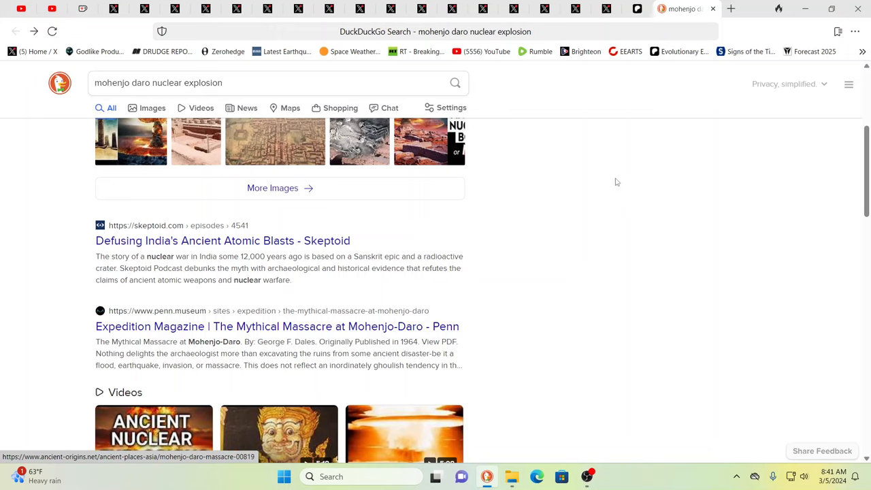
mouse_move(571, 248)
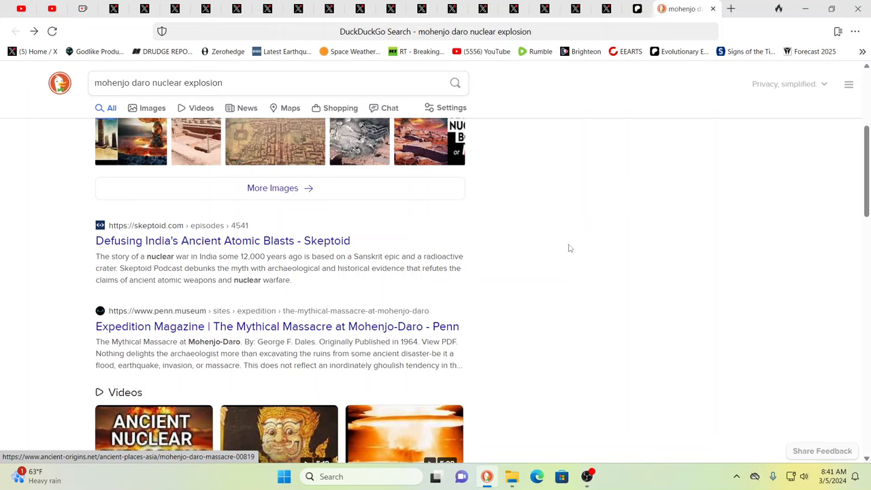
mouse_move(535, 208)
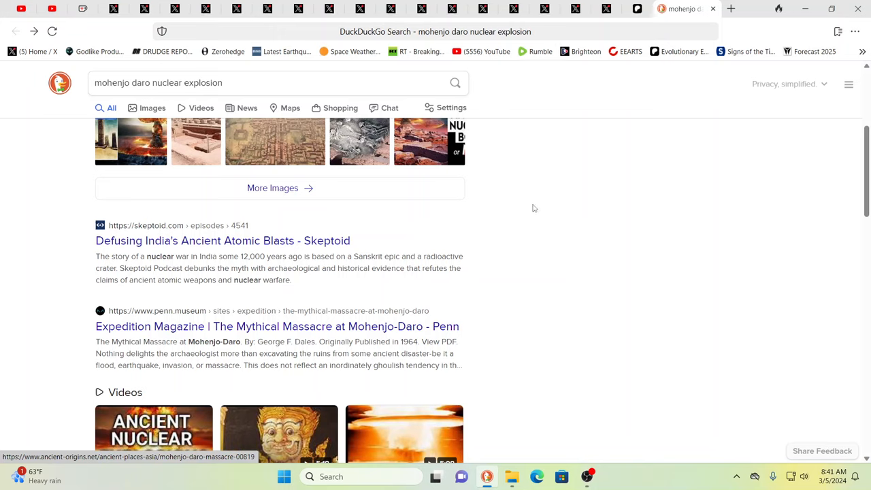
mouse_move(561, 83)
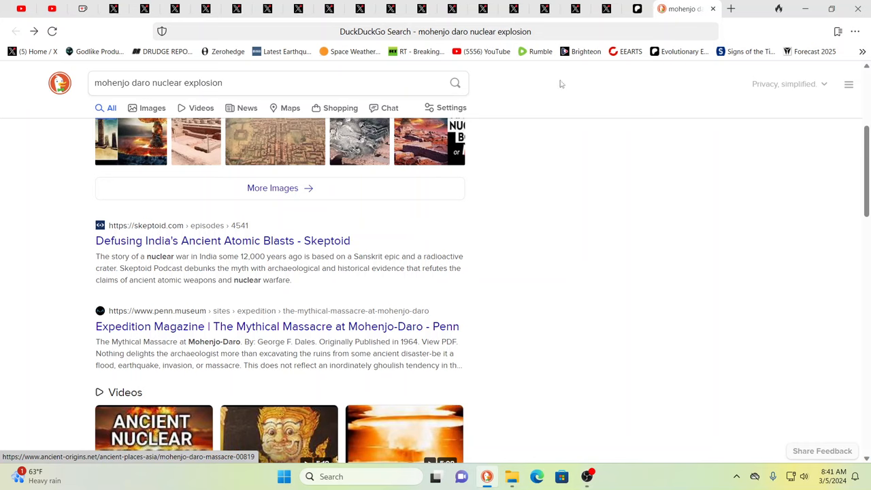
mouse_move(544, 9)
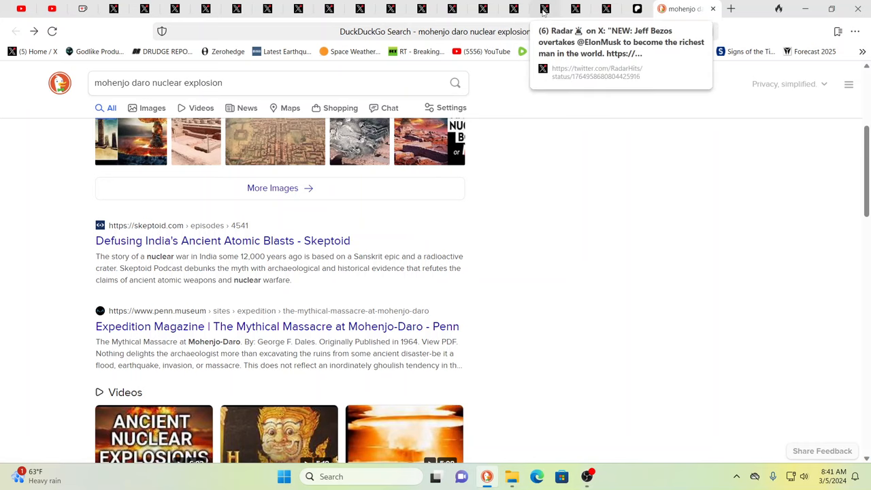
mouse_move(517, 9)
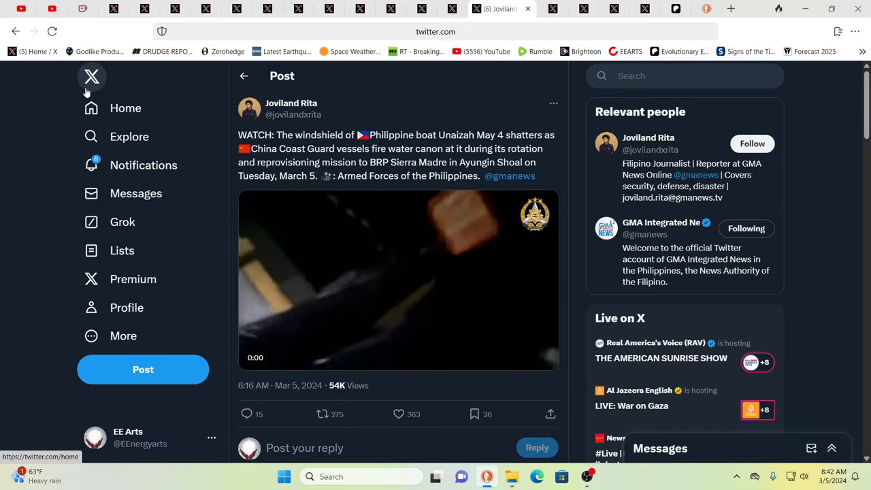
- Advance to the Jay in Kyiv post about a factory for Iranian Shahed drones
click(398, 279)
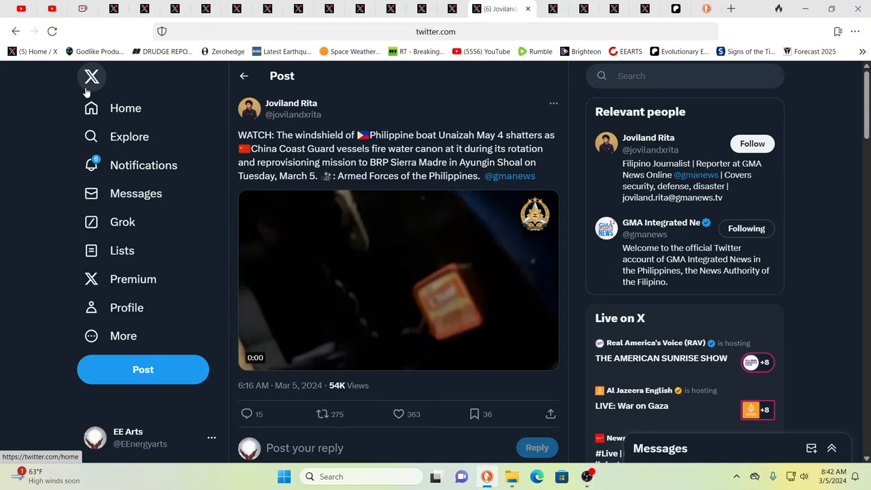
click(398, 280)
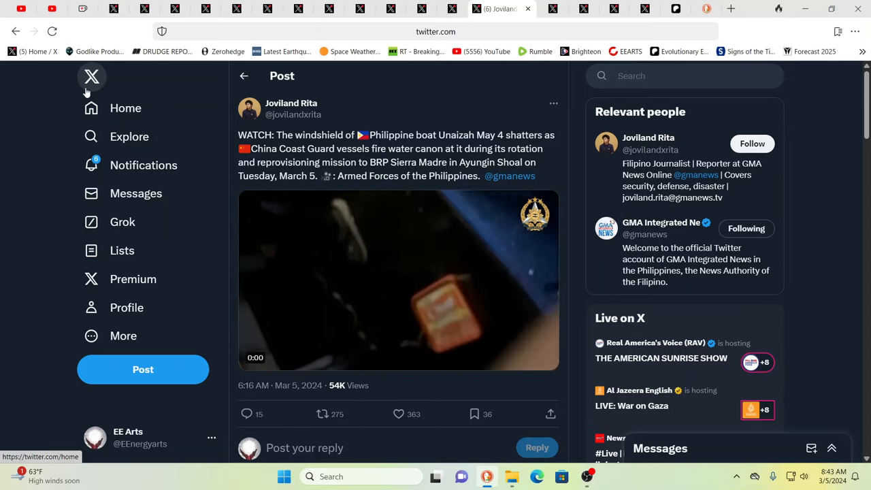
click(398, 280)
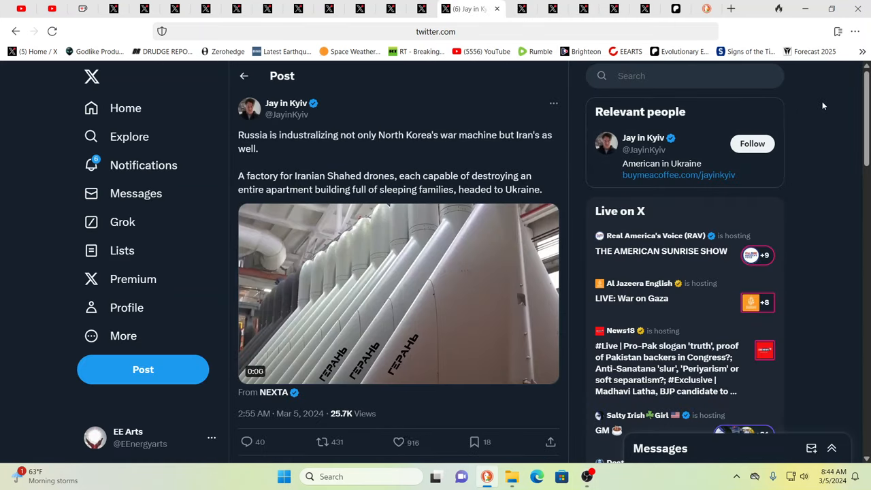
- Watch the Shahed factory video, then move to chillmoi's Nashville plane crash post
click(399, 293)
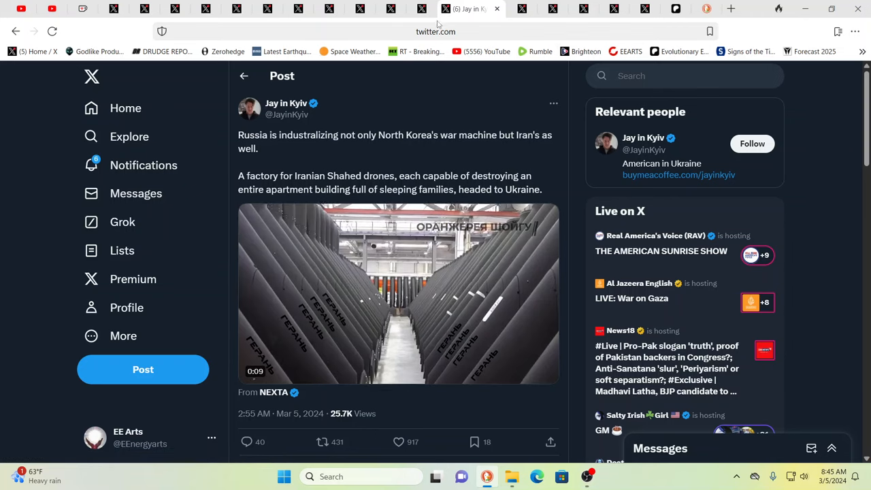
mouse_move(422, 8)
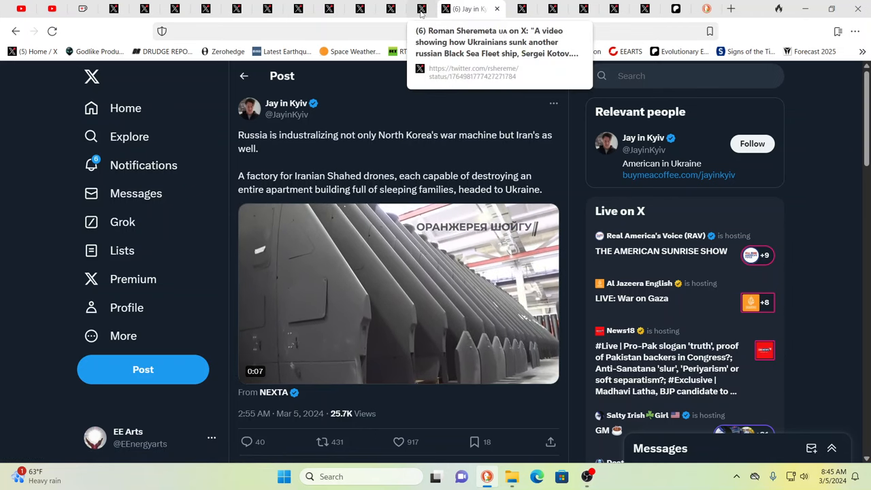
click(398, 292)
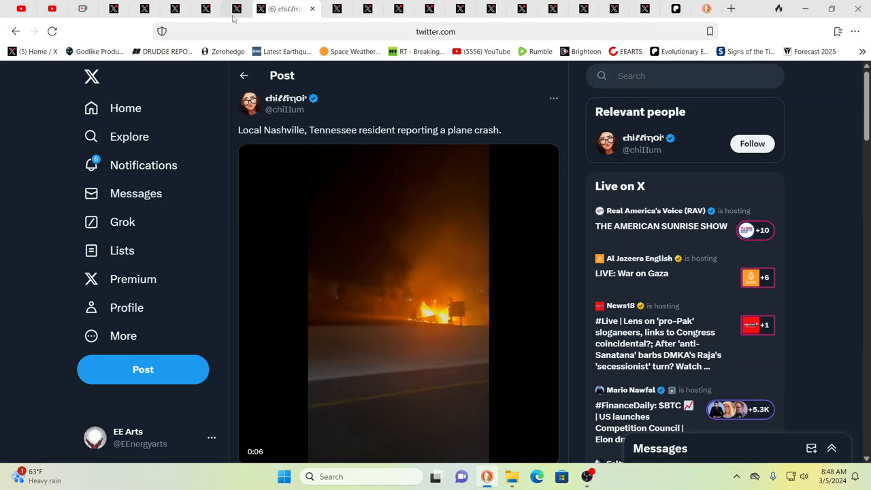
click(256, 9)
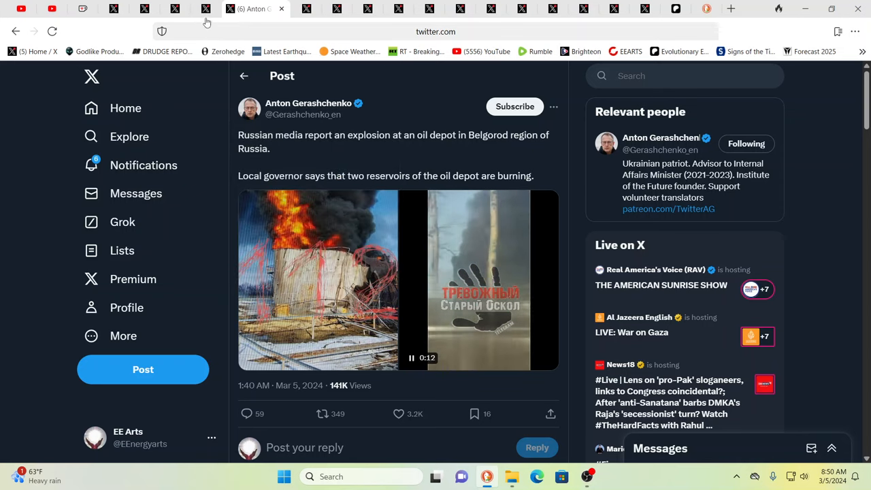
mouse_move(207, 8)
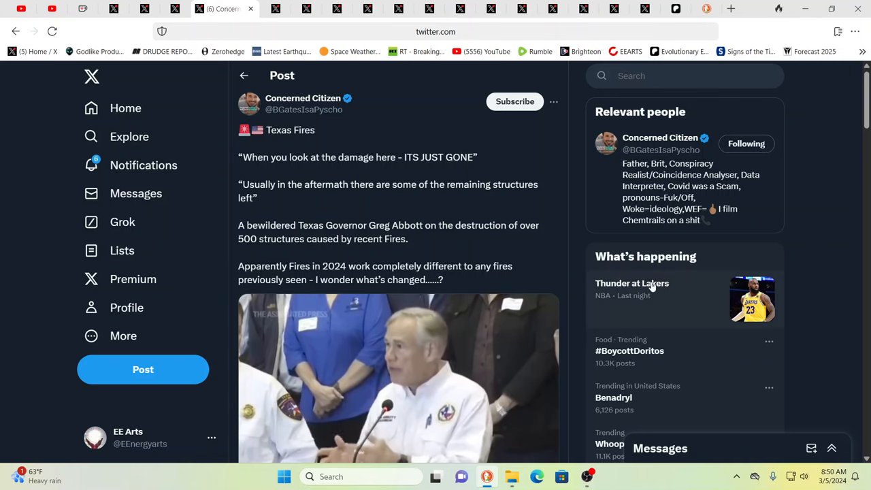
- Scroll down the Texas Fires post to show the 20-second Borger video of Governor Abbott
scroll(down, 3)
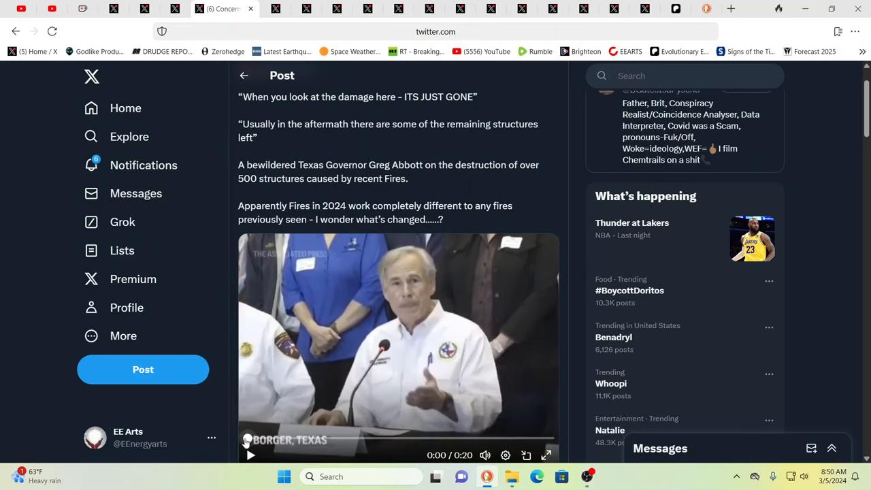
scroll(down, 3)
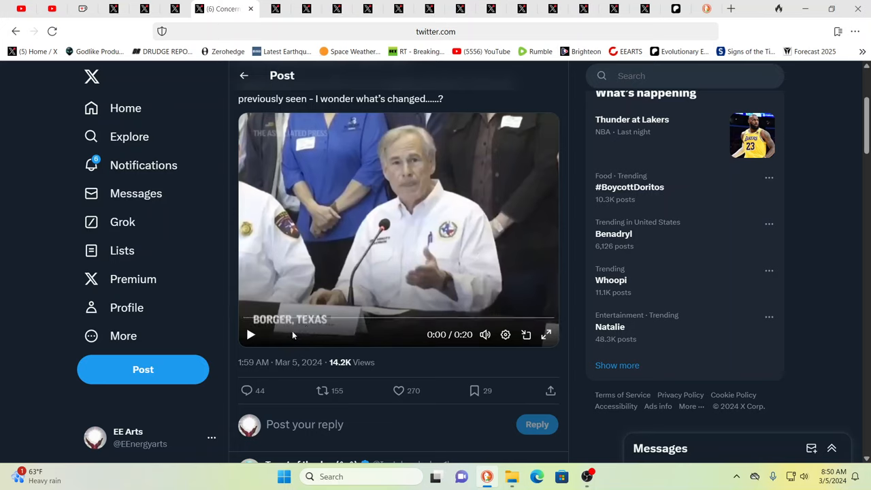
mouse_move(263, 335)
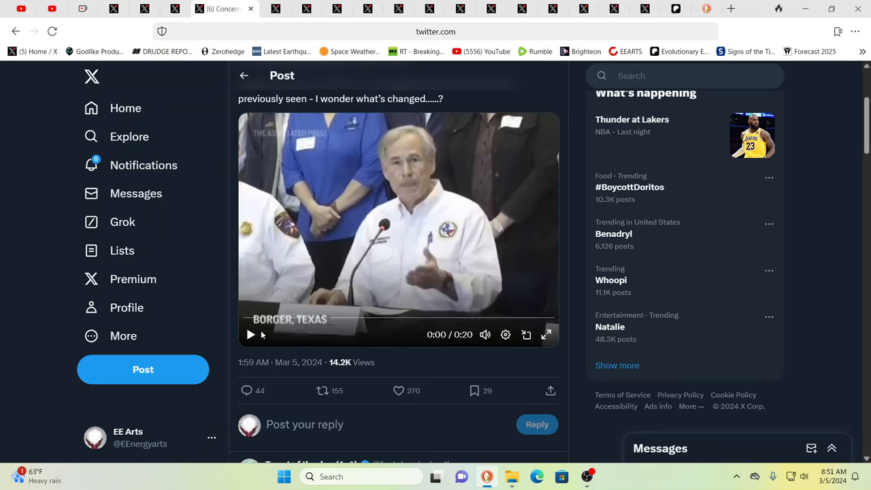
mouse_move(264, 341)
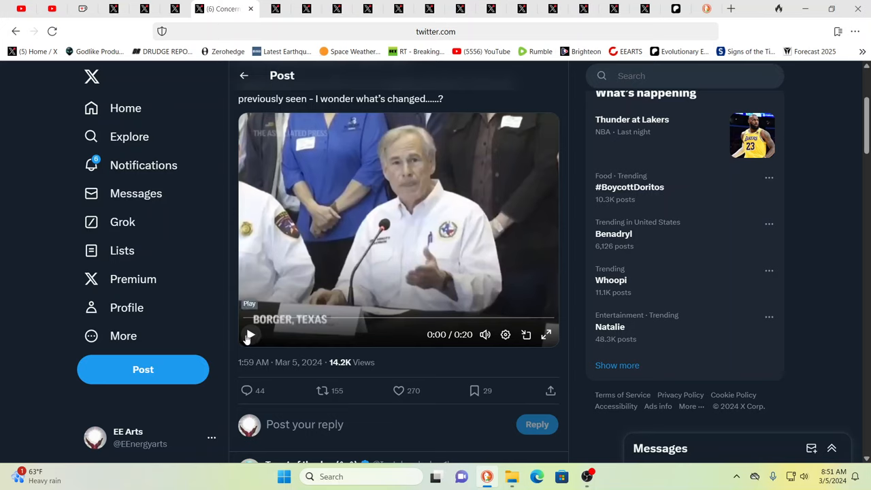
click(250, 335)
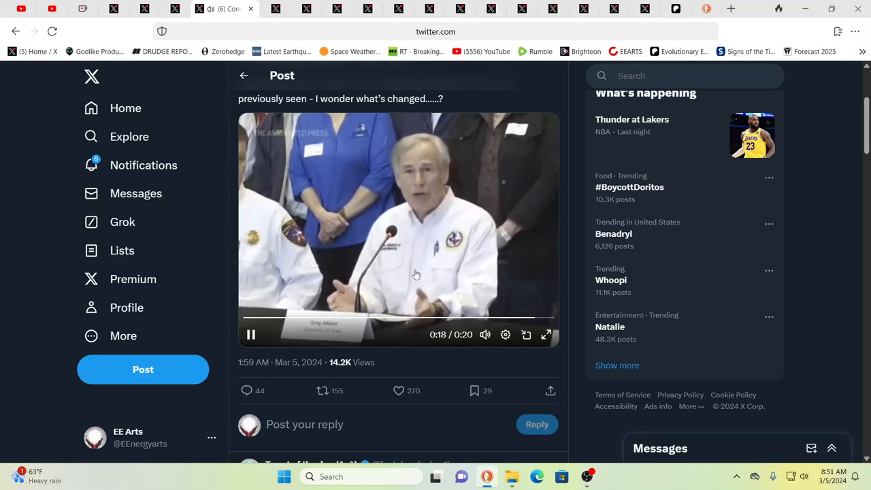
click(250, 334)
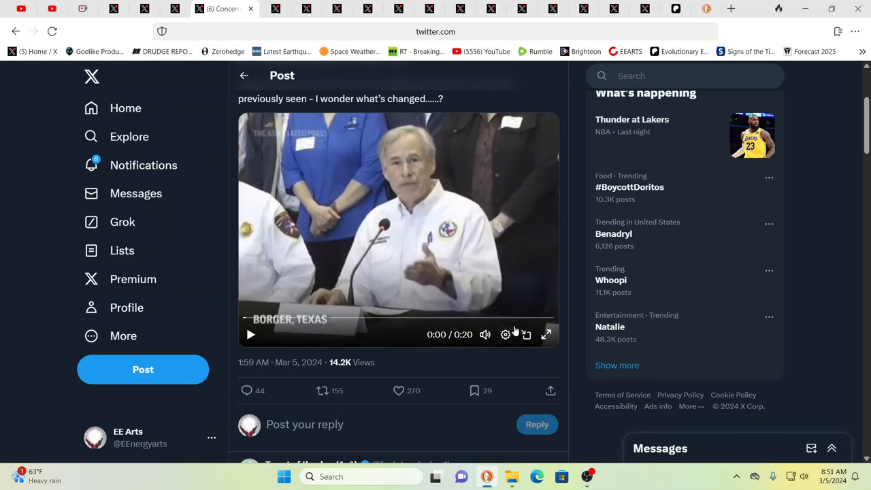
mouse_move(474, 268)
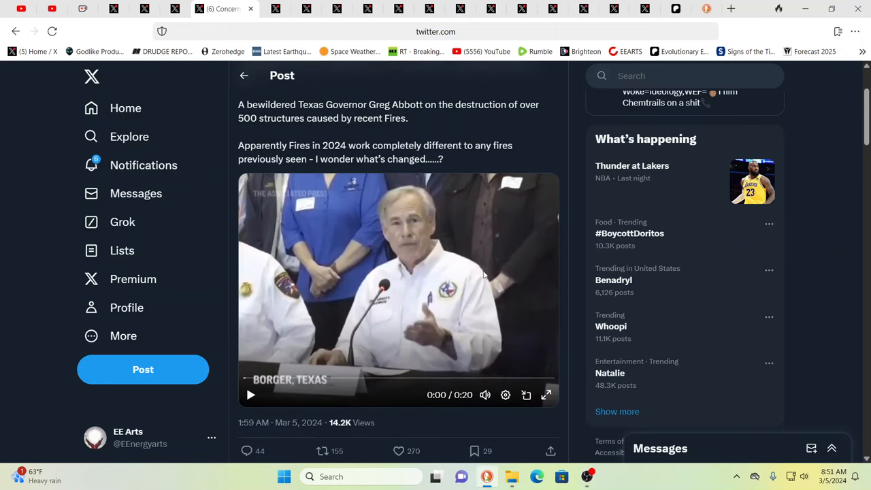
mouse_move(645, 268)
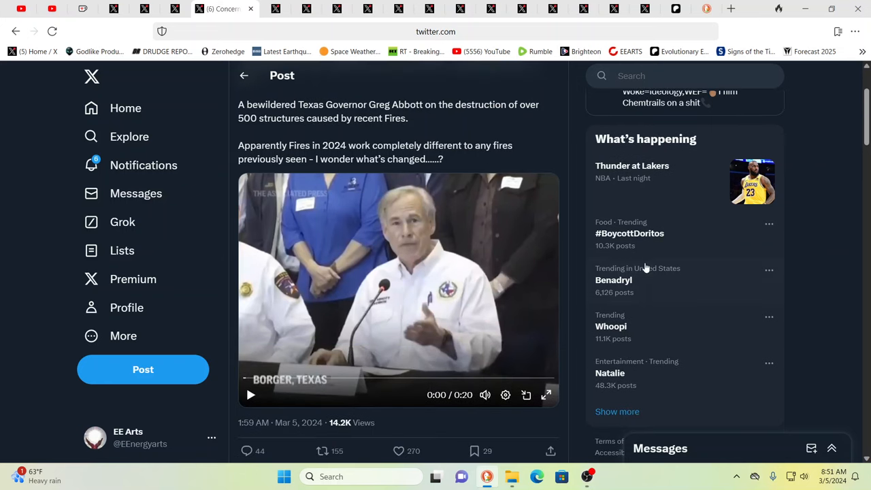
mouse_move(447, 254)
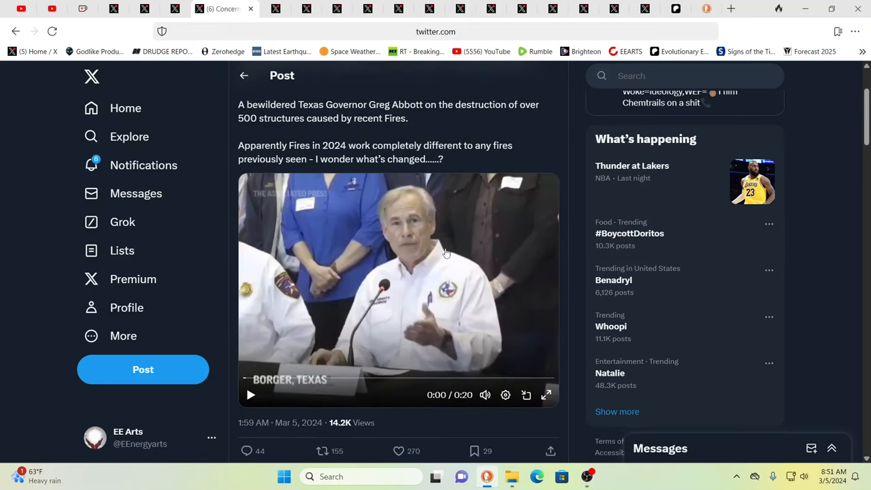
mouse_move(551, 263)
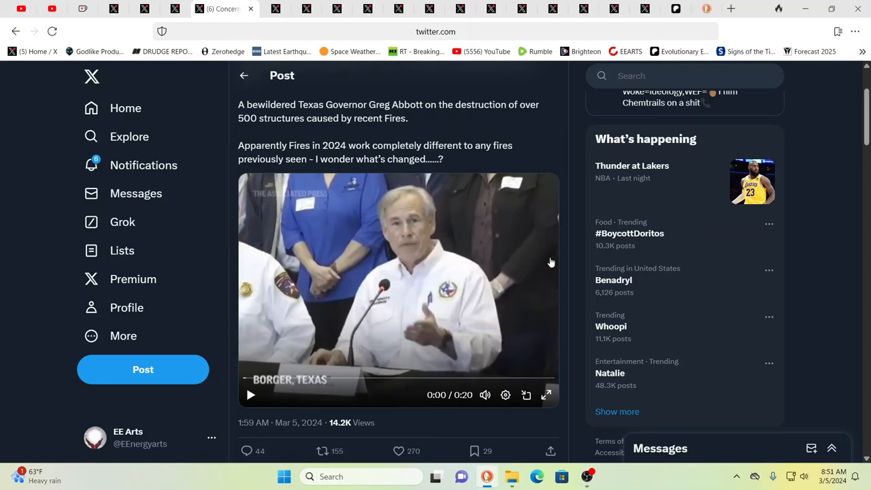
mouse_move(834, 239)
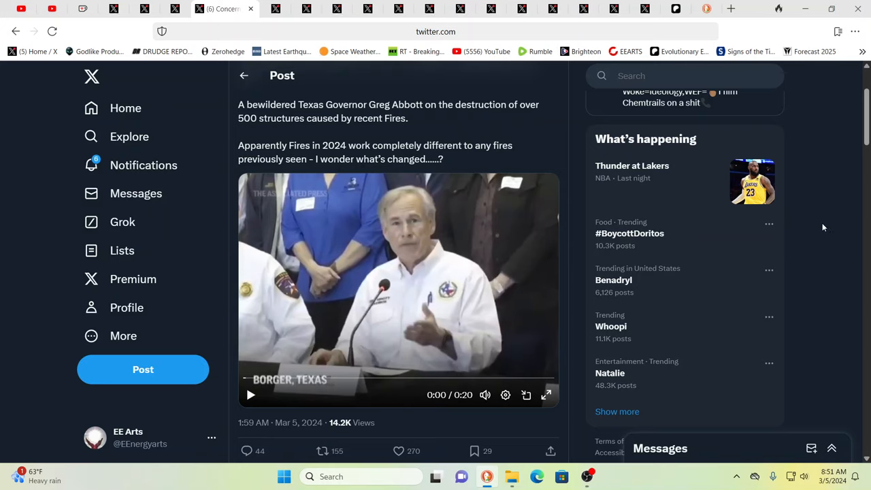
mouse_move(831, 219)
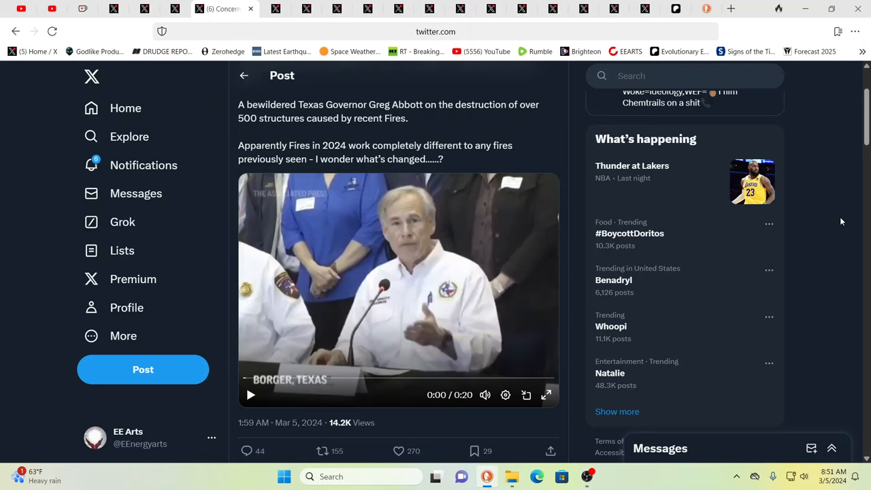
mouse_move(831, 217)
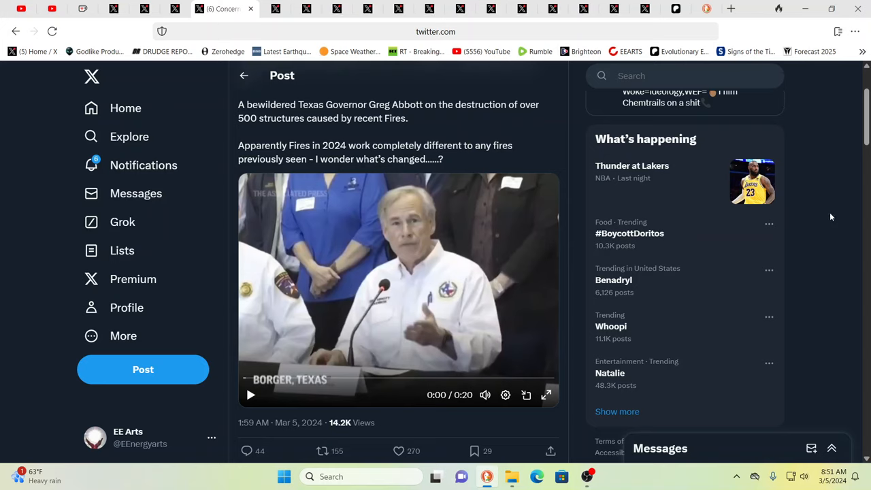
mouse_move(812, 199)
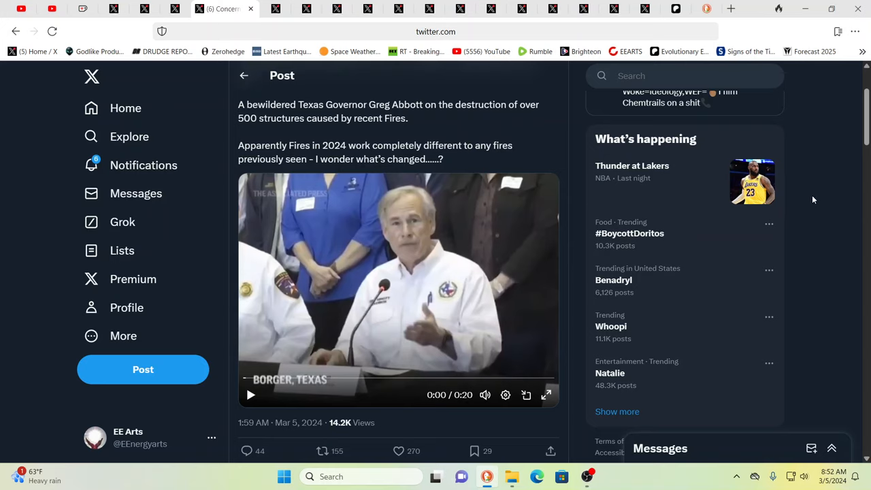
mouse_move(848, 170)
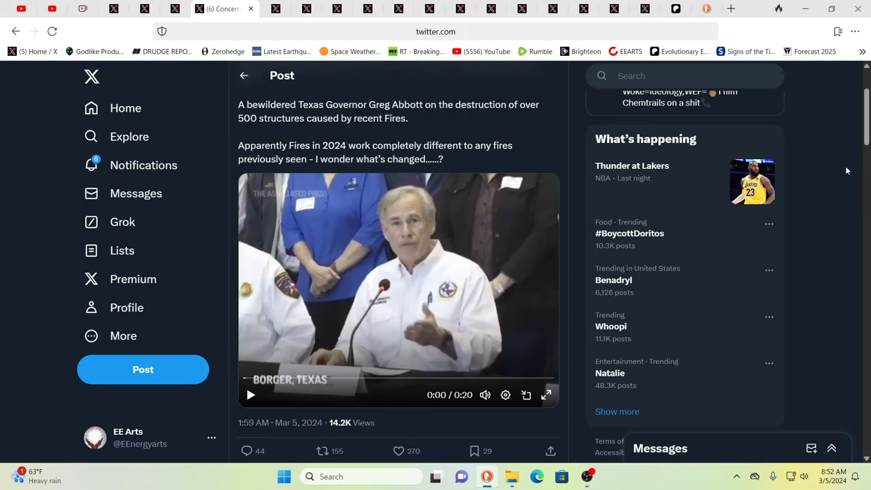
mouse_move(835, 175)
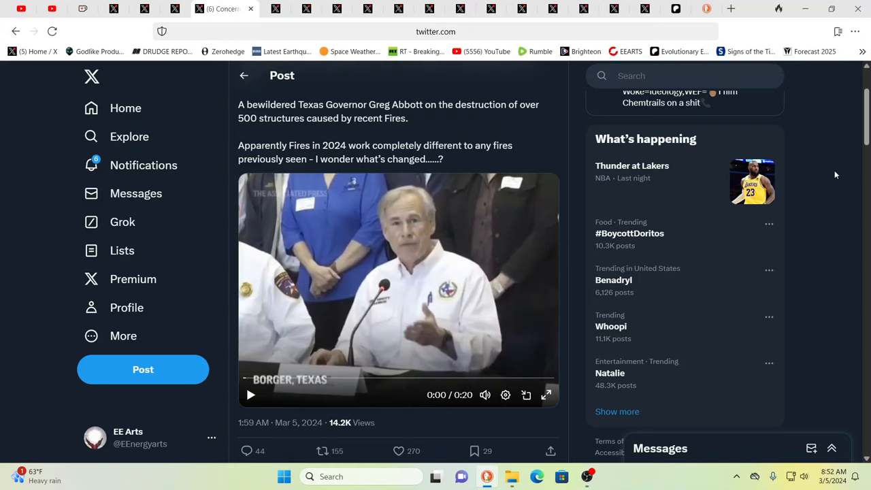
mouse_move(839, 174)
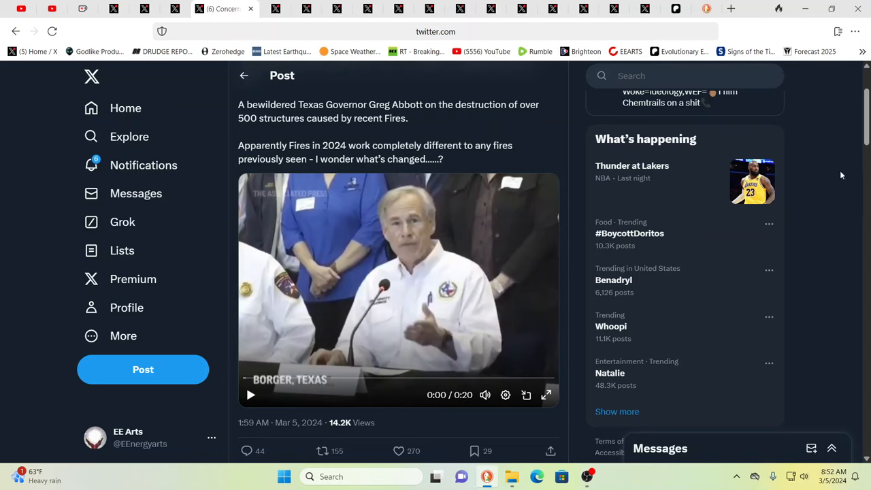
- Switch to the tab with the Disclose.tv post quoting Macron on war returning to Europe
click(390, 450)
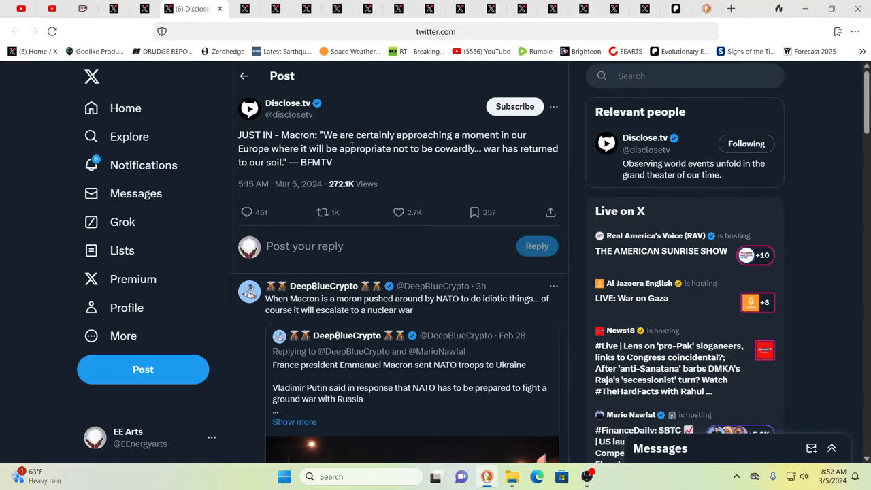
mouse_move(444, 169)
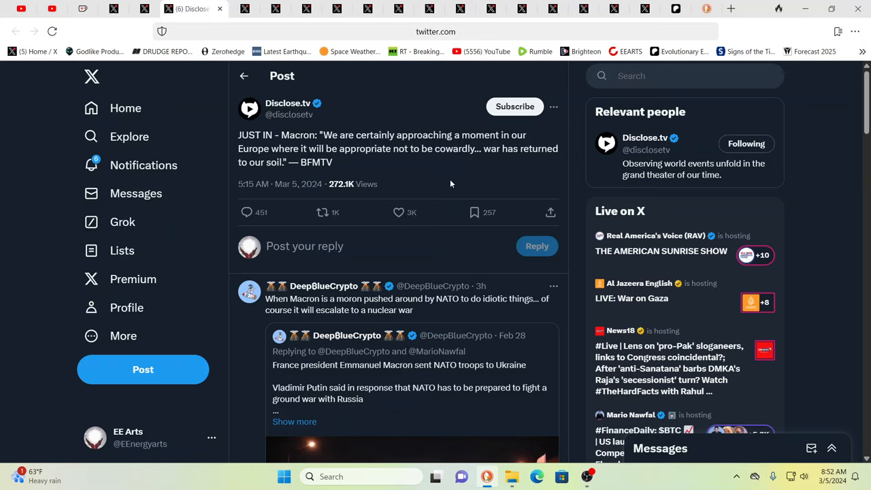
mouse_move(397, 178)
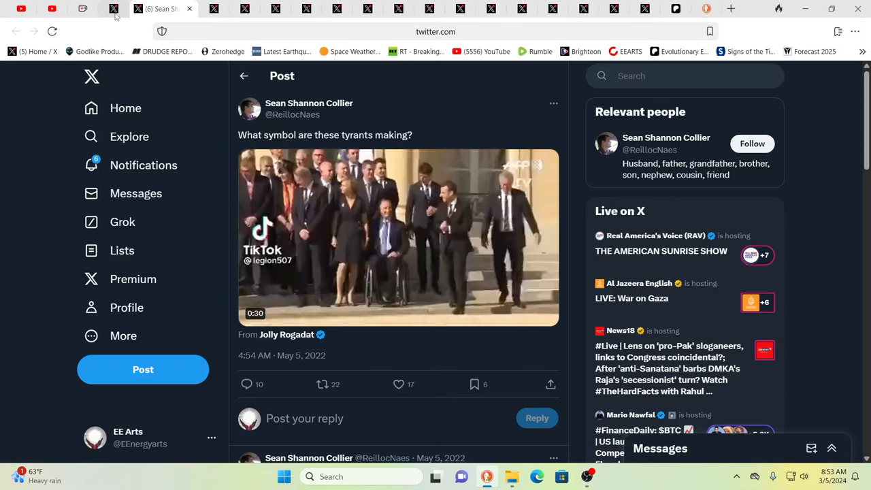
mouse_move(143, 165)
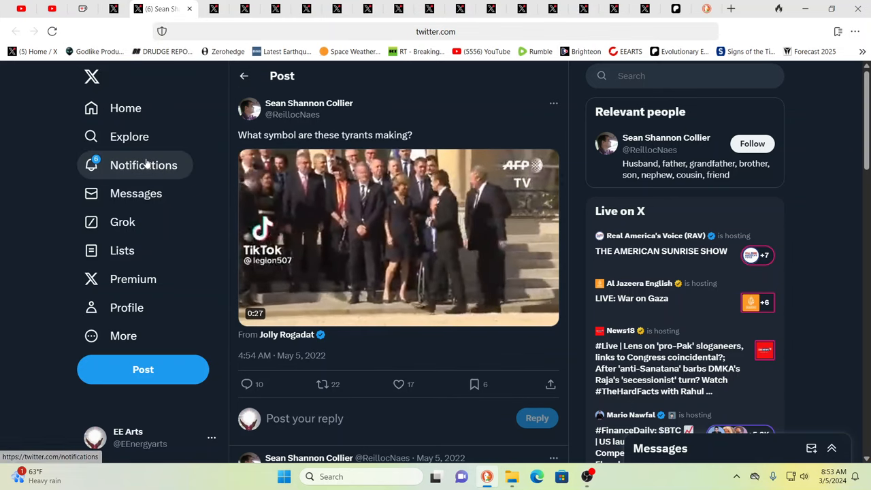
mouse_move(2, 161)
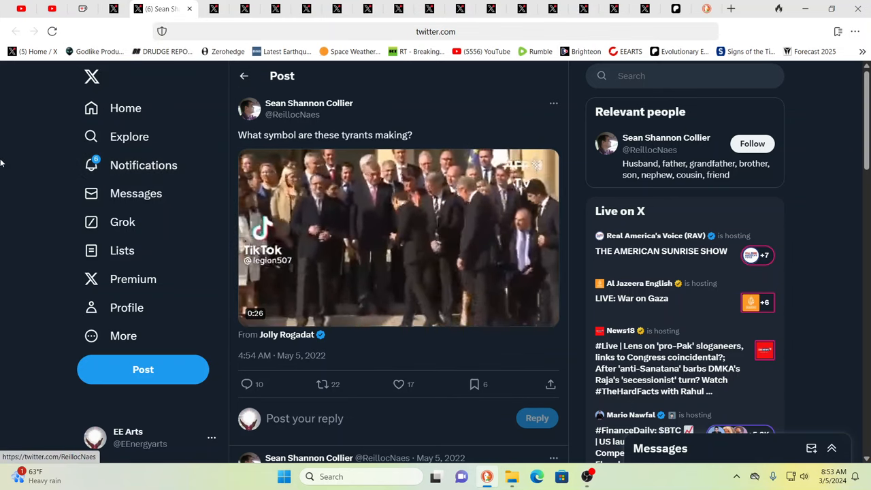